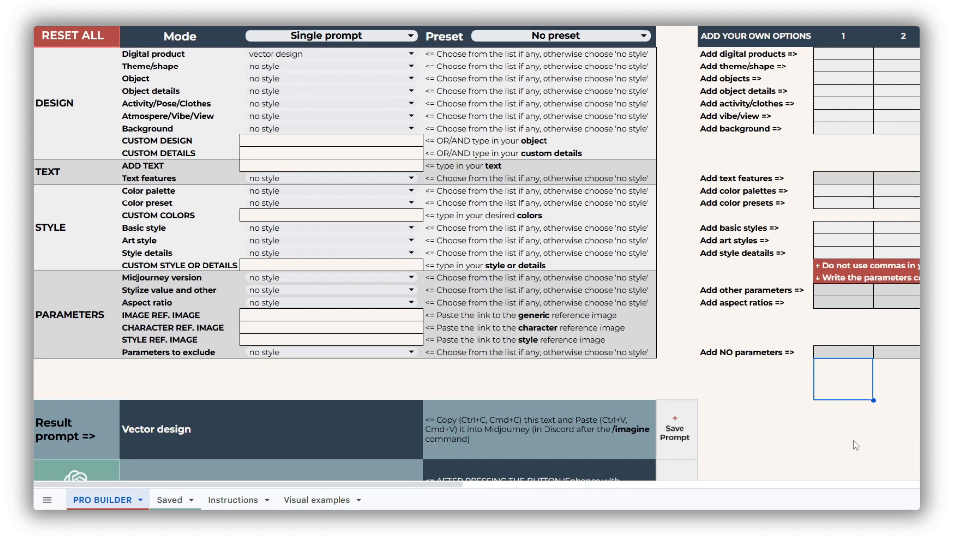
mouse_move(865, 441)
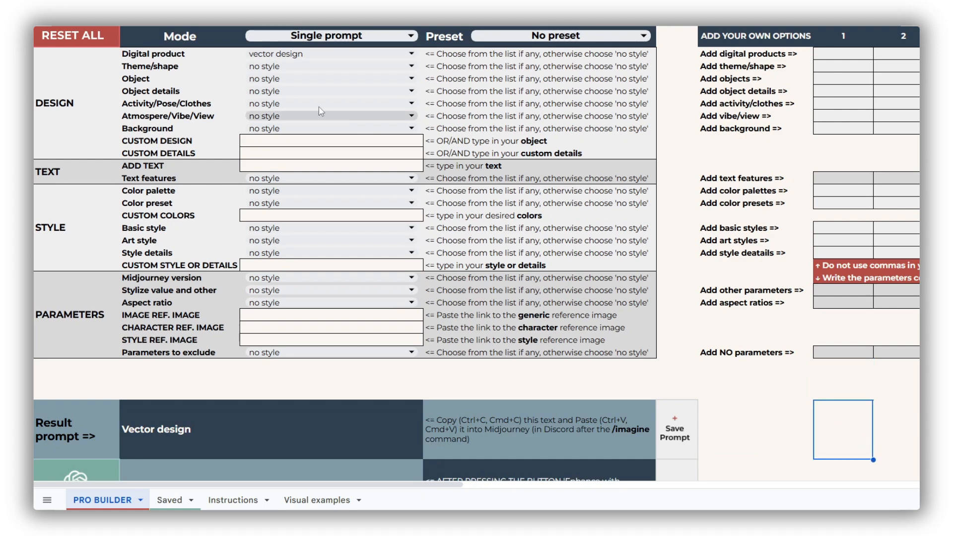
Choose boho as the theme/shape for the vector design prompt
click(329, 65)
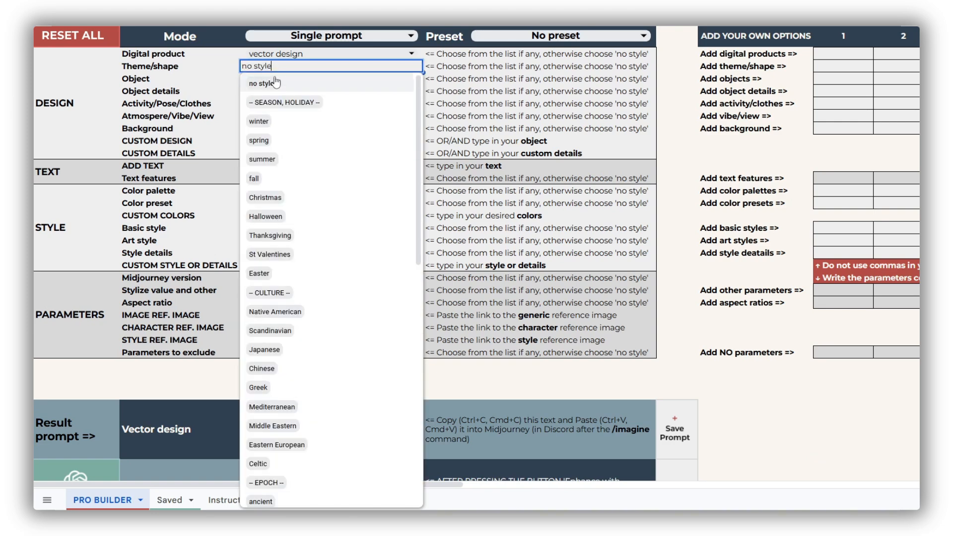
scroll(down, 3)
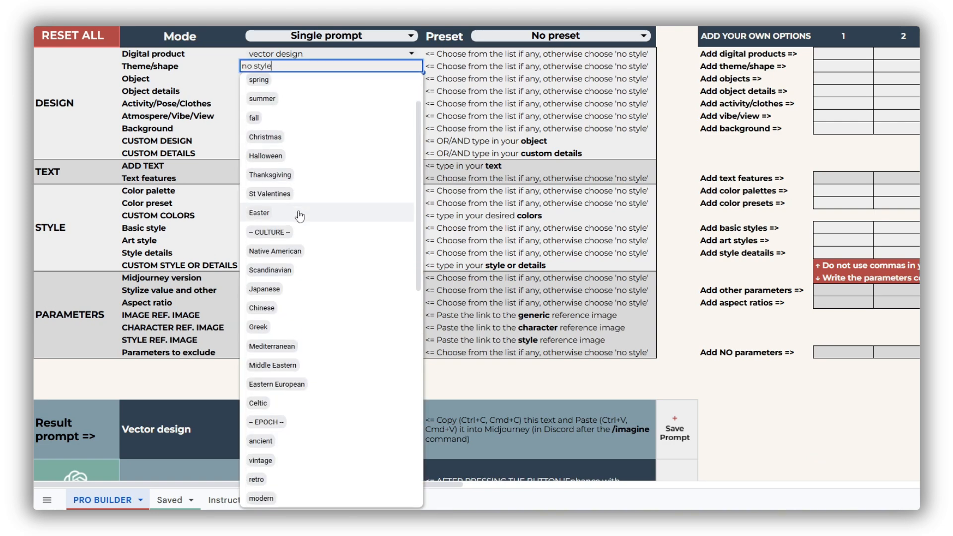
scroll(down, 3)
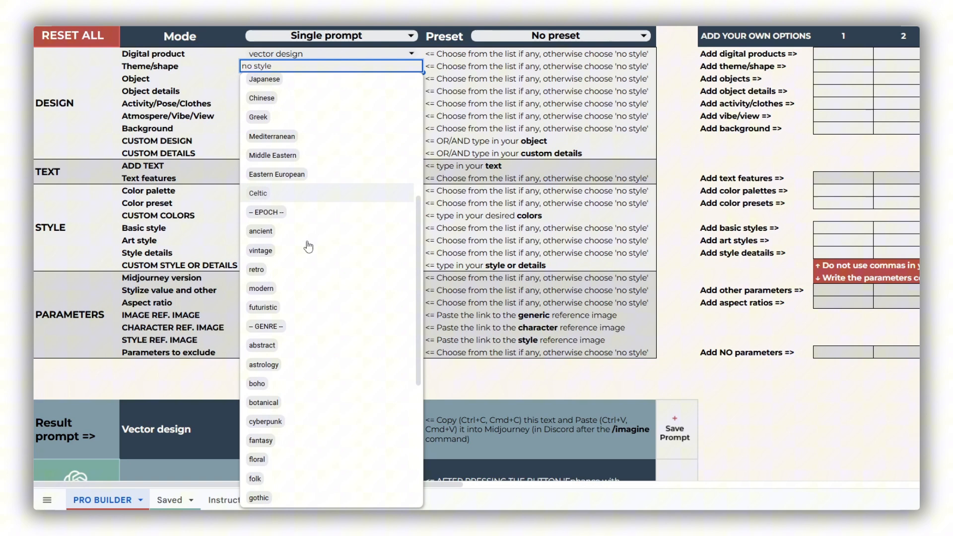
scroll(down, 3)
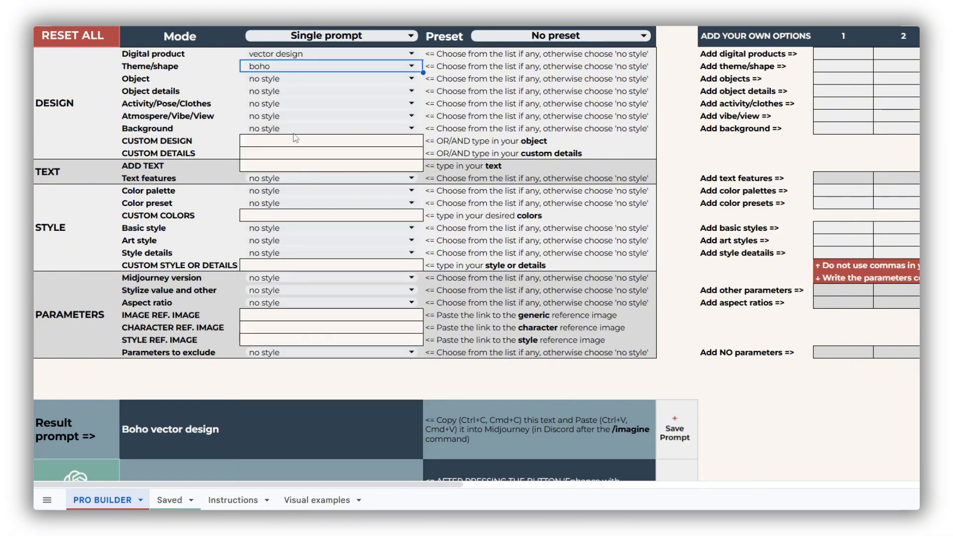
Choose butterfly as the featured object, giving 'Boho vector design featuring butterfly'
click(332, 79)
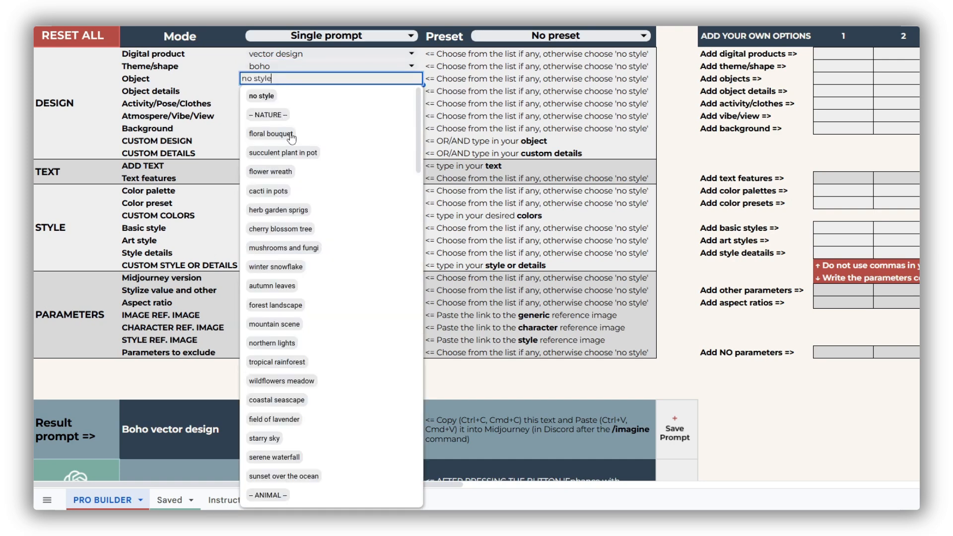
scroll(down, 3)
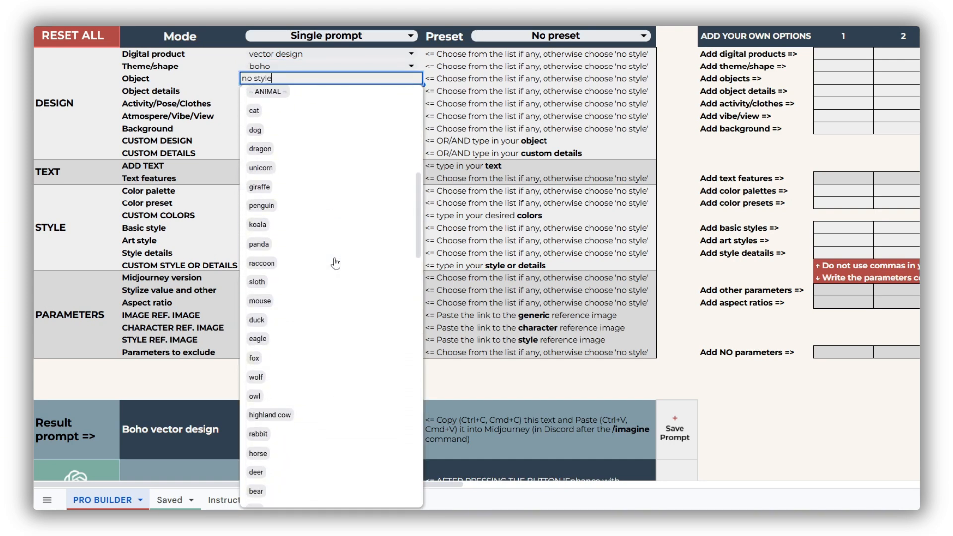
scroll(down, 3)
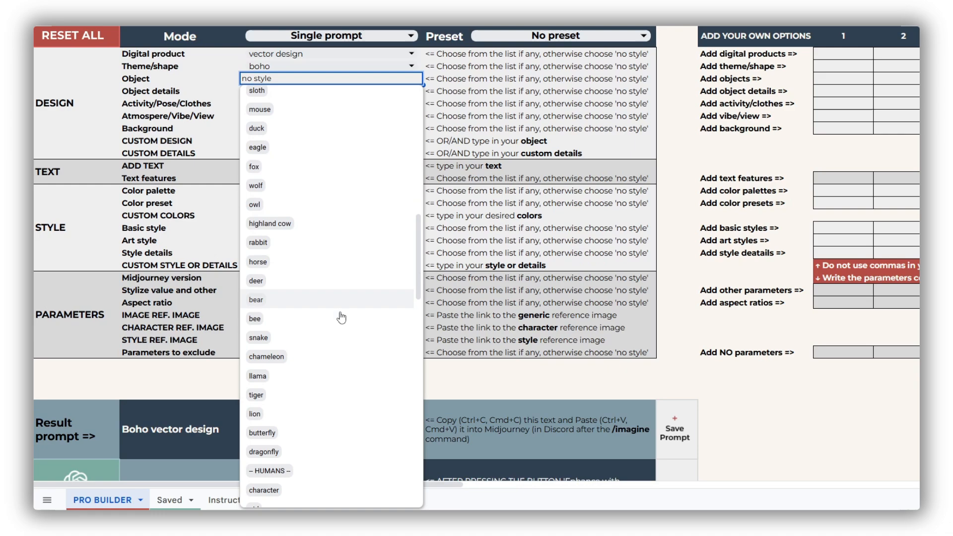
mouse_move(326, 432)
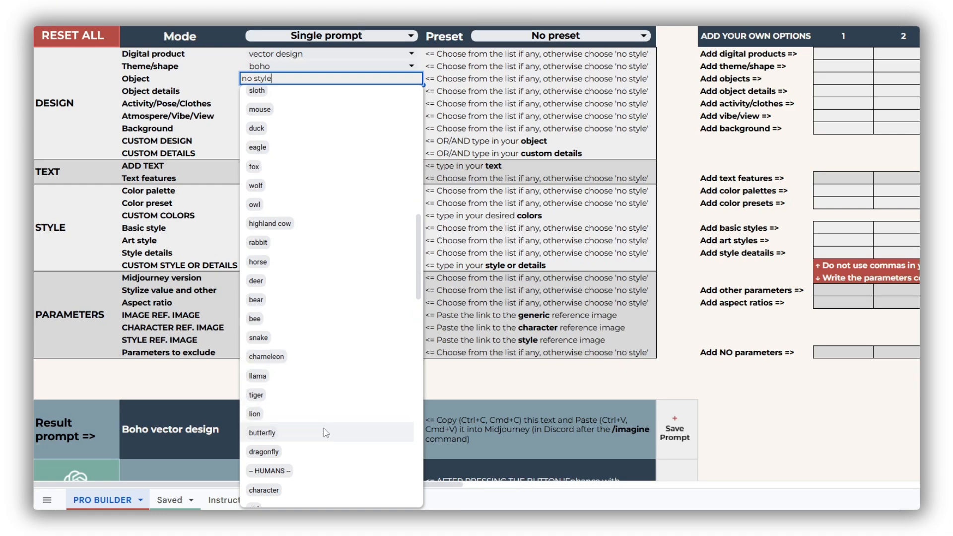
click(262, 431)
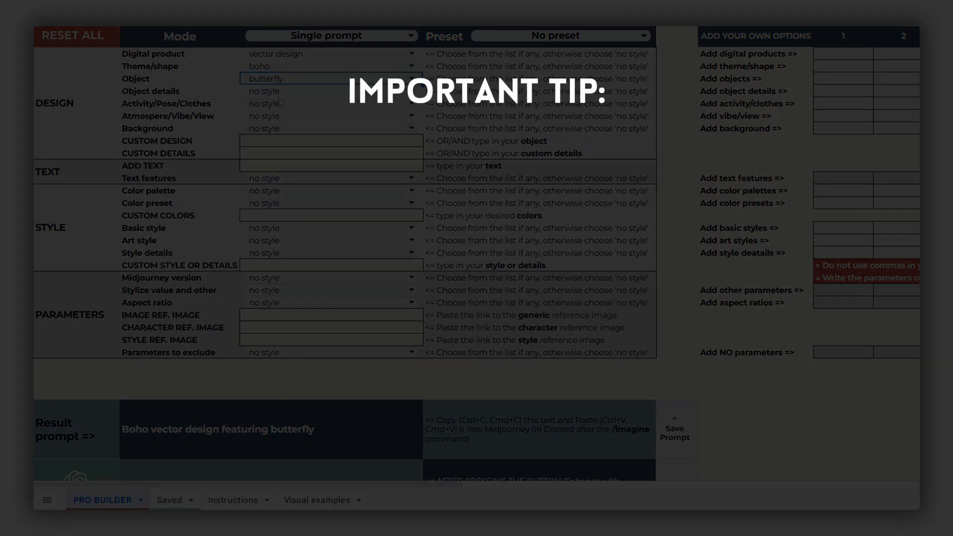
Set object details to stunning, vibe to among flowers and background to isolated on white
click(331, 92)
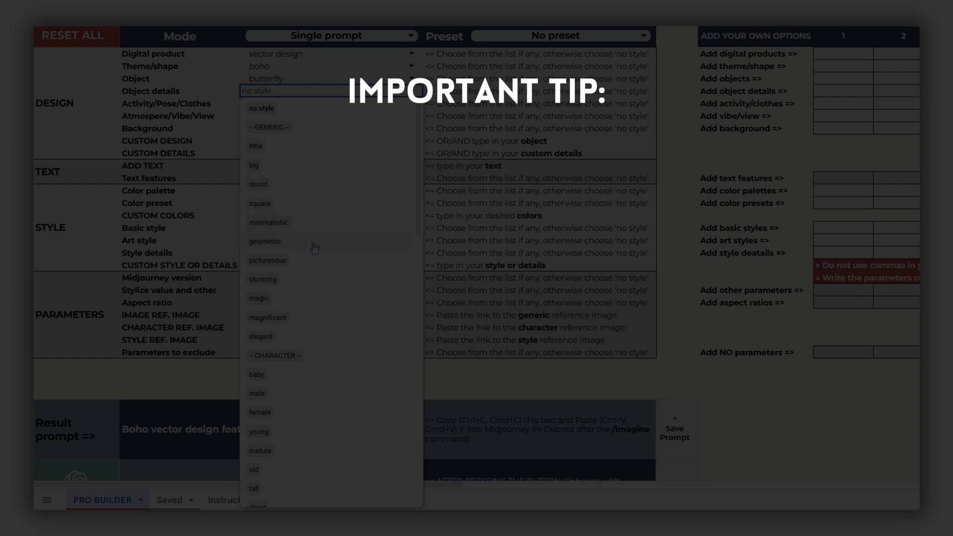
click(262, 279)
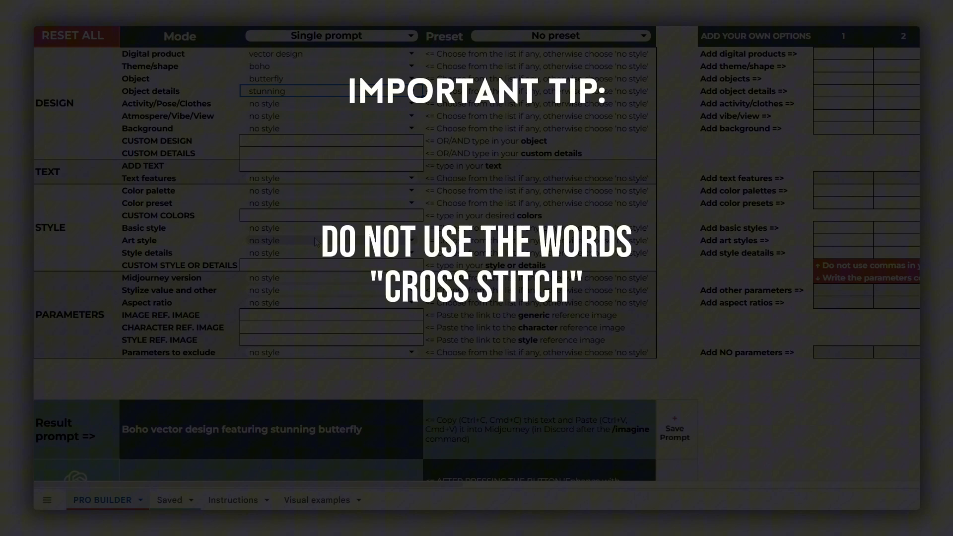
click(330, 116)
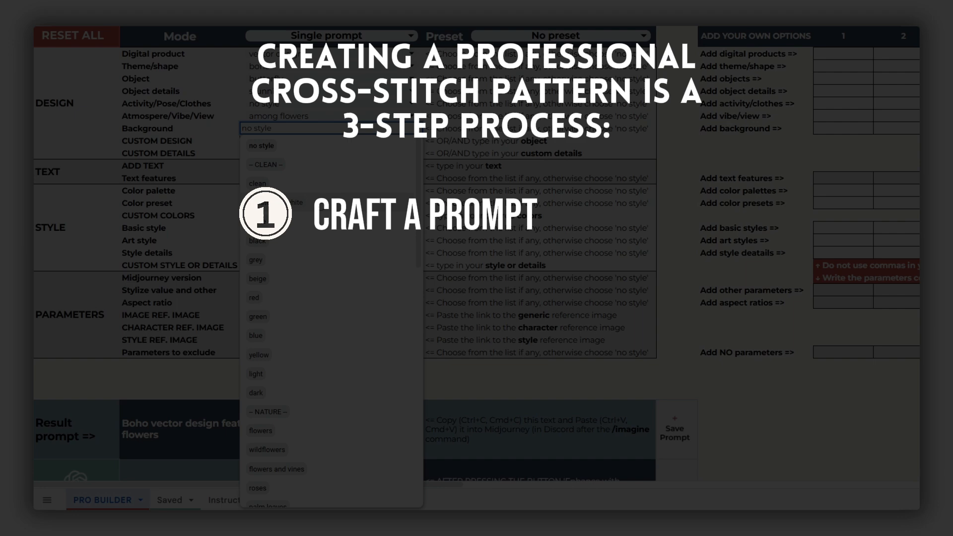
click(292, 128)
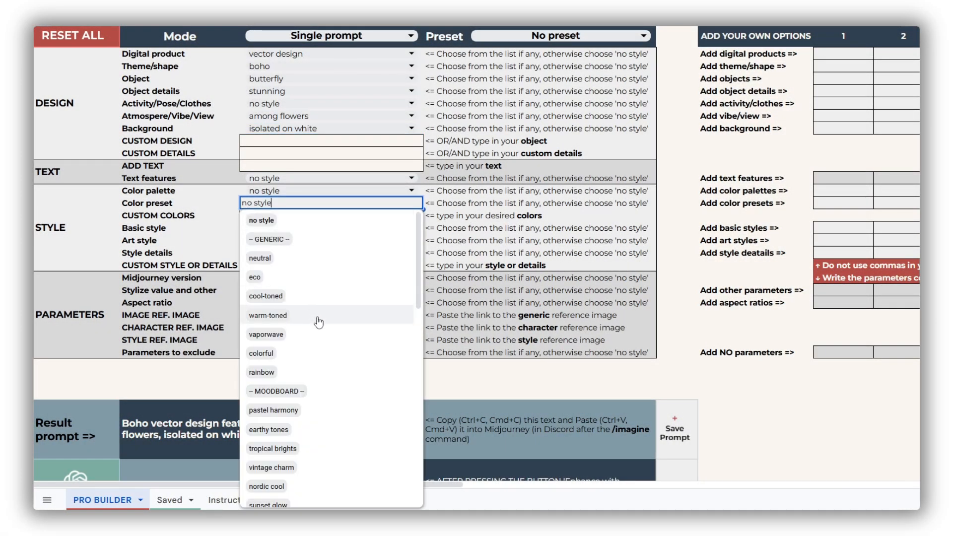
Set warm-toned colours, minimalistic basic style and folk art style for the butterfly prompt
click(267, 315)
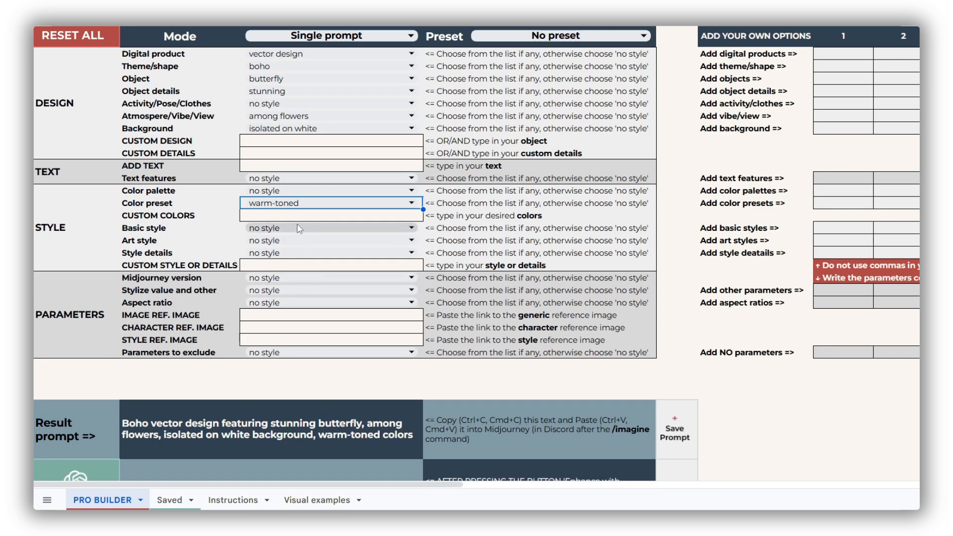
click(329, 227)
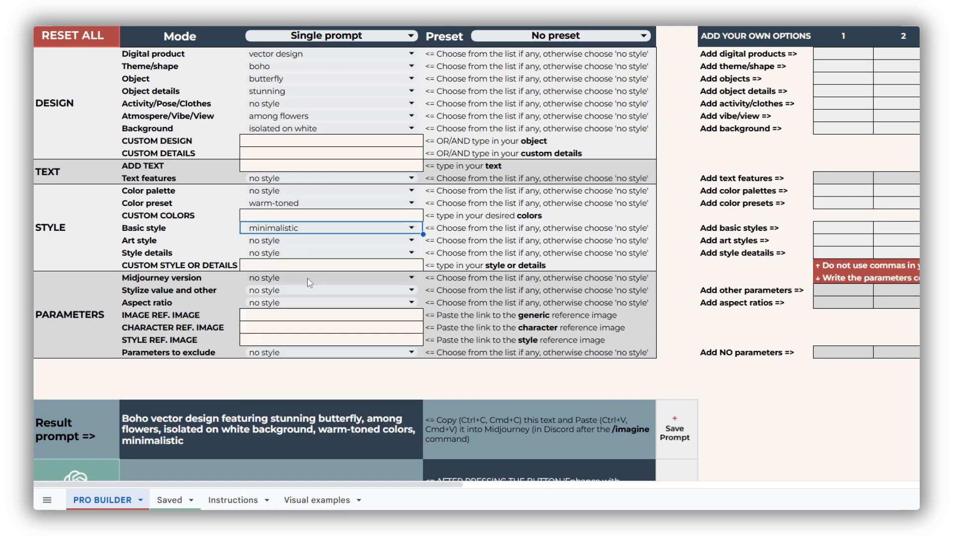
click(329, 240)
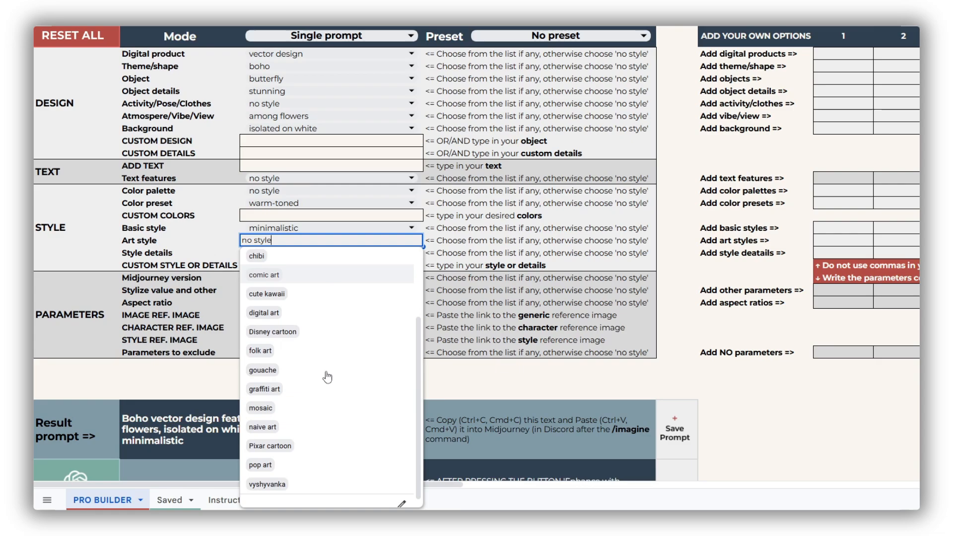
click(259, 351)
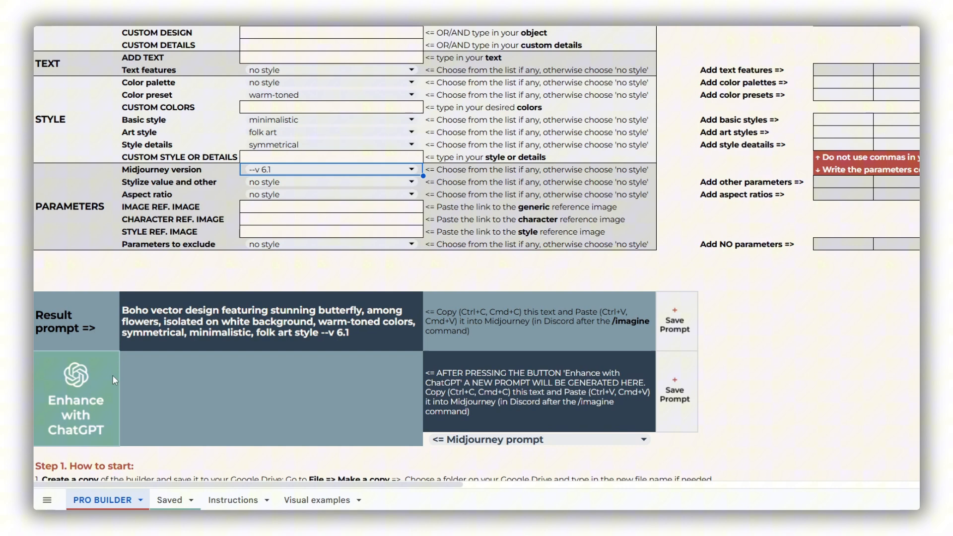
mouse_move(191, 347)
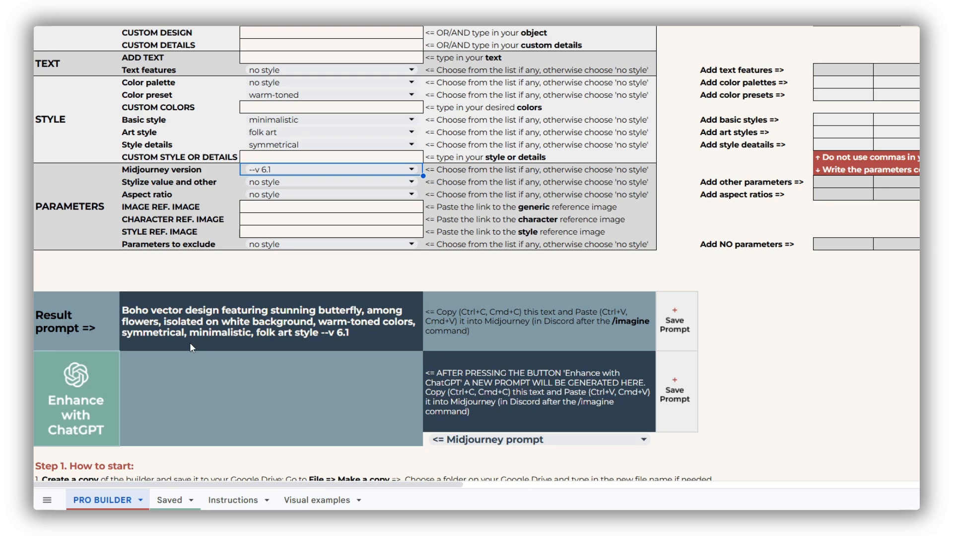
Generate the ChatGPT-enhanced butterfly prompt, then switch to the FlossCross website
click(76, 399)
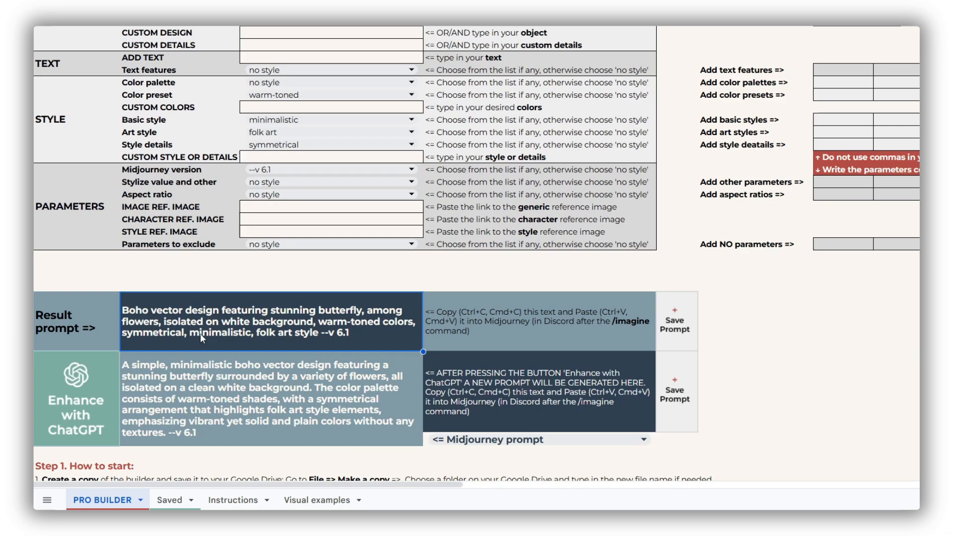
click(128, 8)
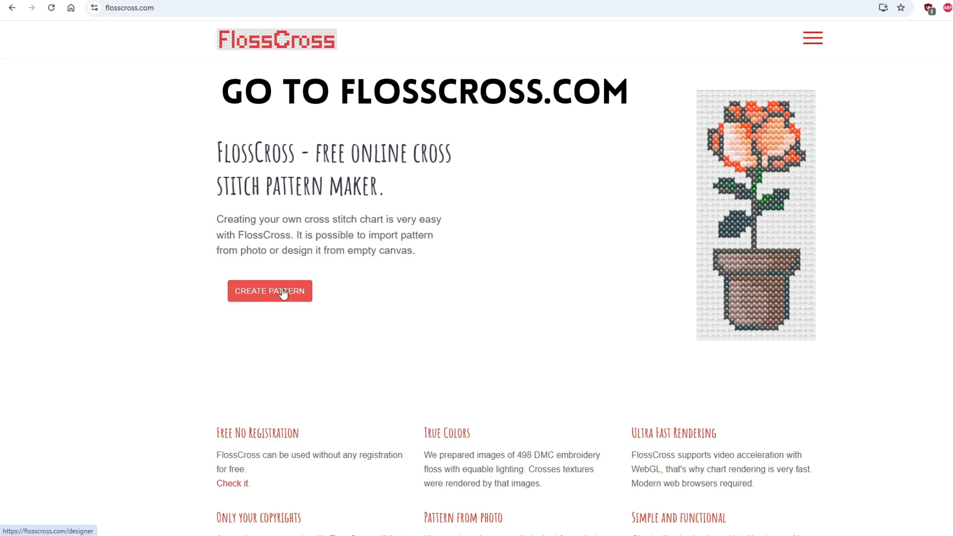
Start a new pattern from MJ butterfly.png and adjust the chart size in stitches
click(269, 291)
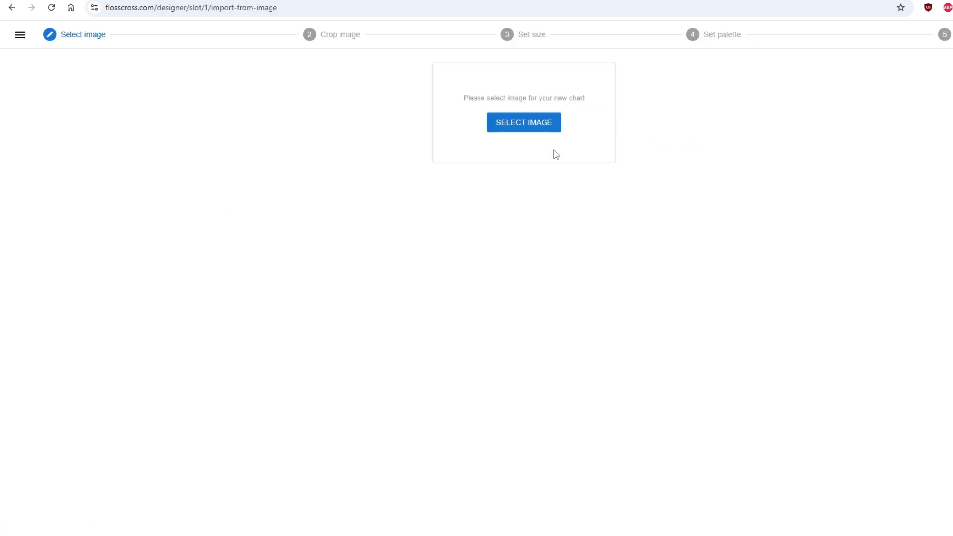
click(524, 122)
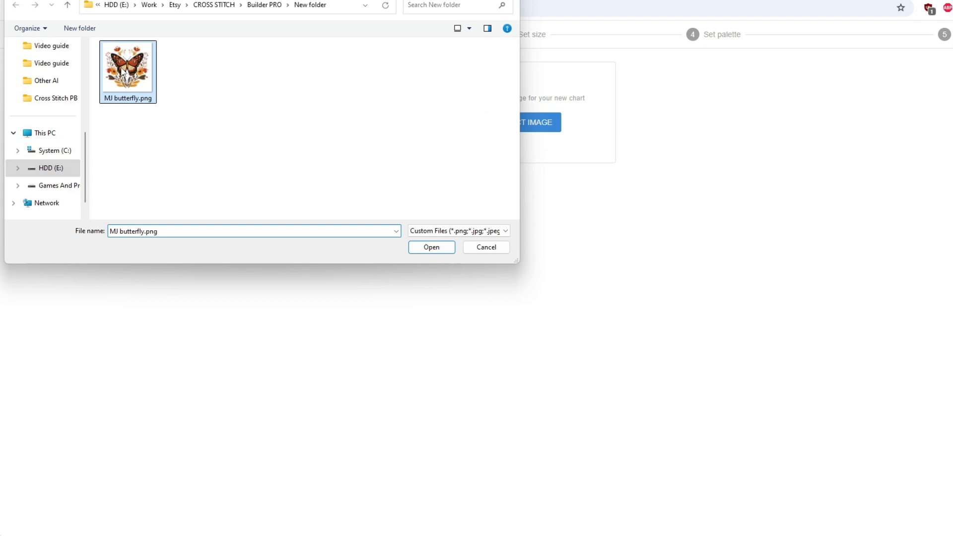
click(431, 247)
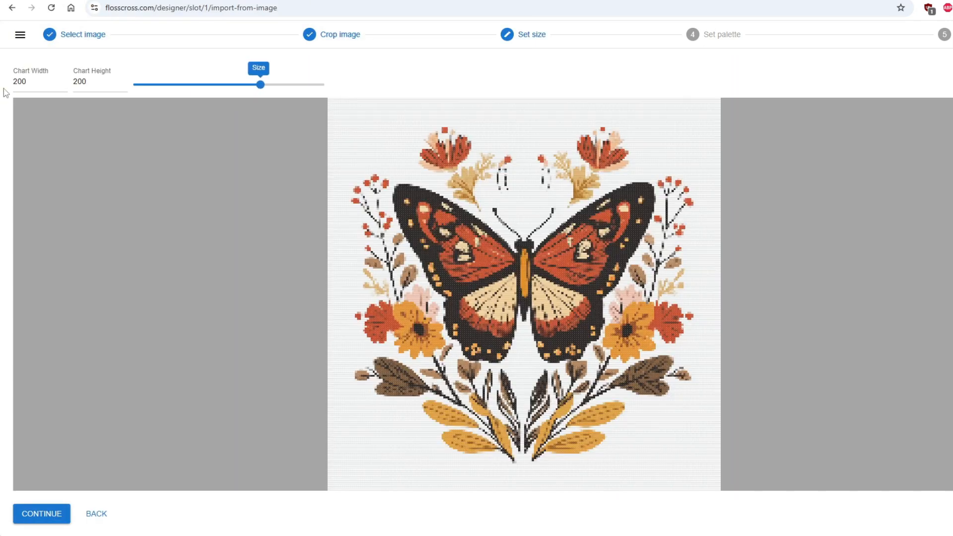
drag(261, 85, 197, 84)
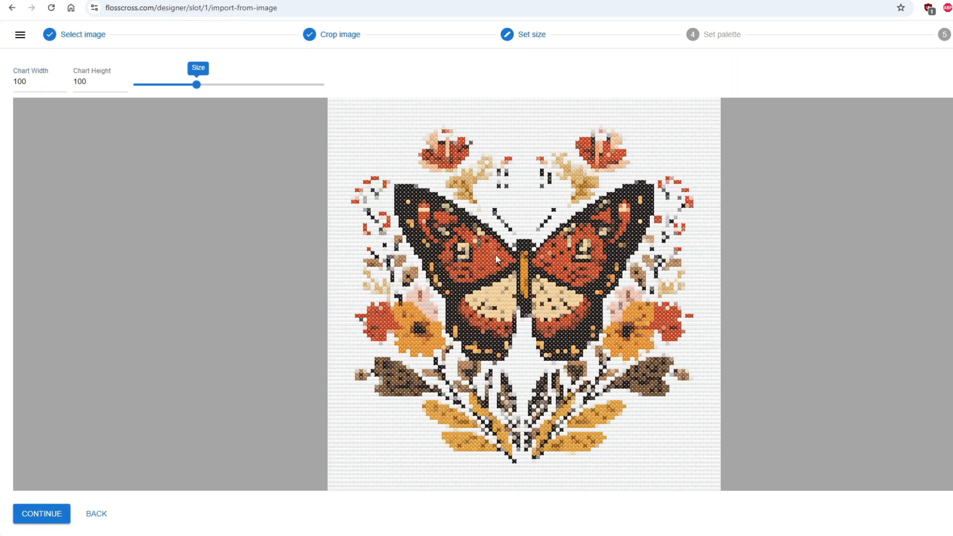
Accept the 30-colour DMC palette and finish to generate the 14-page PDF pattern
click(42, 513)
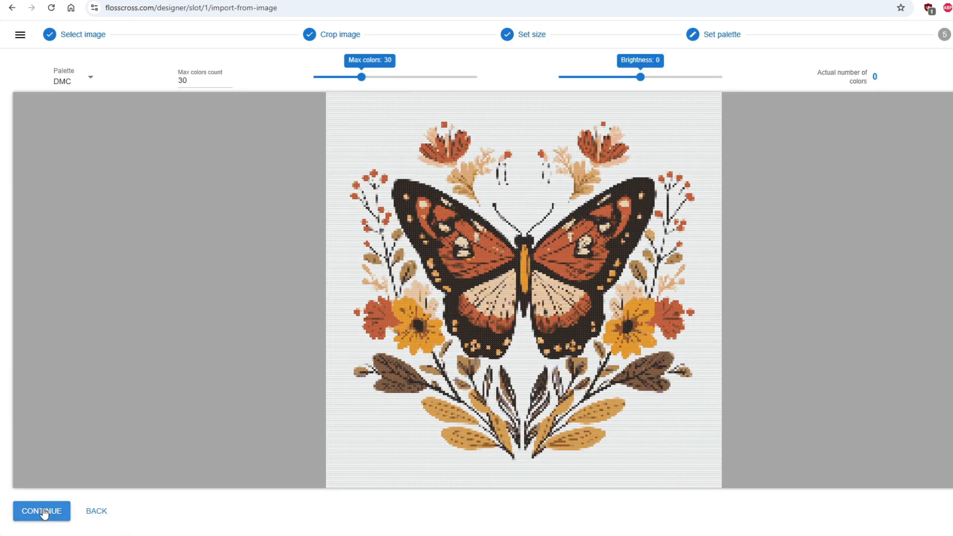
click(41, 510)
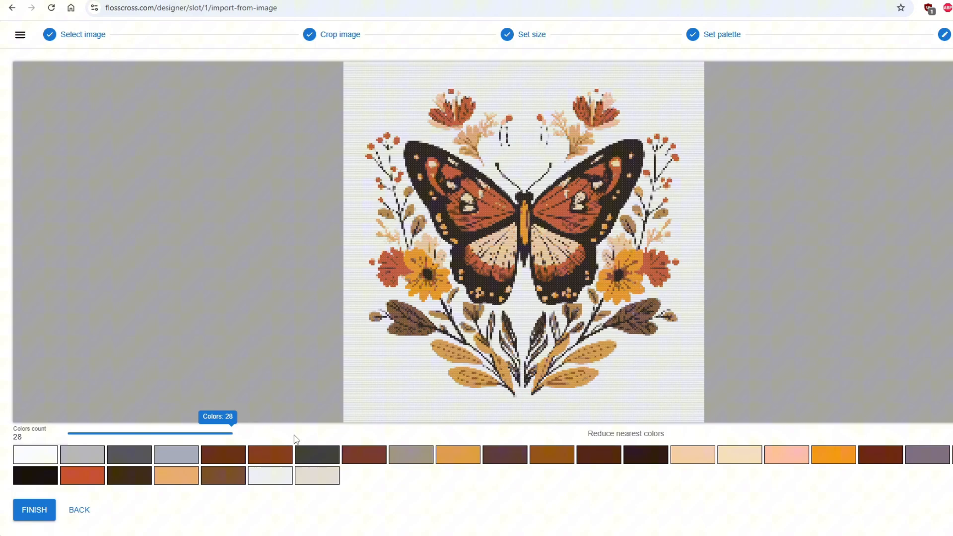
click(34, 509)
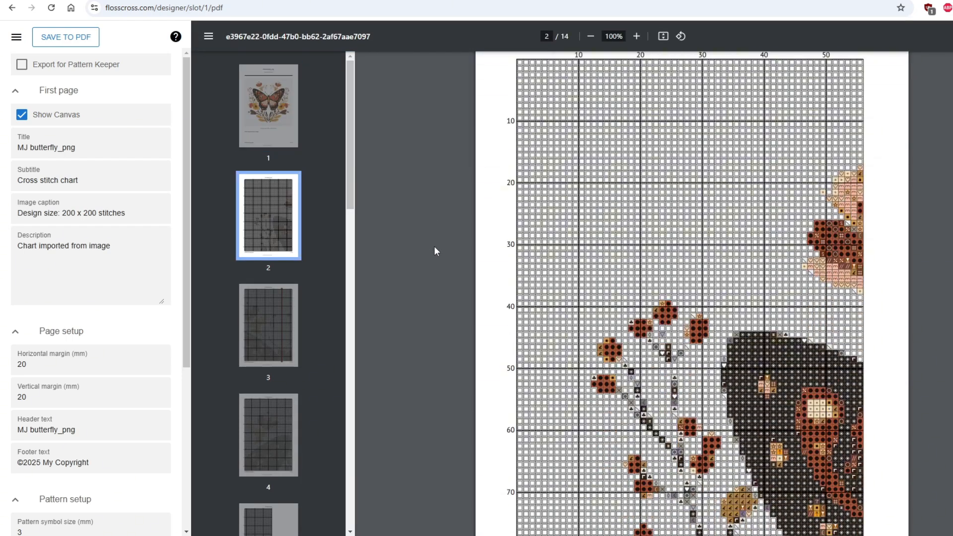
click(267, 325)
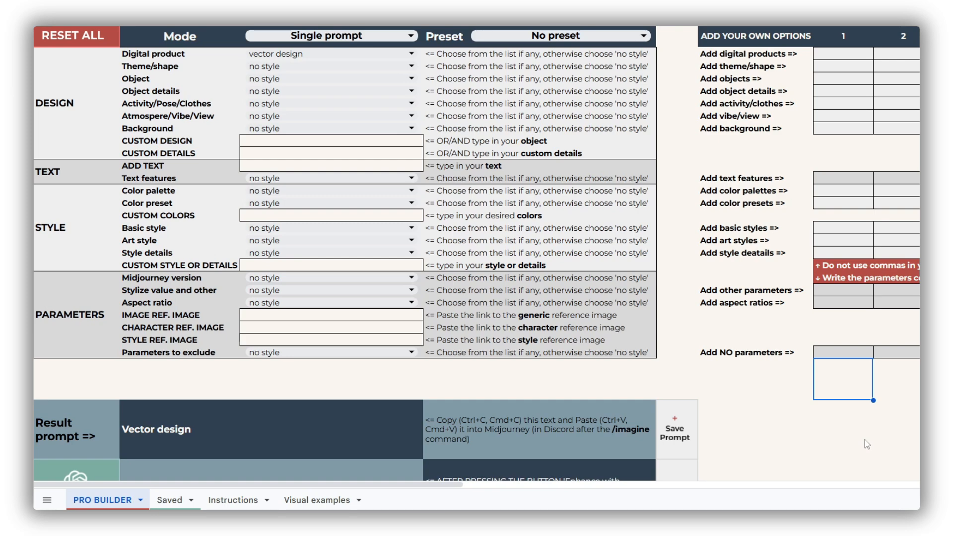
mouse_move(275, 178)
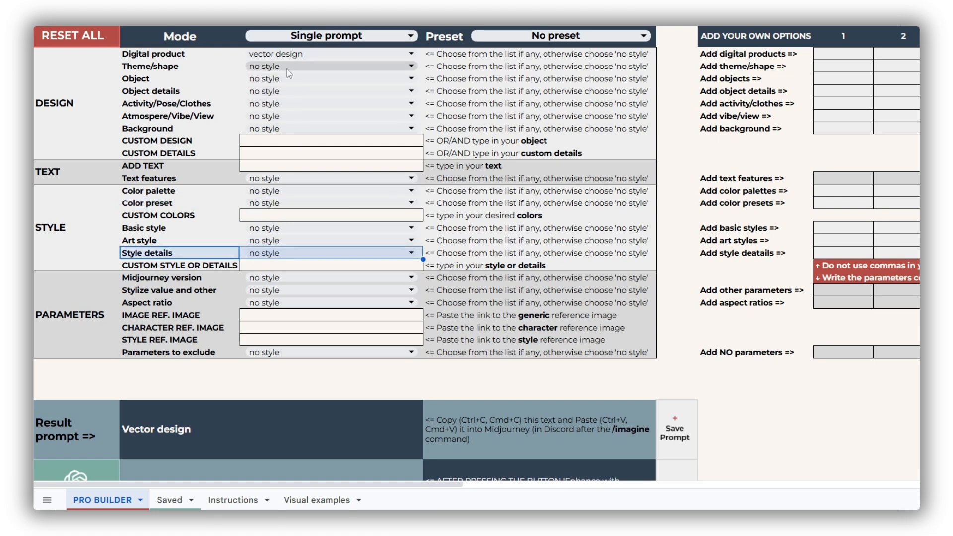
Choose spring as the theme, producing 'Spring vector design'
click(330, 67)
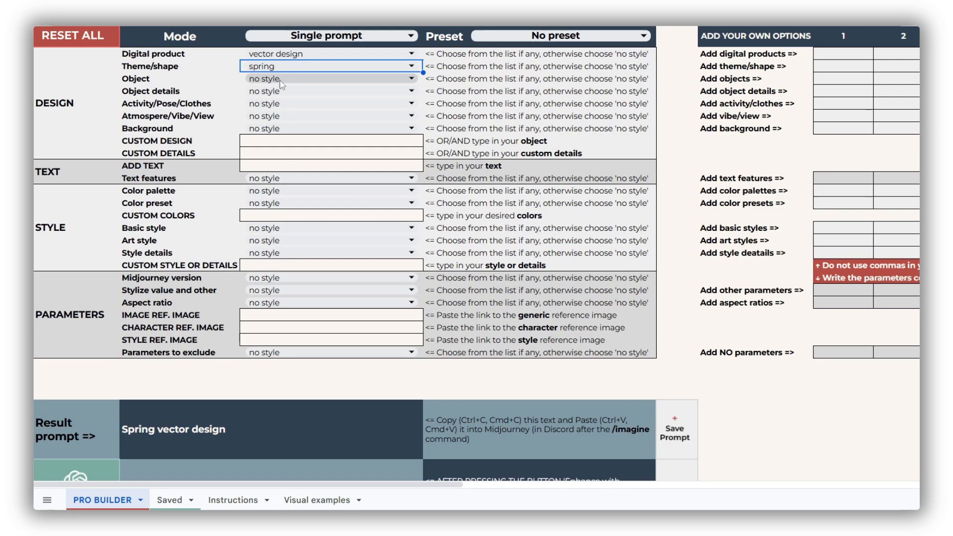
click(332, 79)
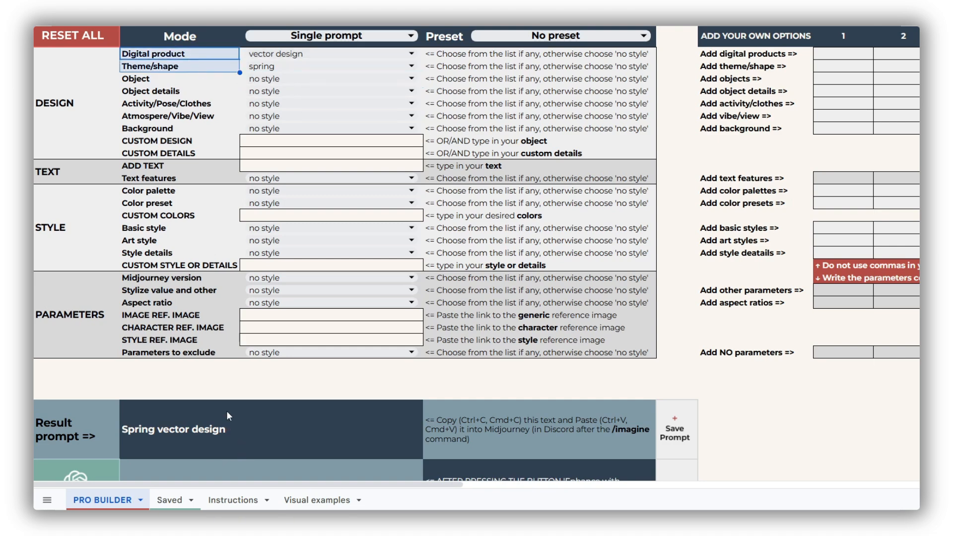
mouse_move(269, 433)
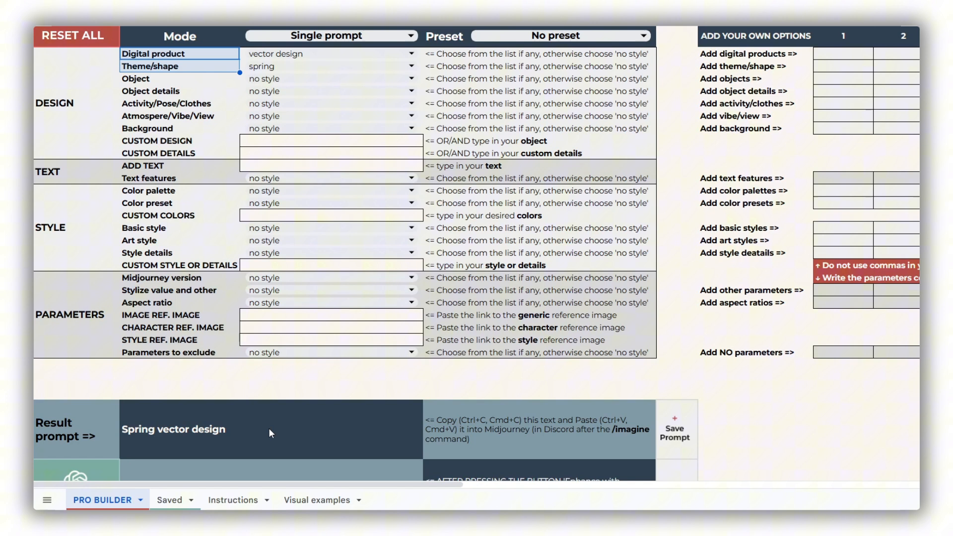
Browse the Visual examples sheet's season, culture, epoch, genre and shape theme samples
click(315, 499)
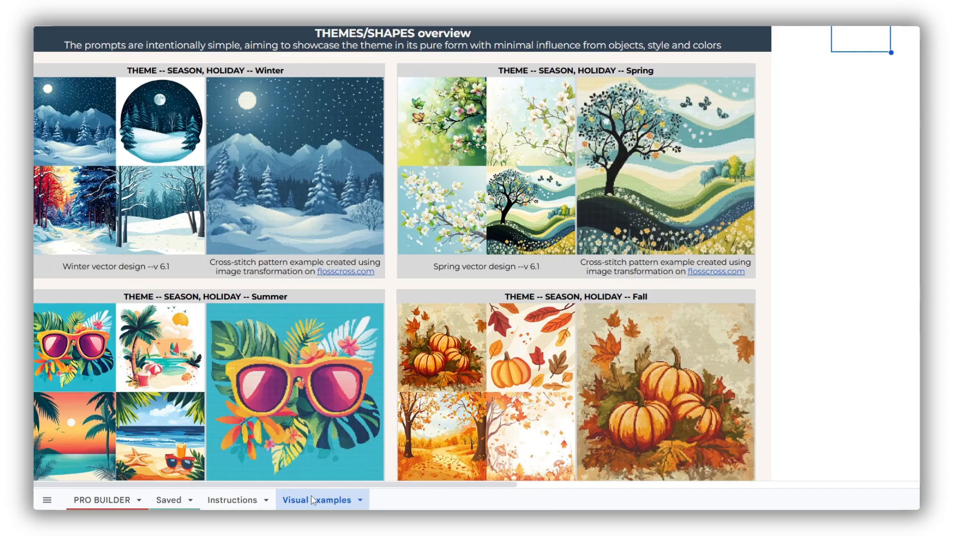
scroll(down, 3)
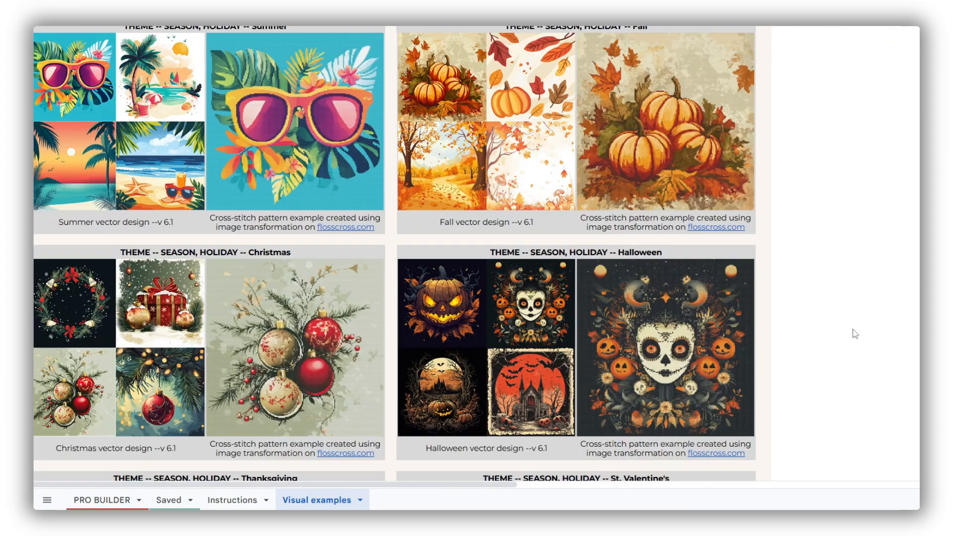
scroll(down, 3)
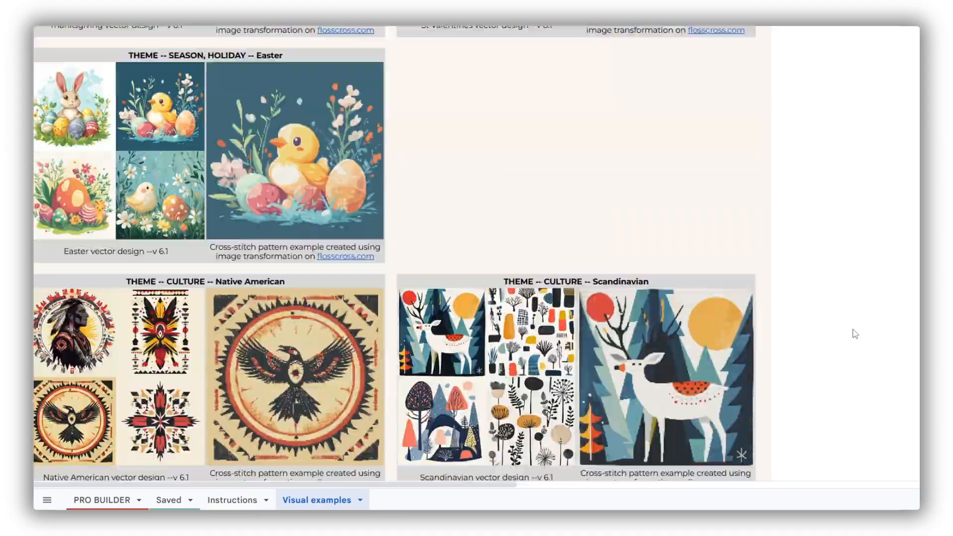
scroll(down, 3)
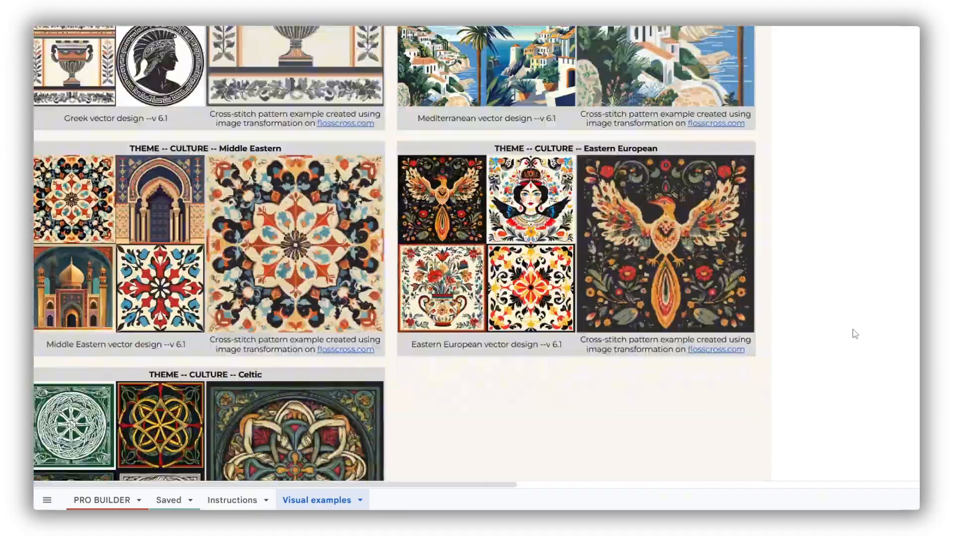
scroll(down, 3)
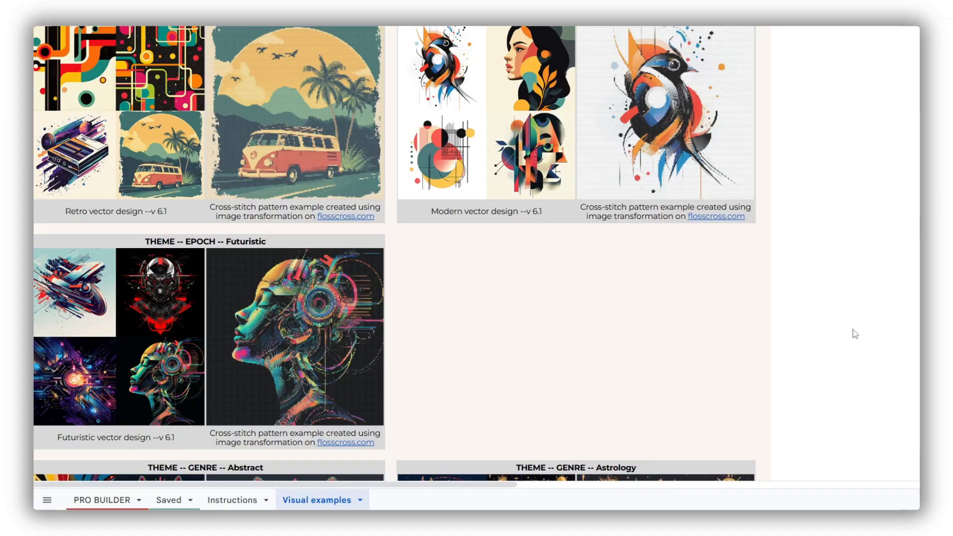
scroll(down, 3)
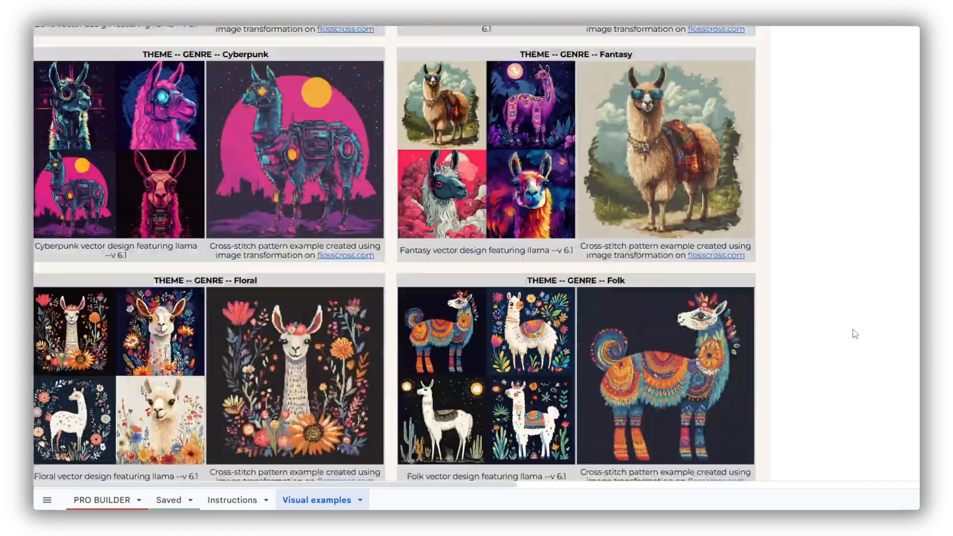
scroll(down, 3)
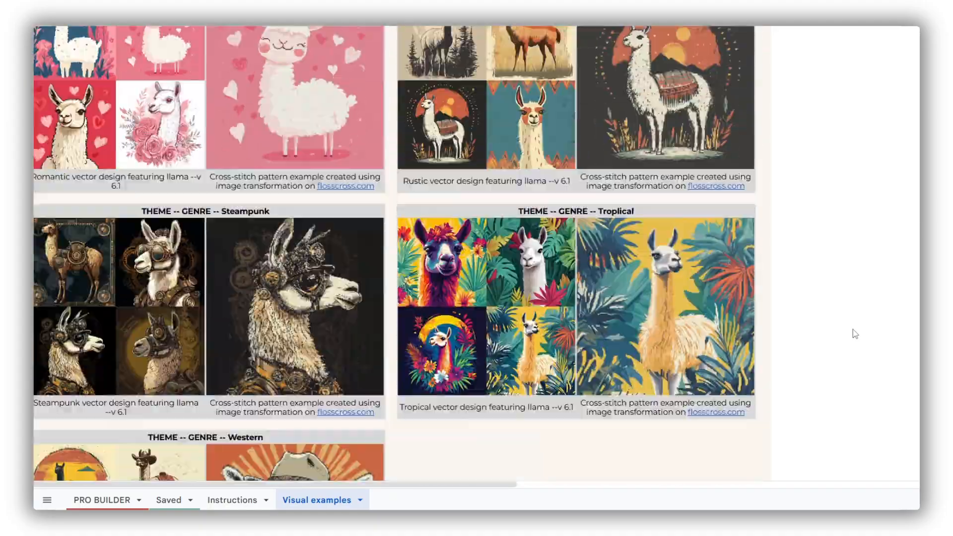
scroll(down, 3)
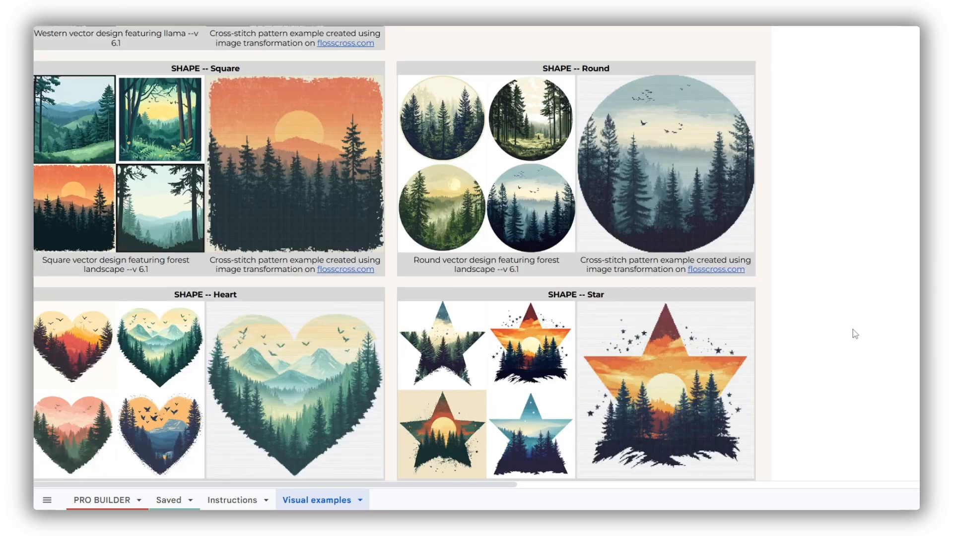
mouse_move(796, 286)
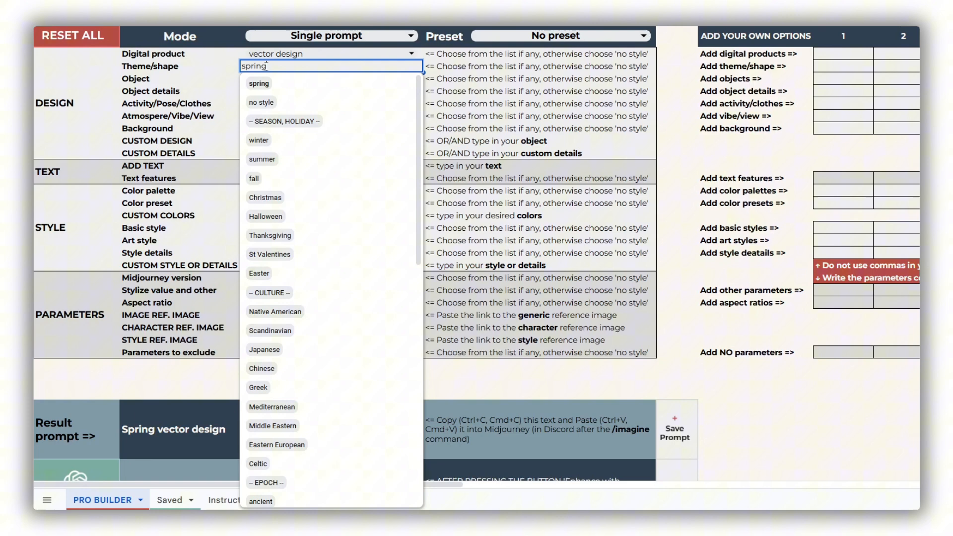
Reset the theme to no style, review digital product options and show their example images
click(262, 101)
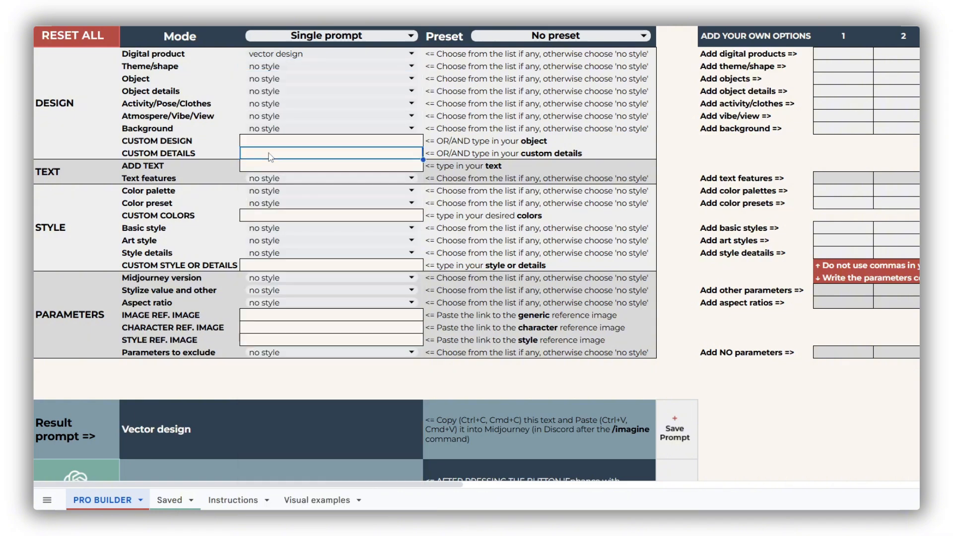
text(celestial theme)
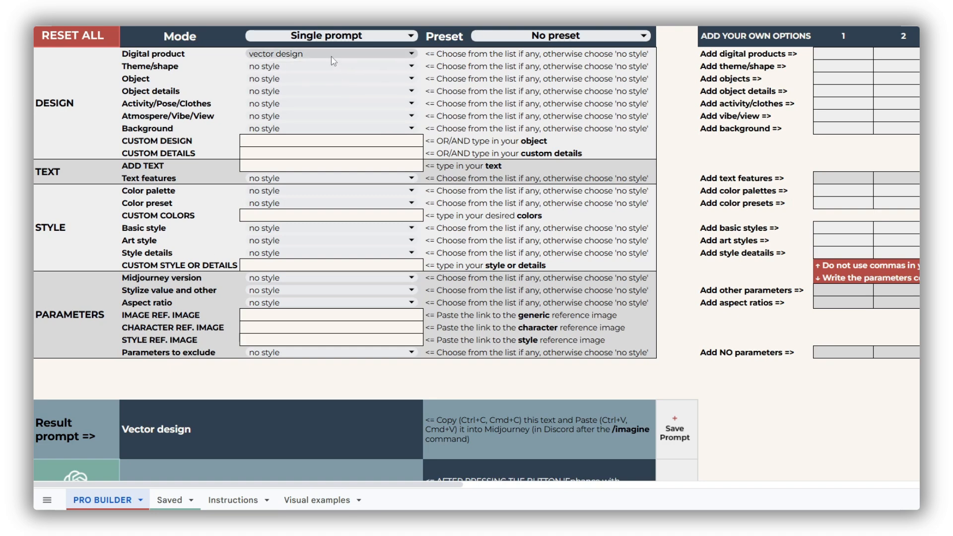
click(332, 54)
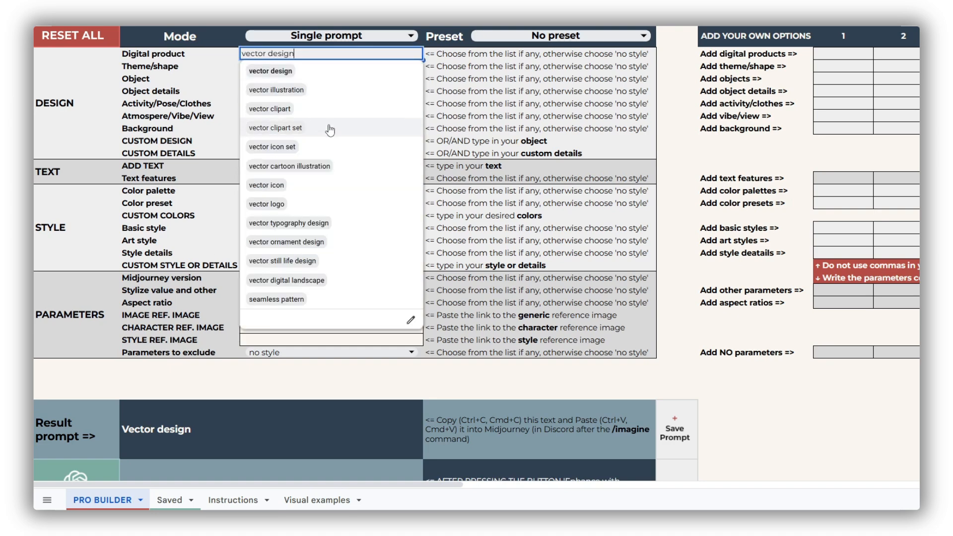
mouse_move(361, 269)
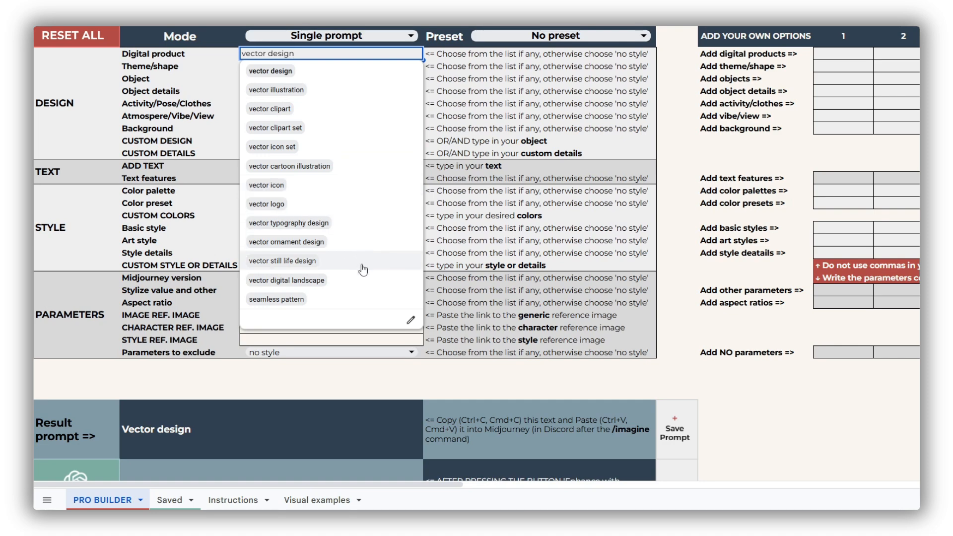
mouse_move(369, 305)
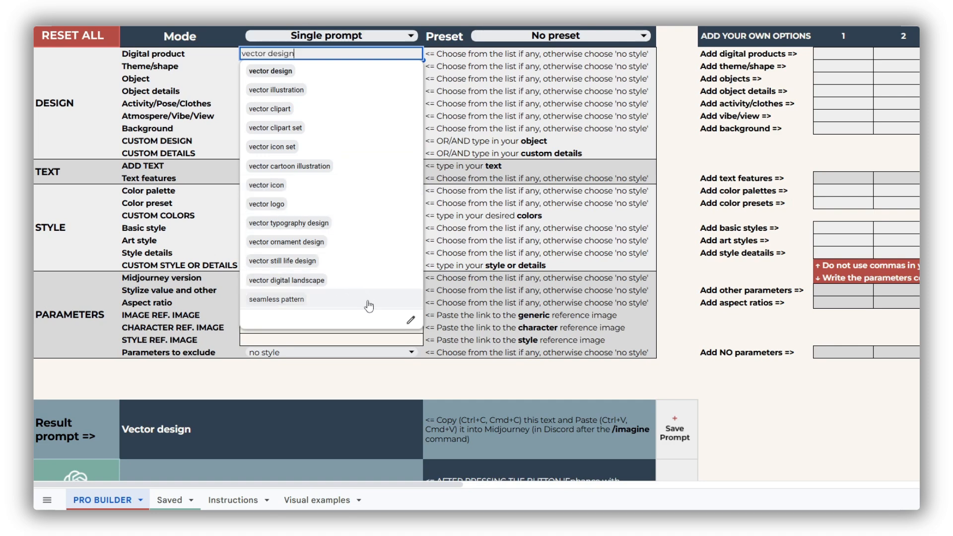
mouse_move(315, 484)
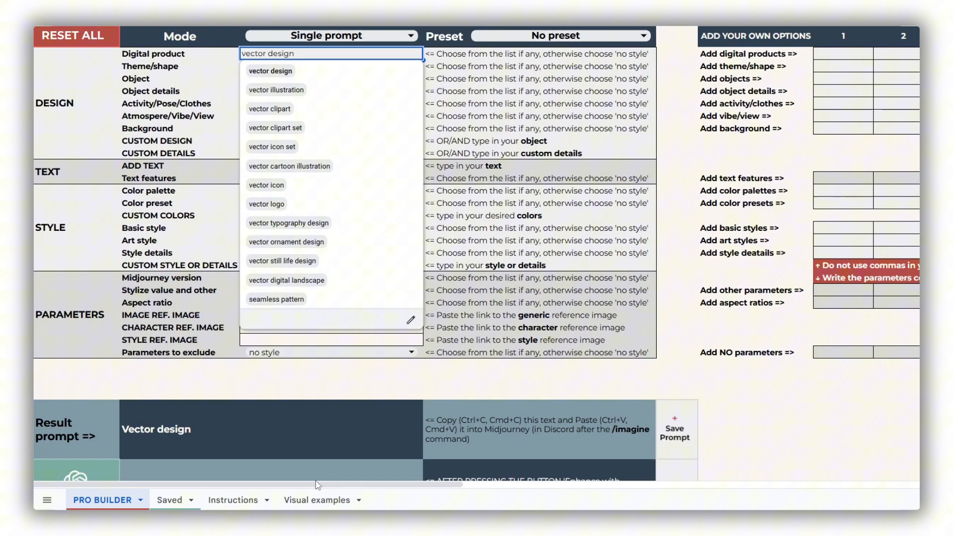
click(315, 500)
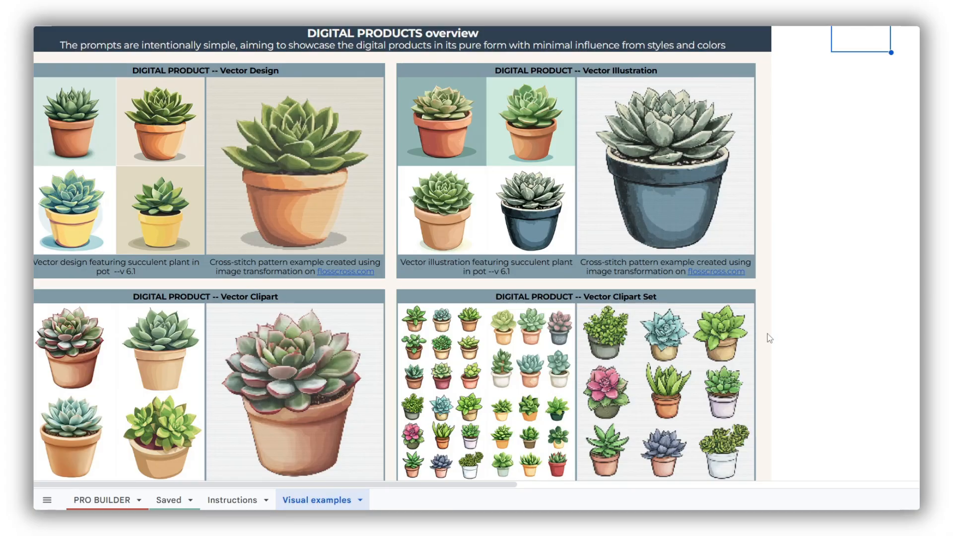
Browse digital product samples through seamless pattern, then return to the PRO BUILDER sheet
scroll(down, 3)
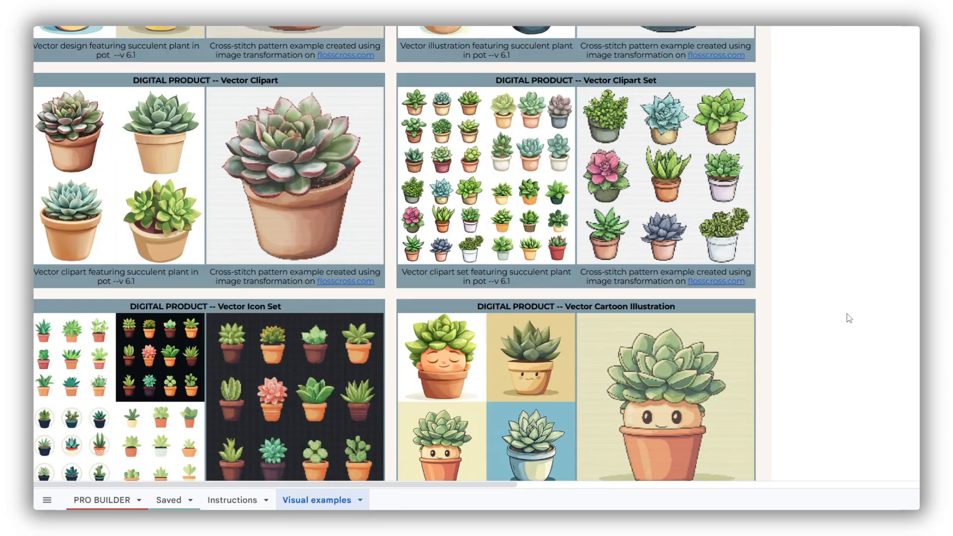
scroll(down, 3)
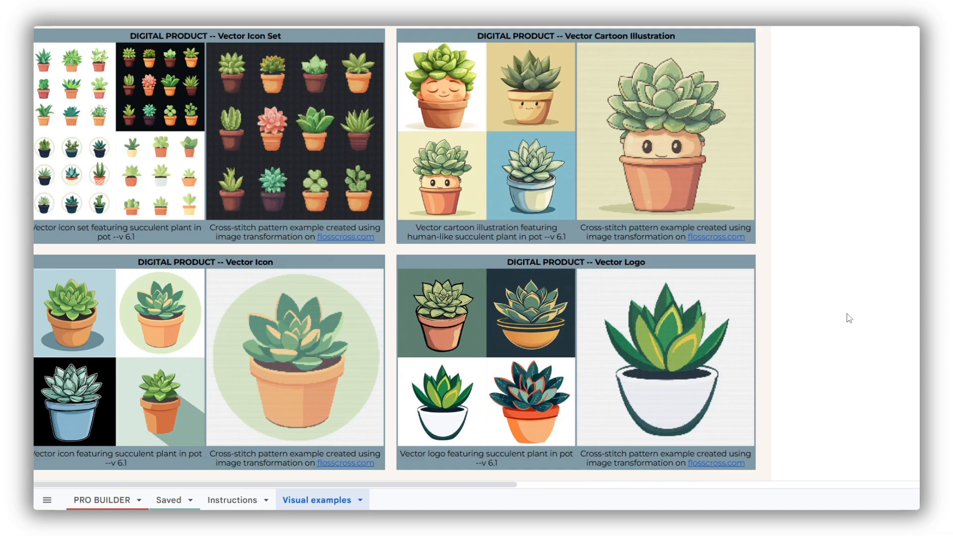
scroll(down, 3)
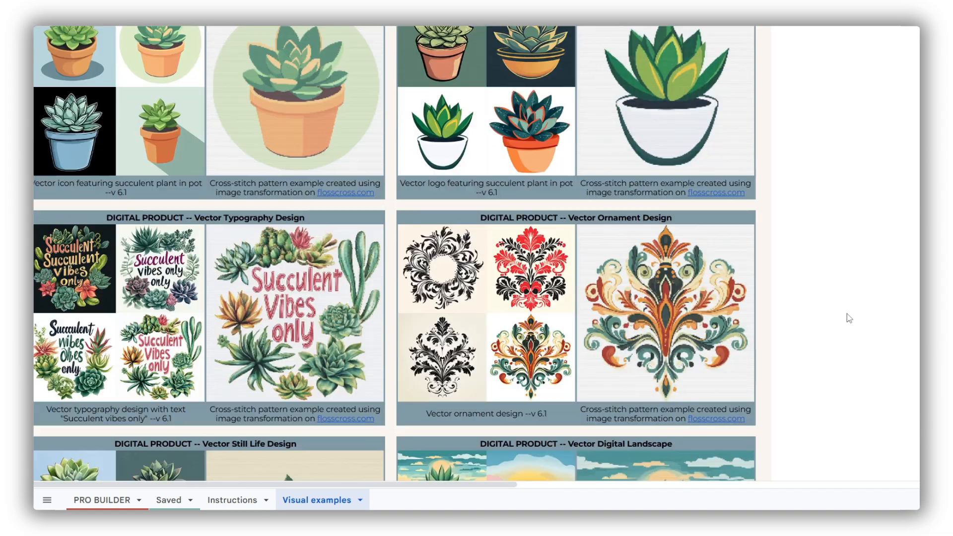
scroll(down, 3)
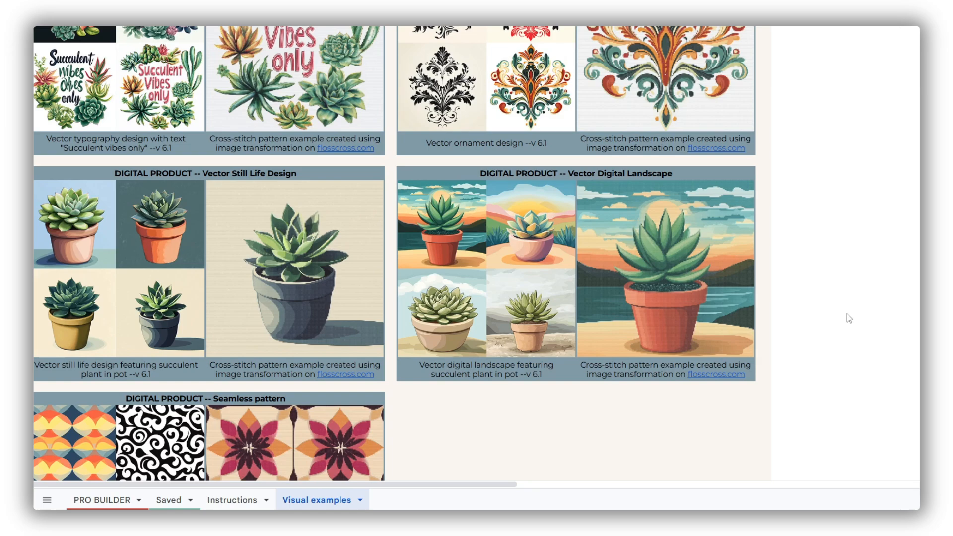
scroll(down, 3)
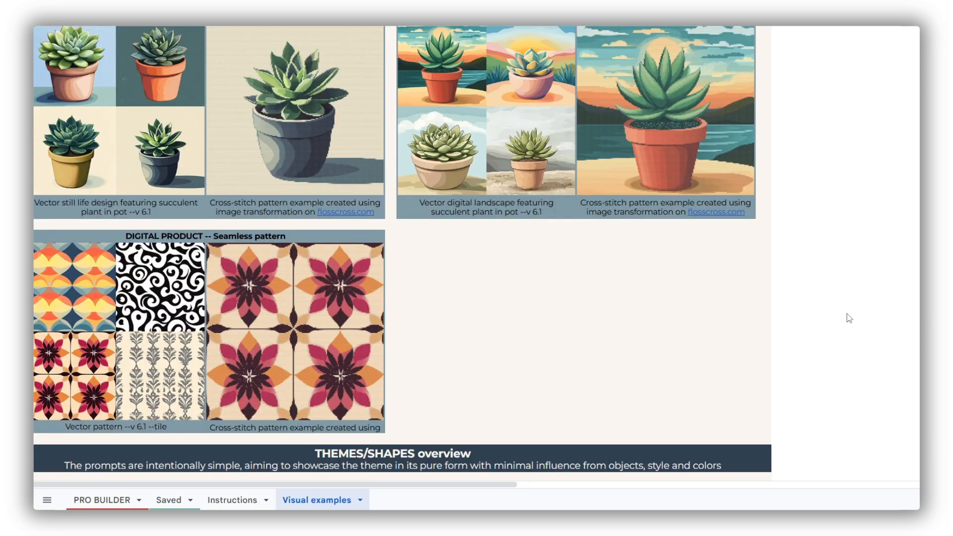
click(100, 499)
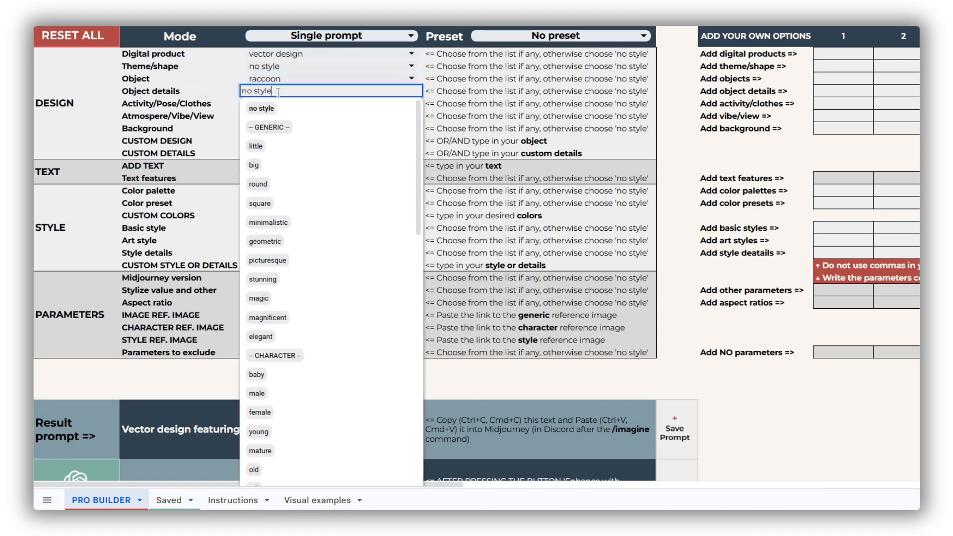
Make it a baby raccoon being hugged by a little girl among flowers
click(257, 374)
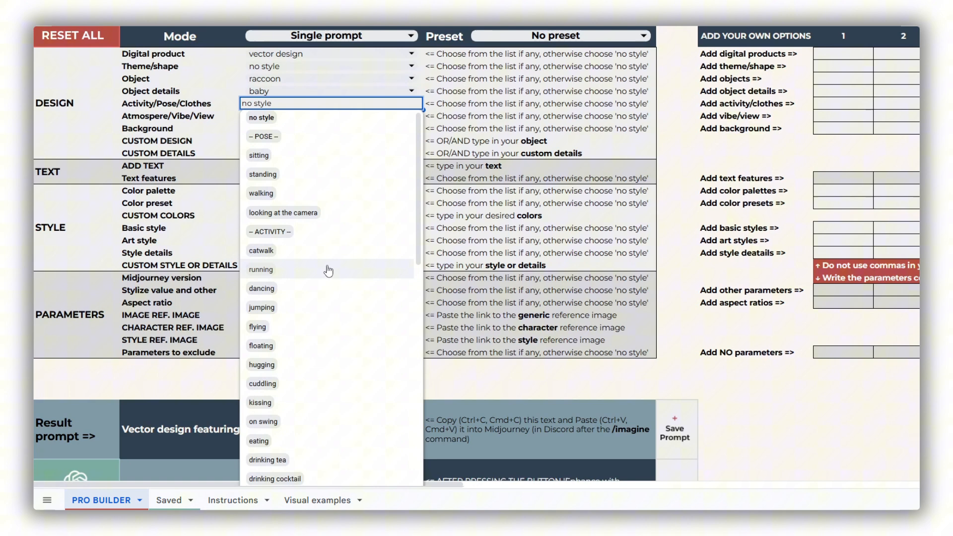
click(261, 364)
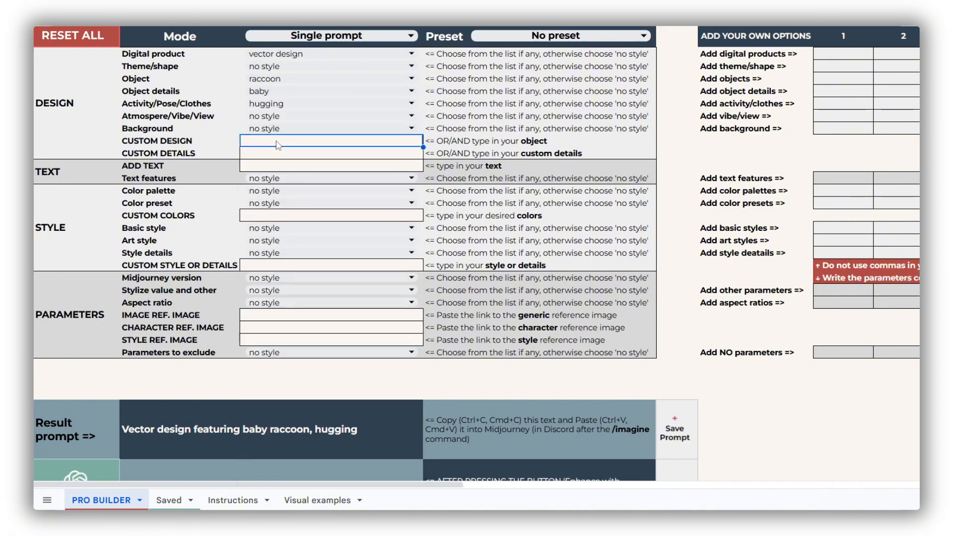
text(little)
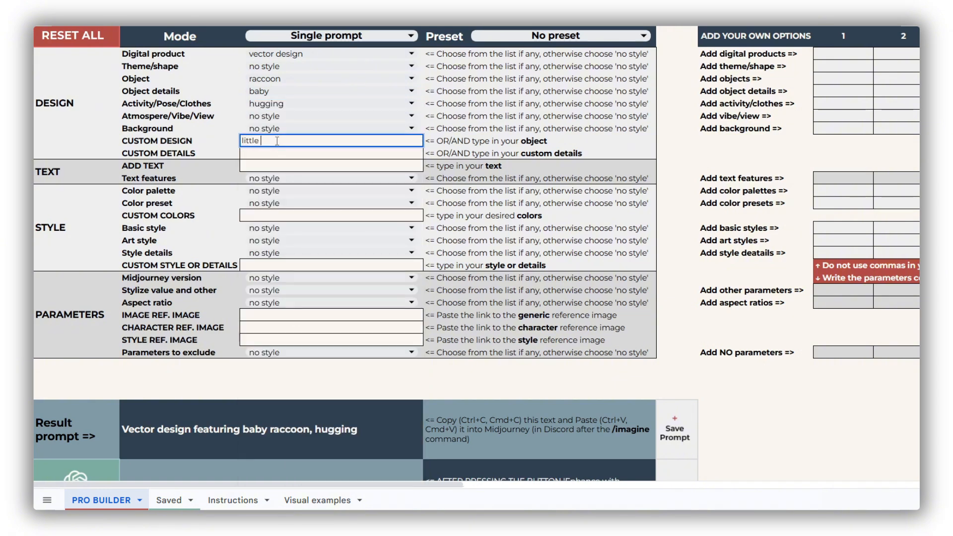
text(girl)
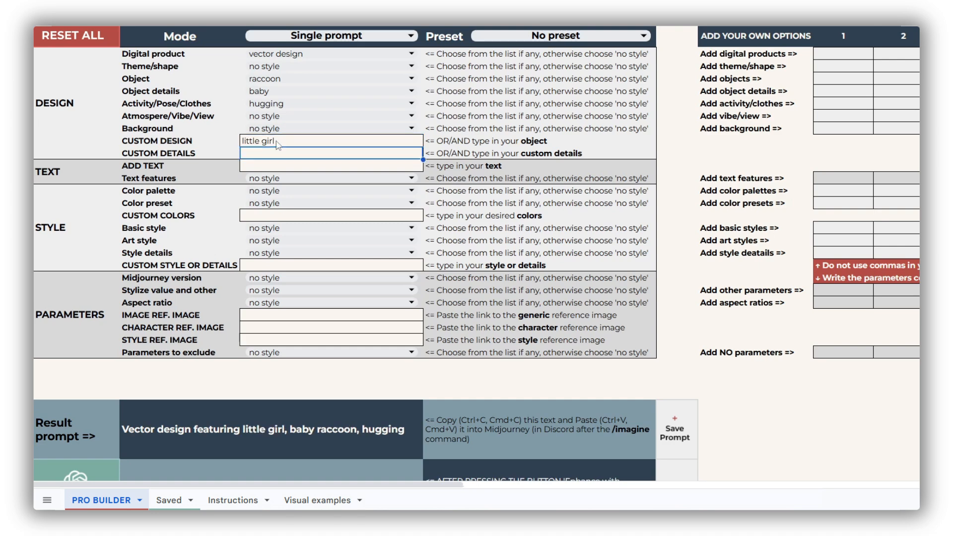
mouse_move(264, 433)
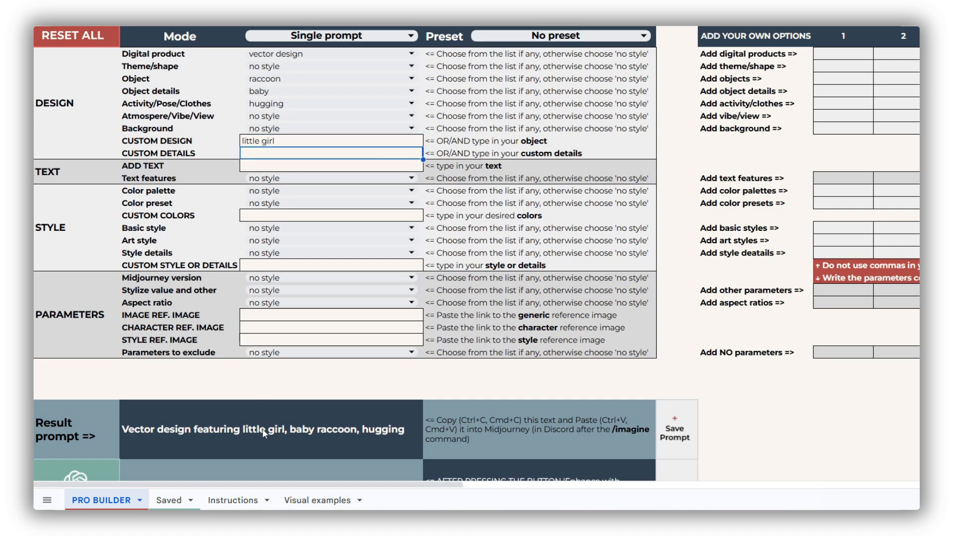
text(among flowers)
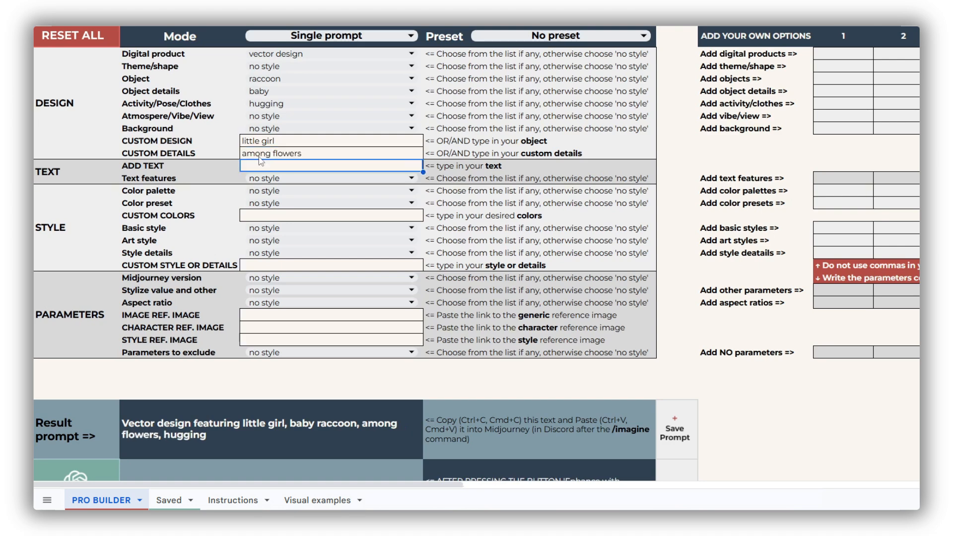
mouse_move(347, 458)
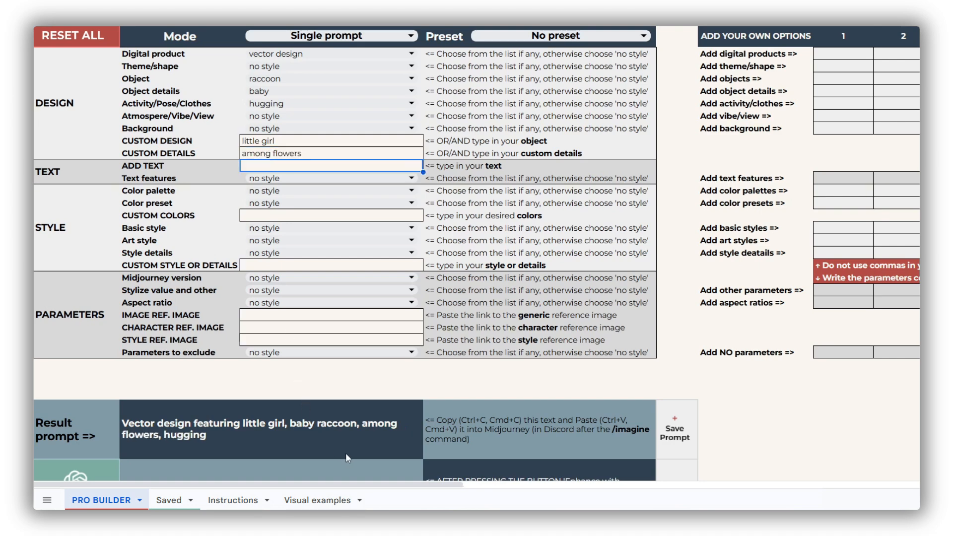
Set isolated on white background and cozy atmosphere, then reset the builder
click(893, 380)
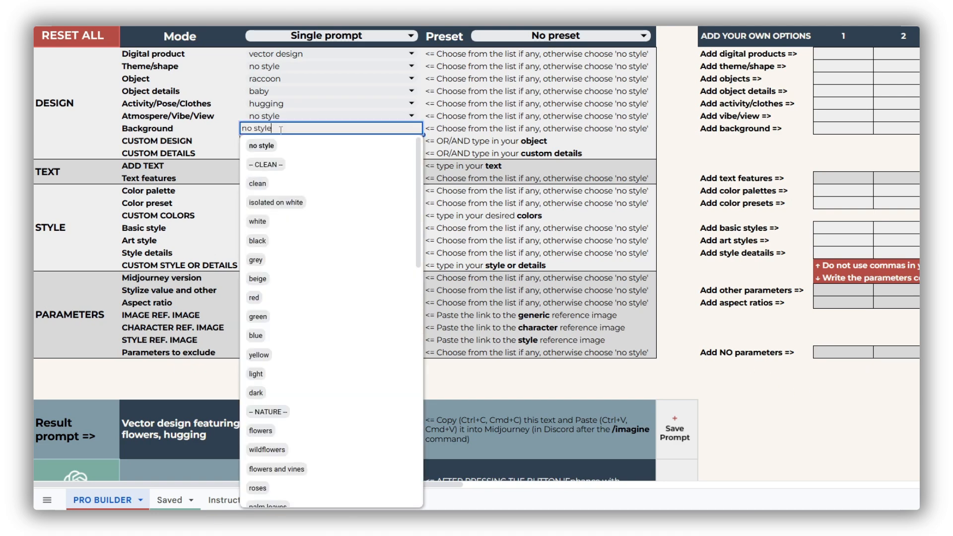
click(275, 201)
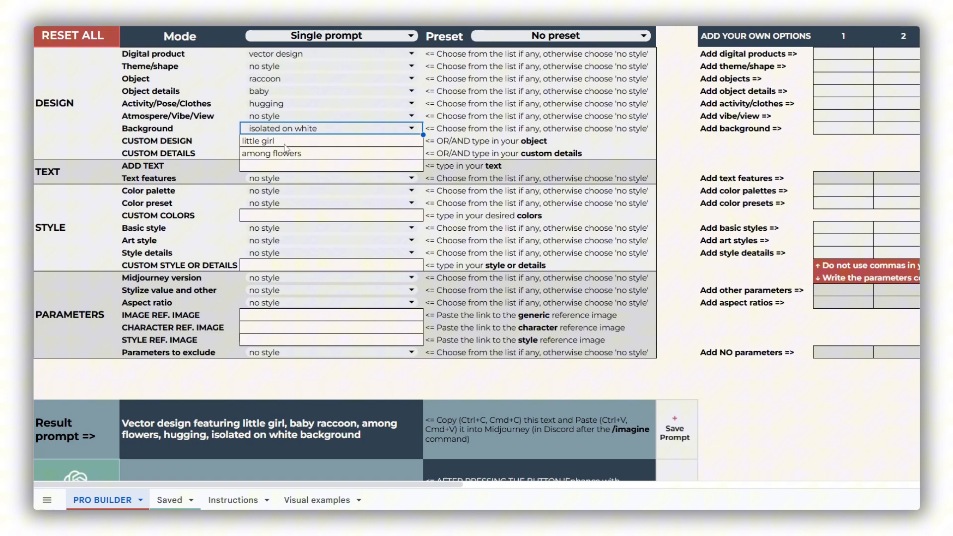
click(407, 116)
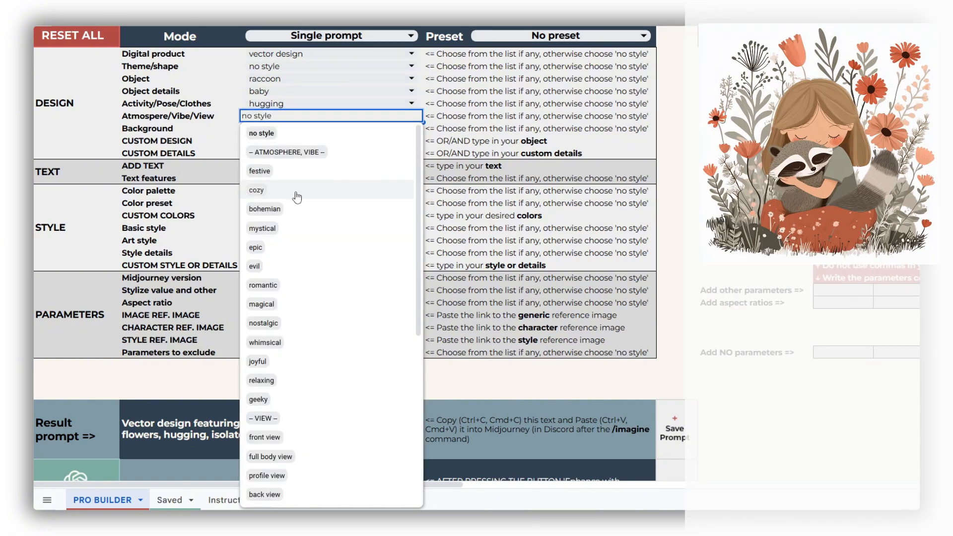
click(256, 190)
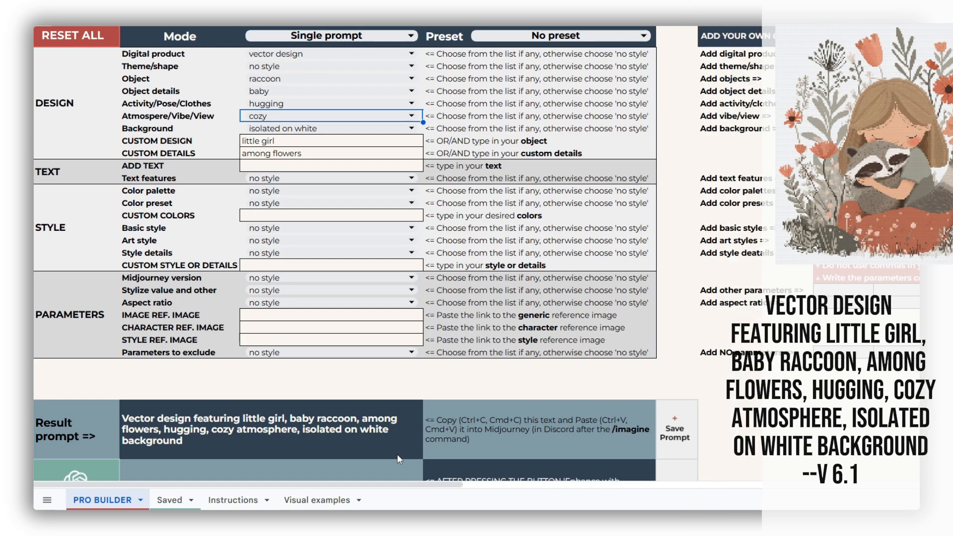
click(72, 36)
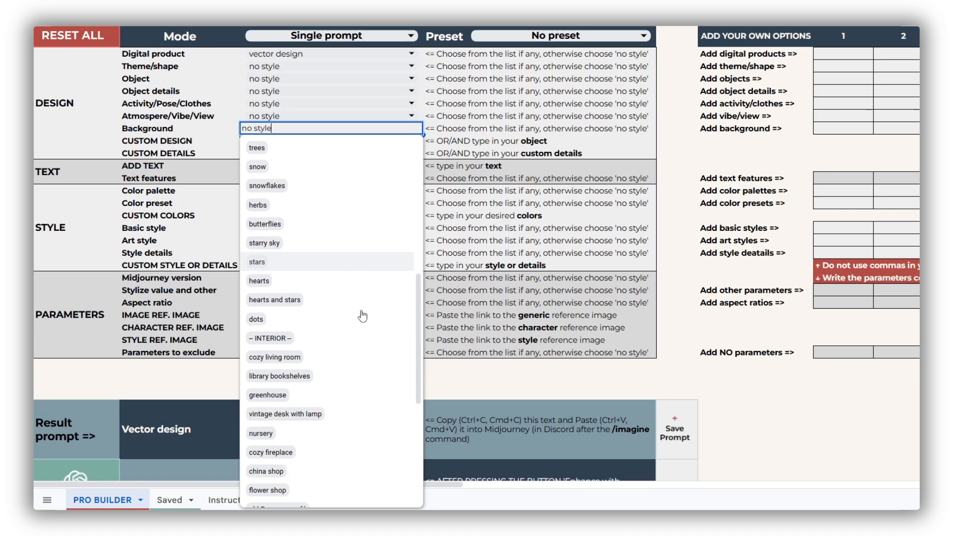
Browse the Background and Atmosphere/Vibe/View dropdown options without choosing any
click(267, 490)
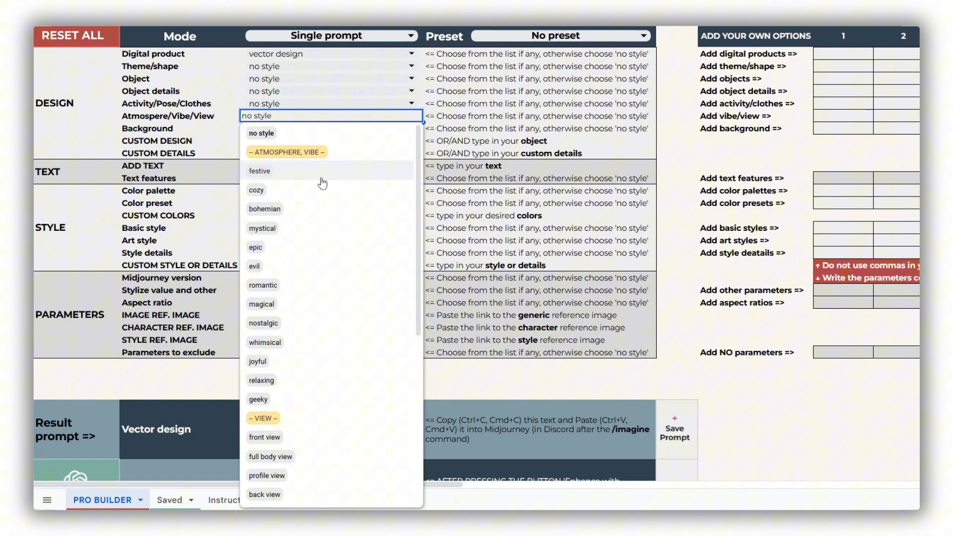
scroll(down, 3)
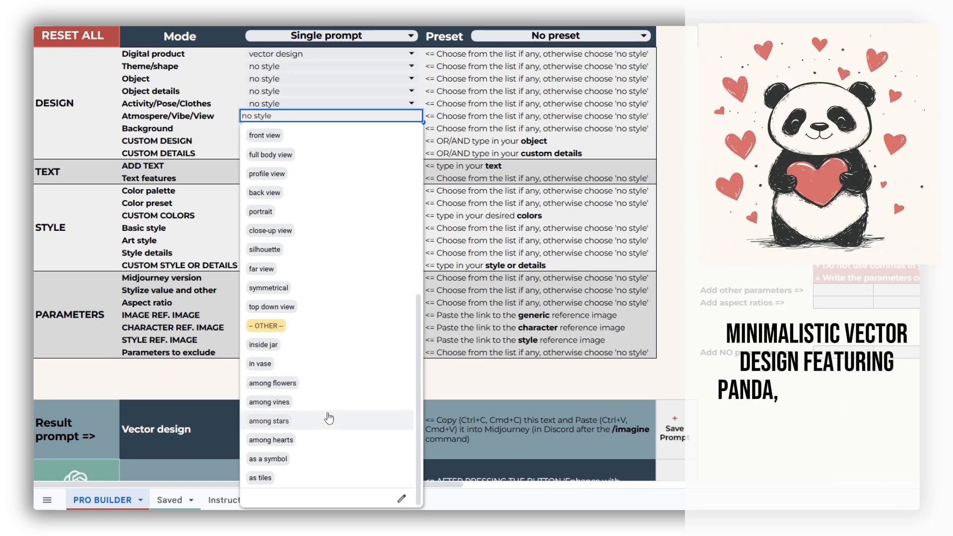
click(270, 439)
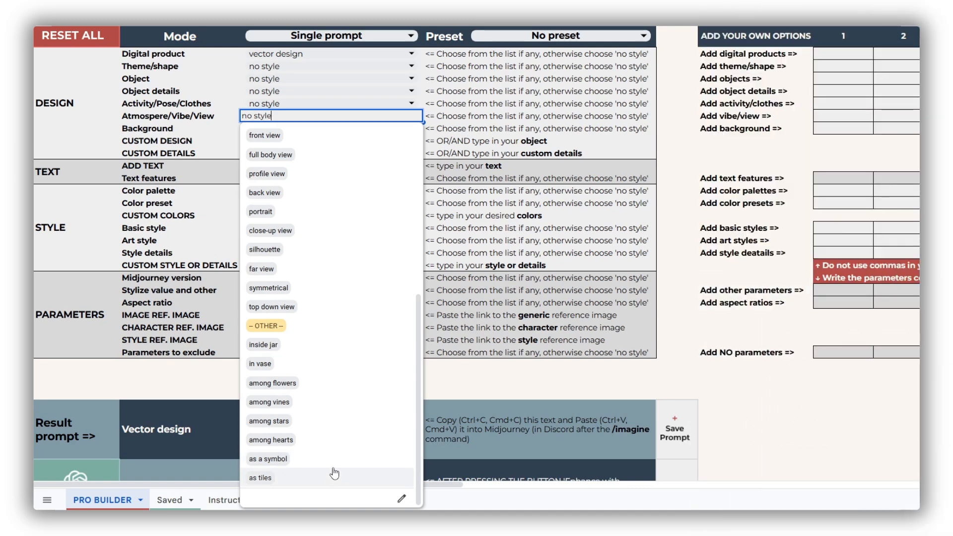
mouse_move(334, 481)
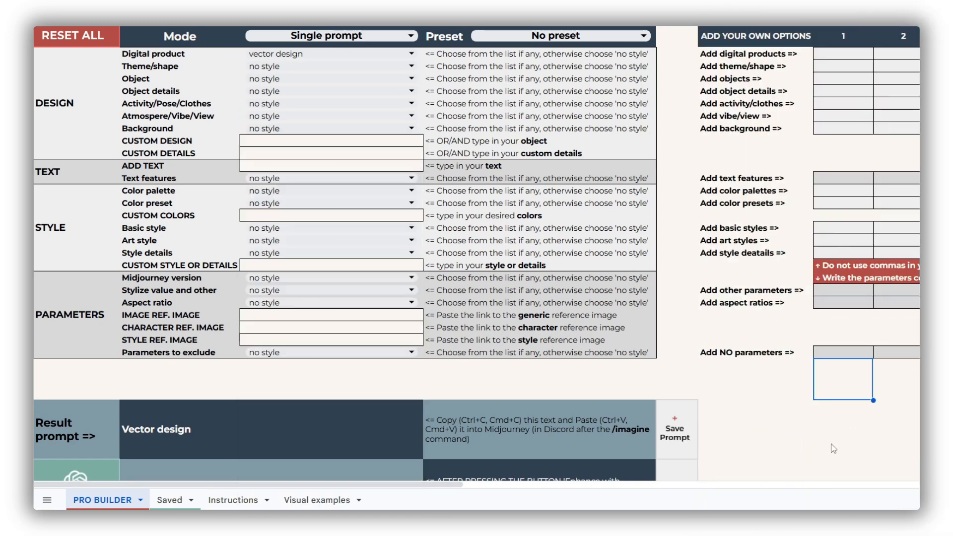
Enter 'Be kind' as the featured text and give it a display font
click(329, 166)
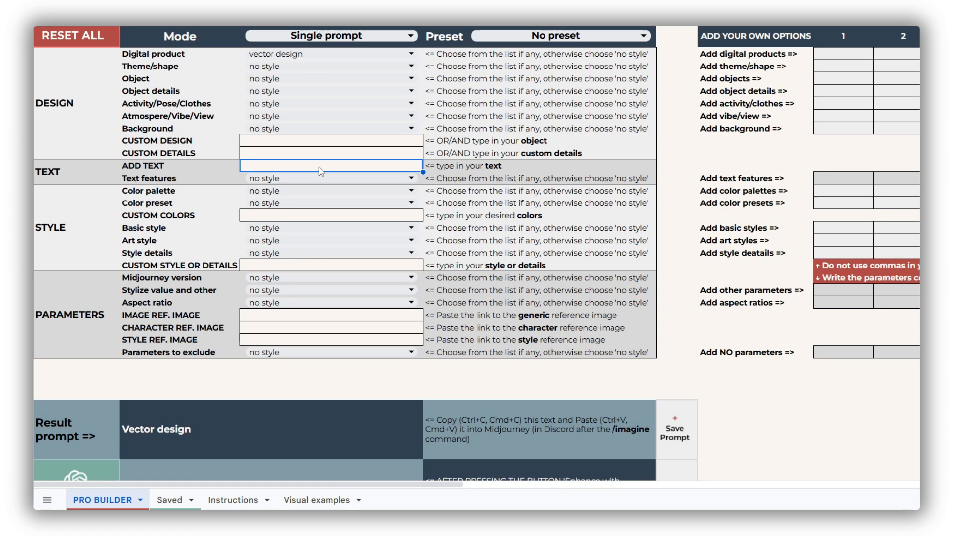
text(Be kind)
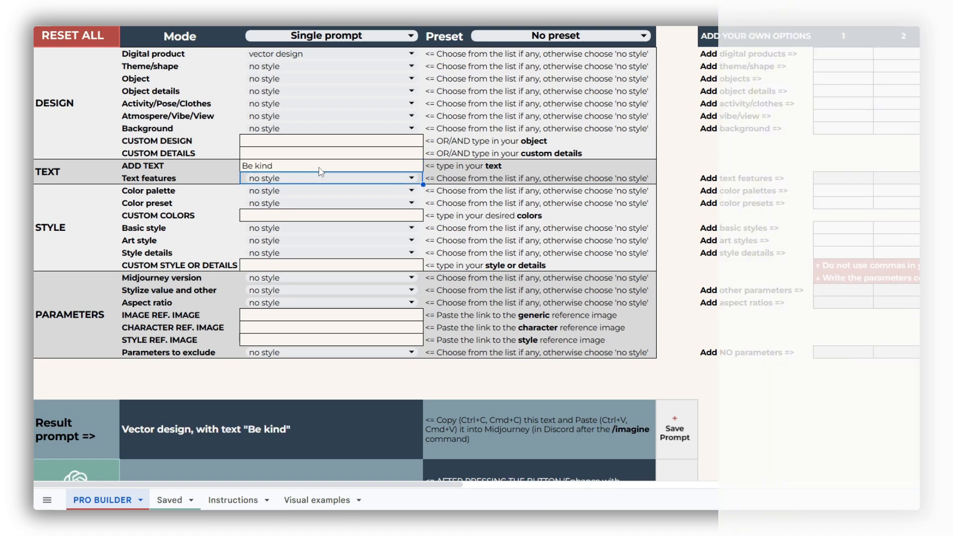
click(328, 177)
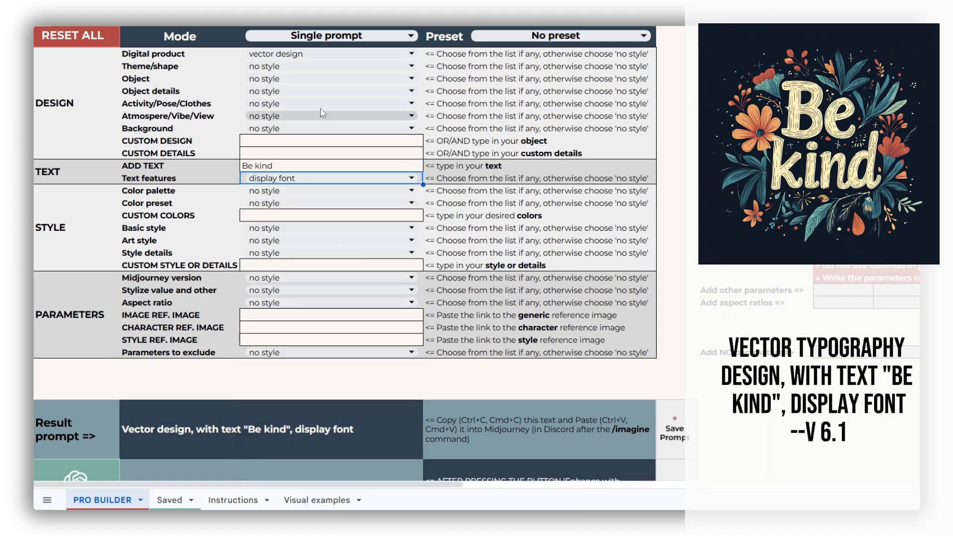
click(328, 53)
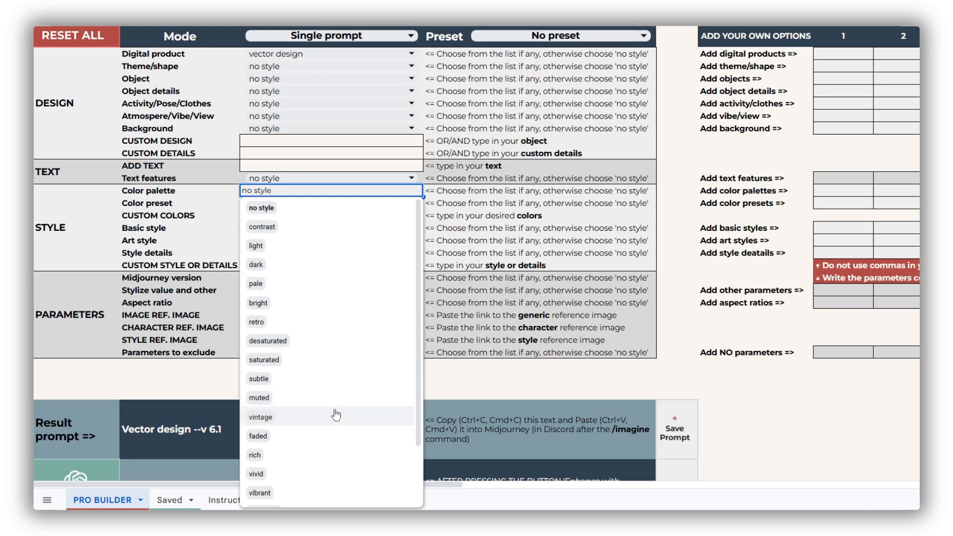
Choose the retro palette, pastel harmony preset and white beige custom colours, then reset all
click(256, 322)
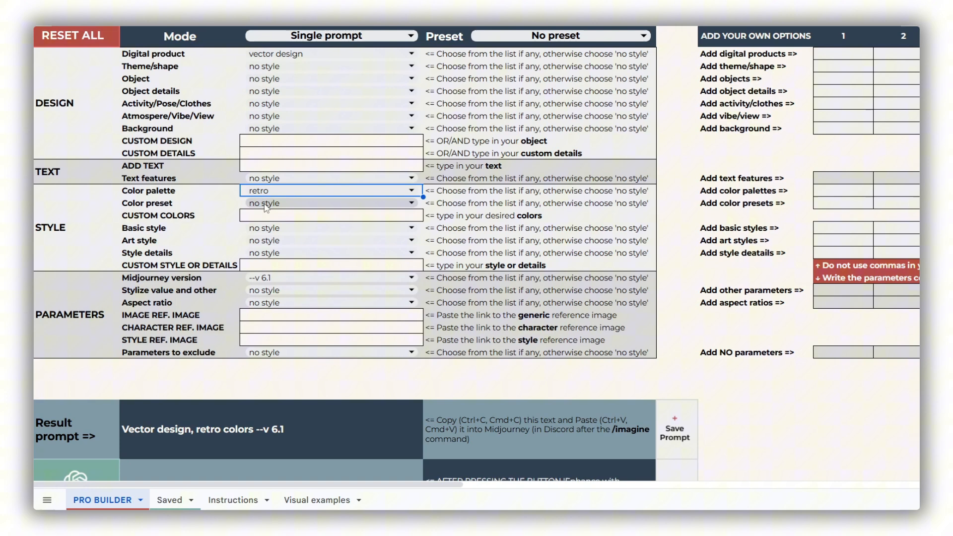
click(330, 203)
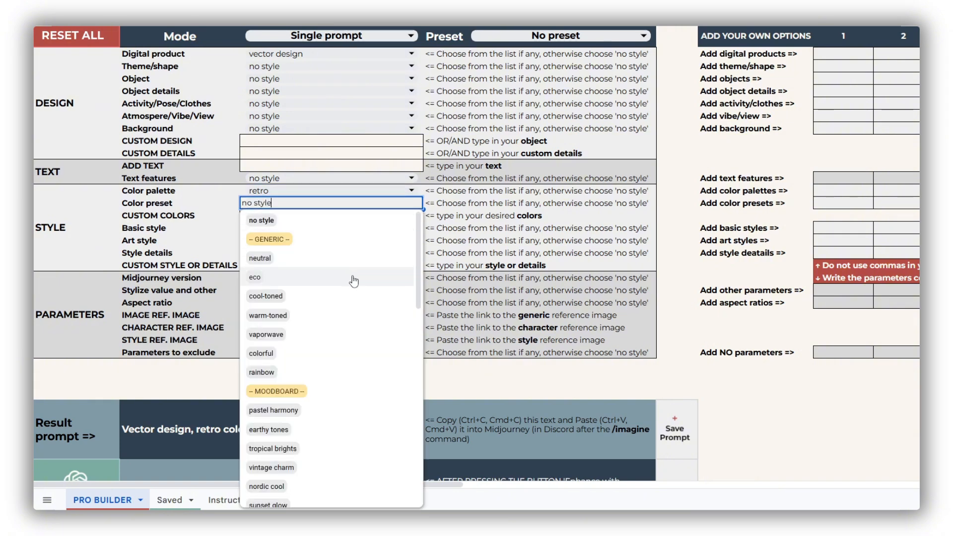
mouse_move(355, 315)
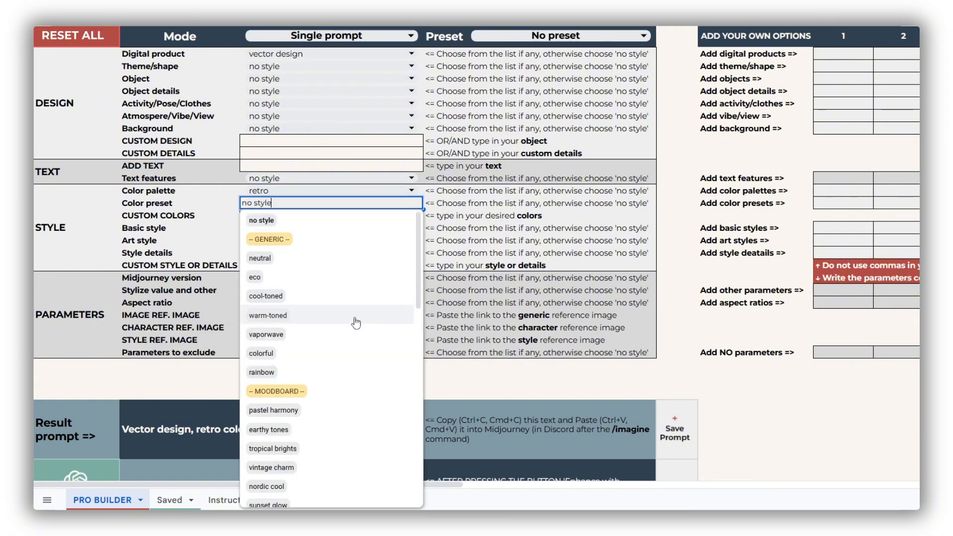
mouse_move(353, 372)
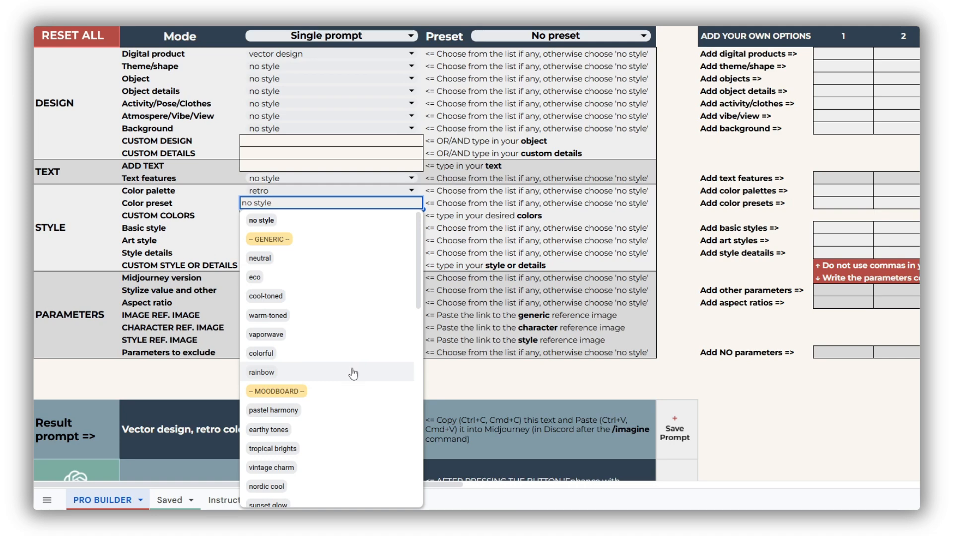
mouse_move(364, 363)
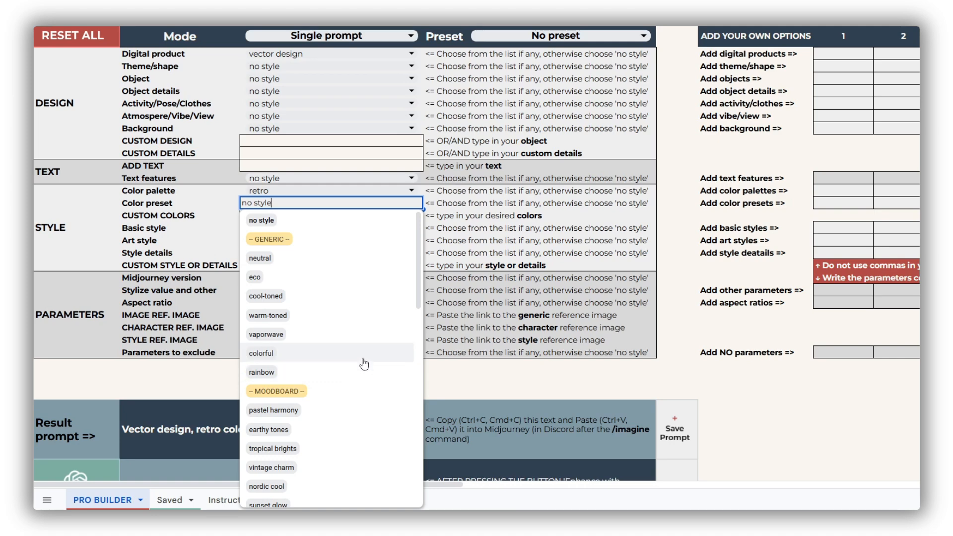
scroll(down, 3)
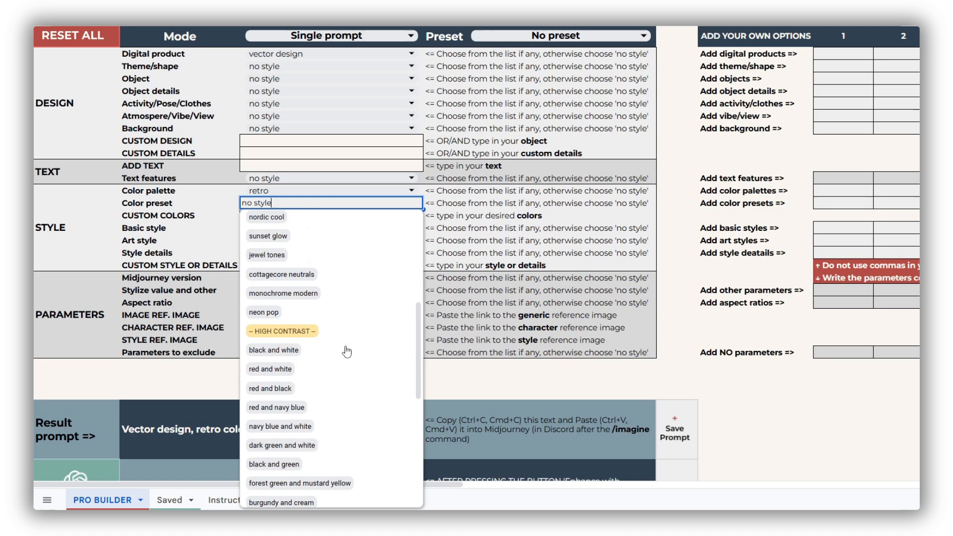
scroll(down, 3)
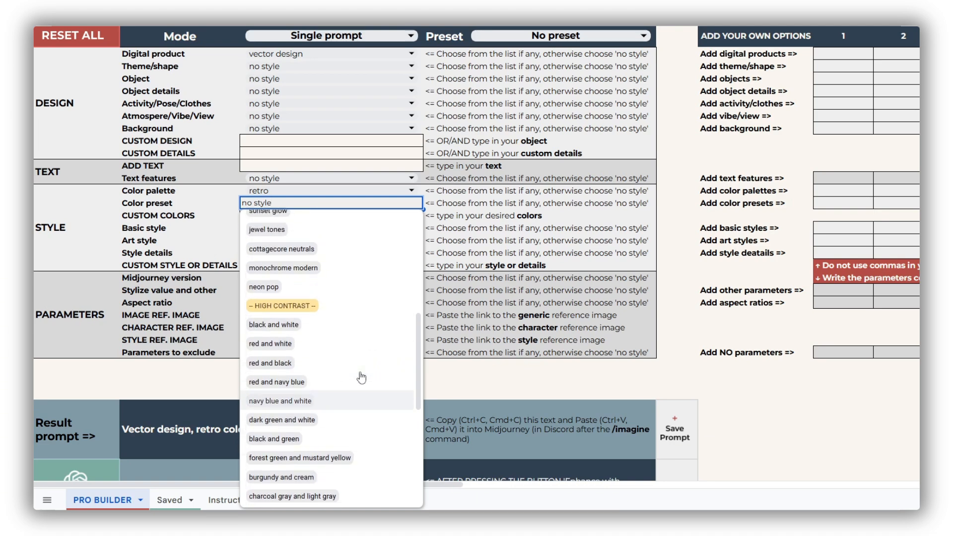
scroll(up, 3)
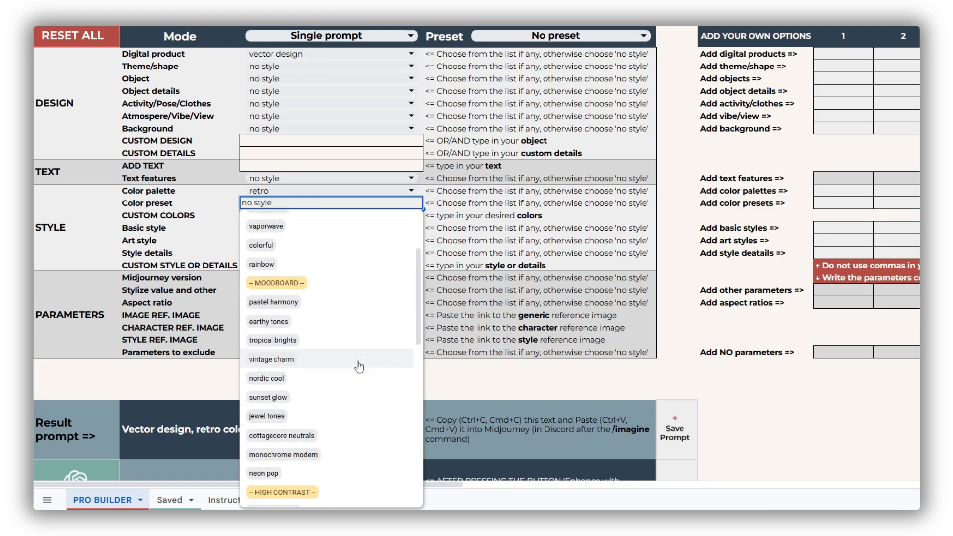
click(273, 302)
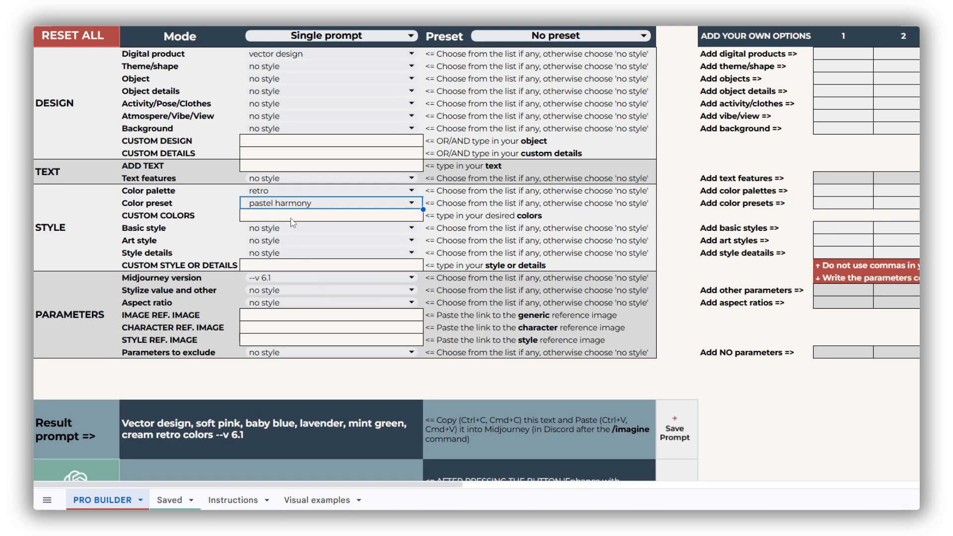
text(white beige)
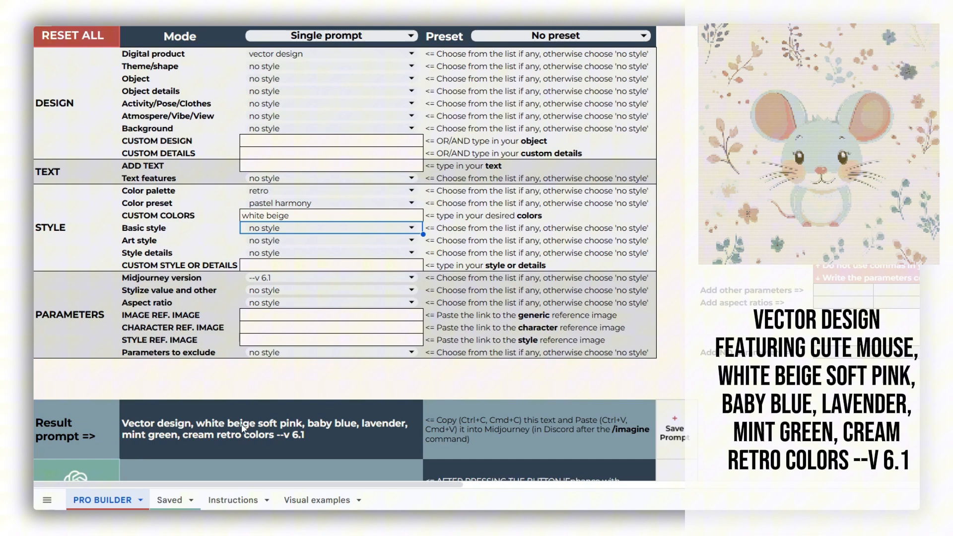
click(72, 35)
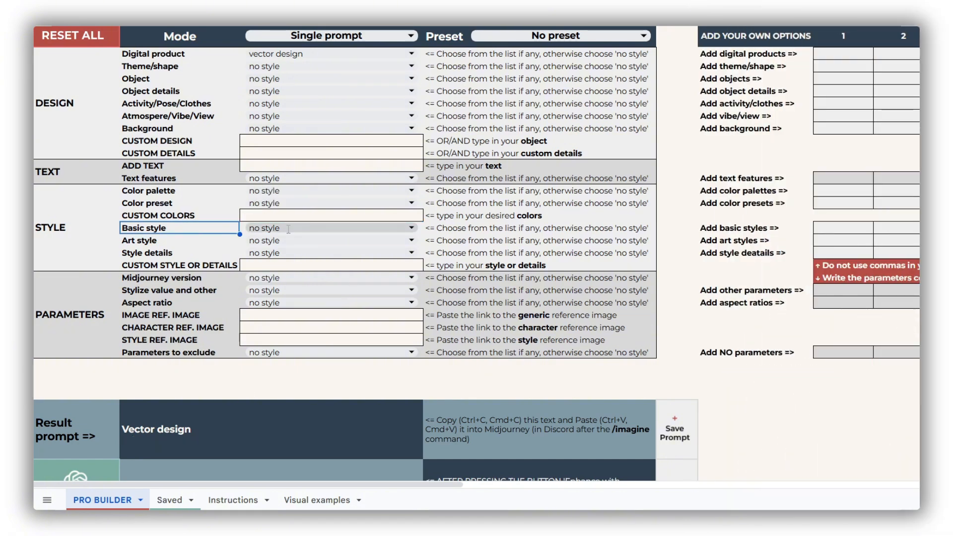
click(410, 227)
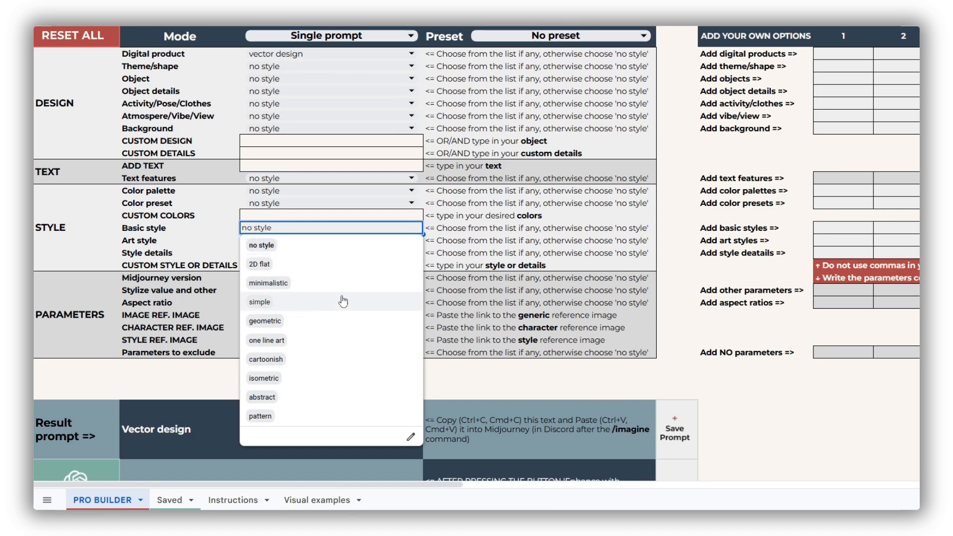
mouse_move(357, 418)
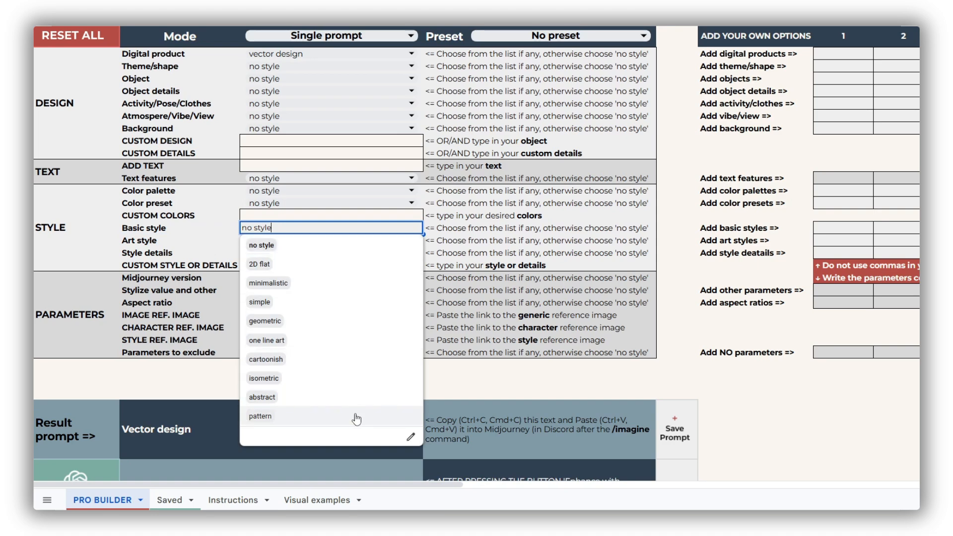
mouse_move(260, 264)
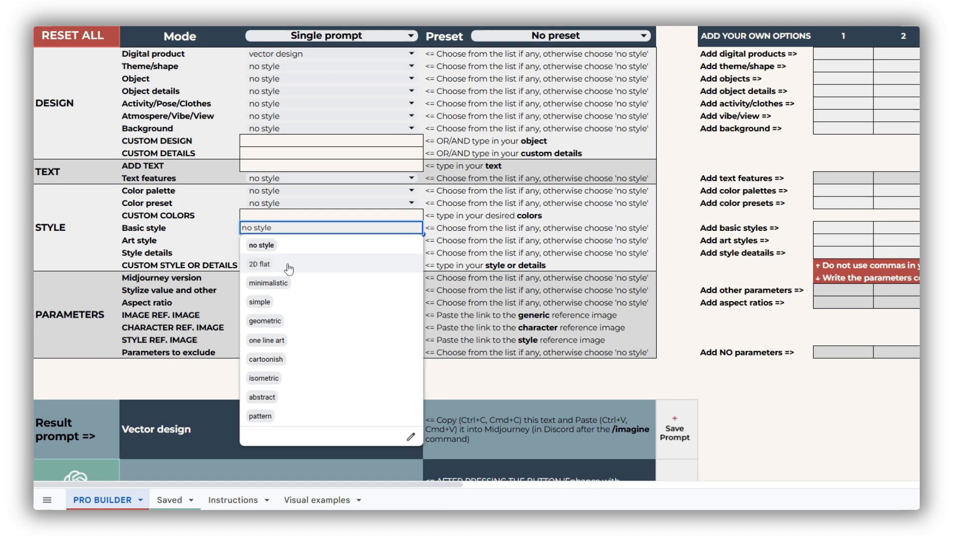
mouse_move(320, 285)
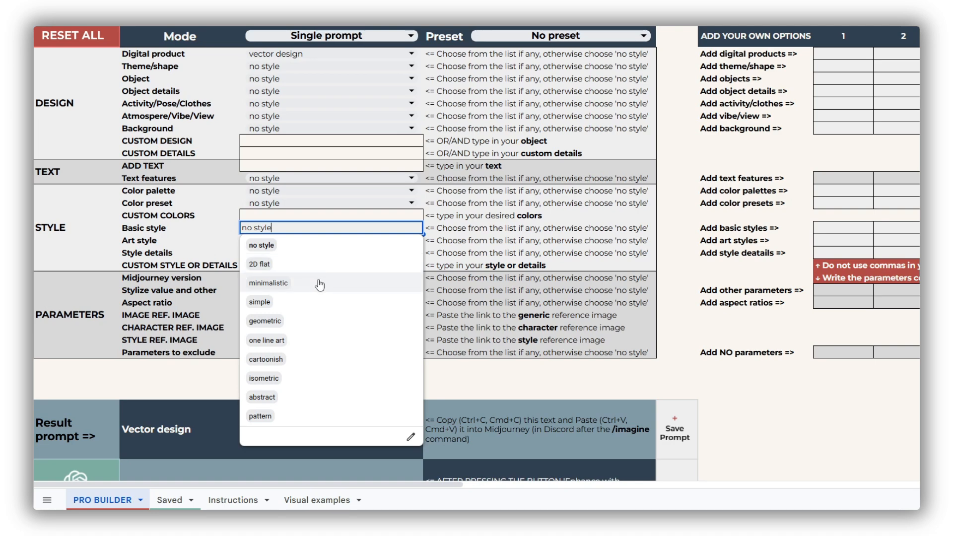
mouse_move(315, 303)
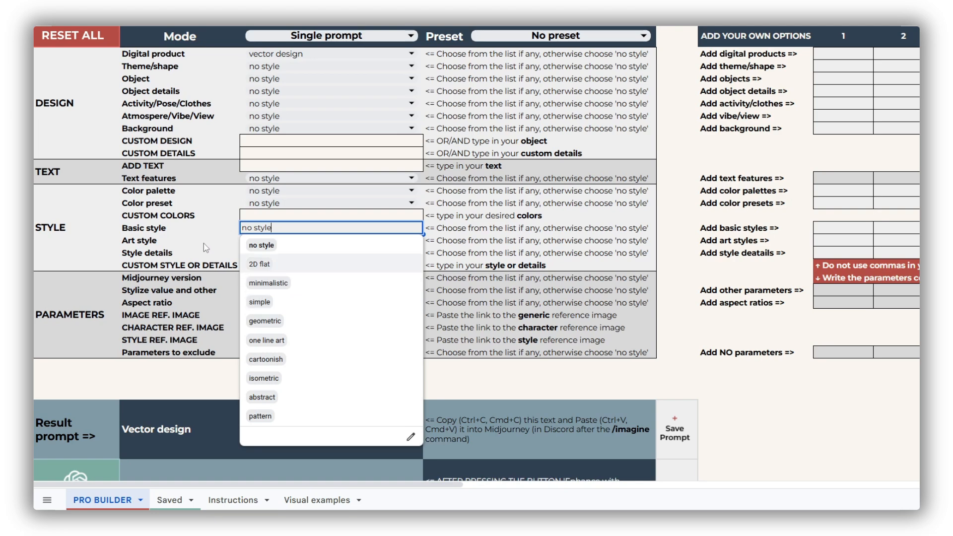
click(330, 240)
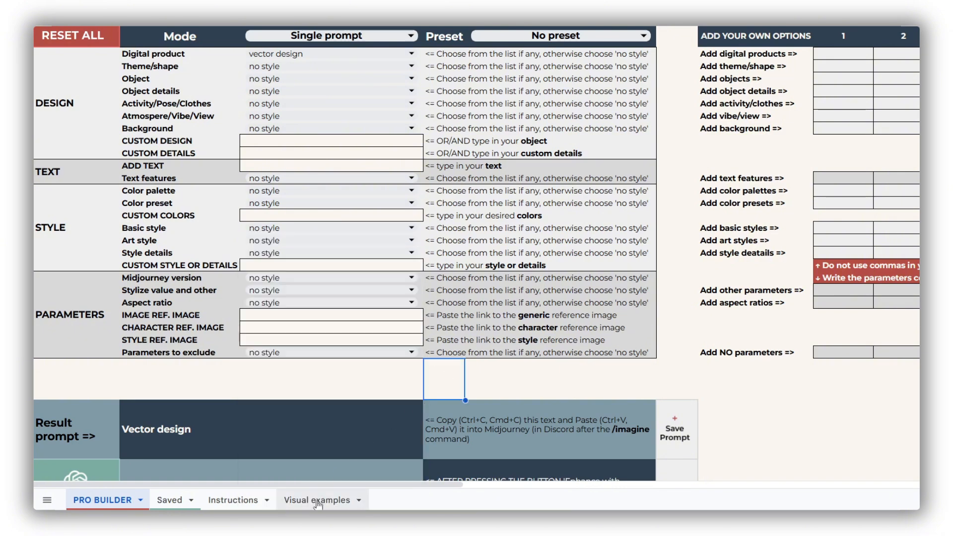
Scroll the Visual examples sheet through the last art styles and return to PRO BUILDER
click(316, 499)
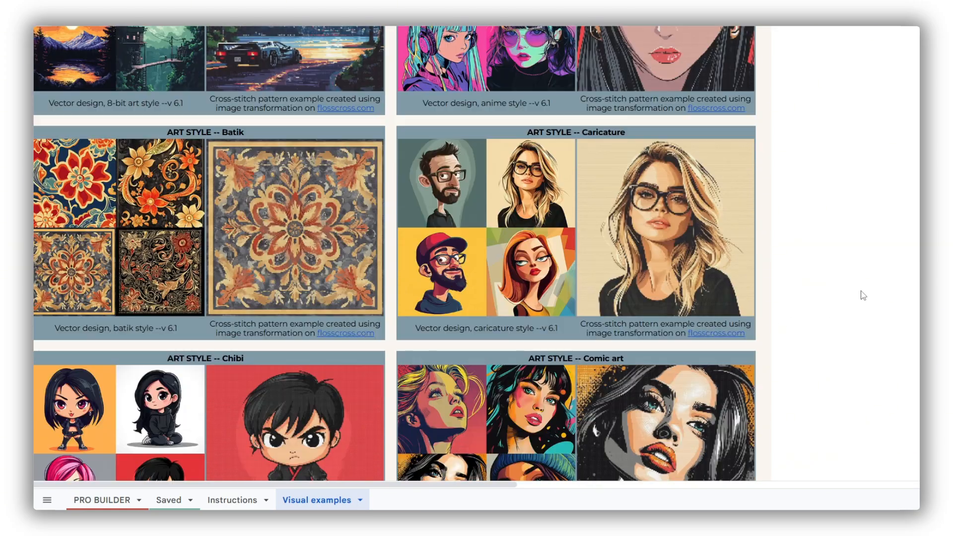
scroll(down, 3)
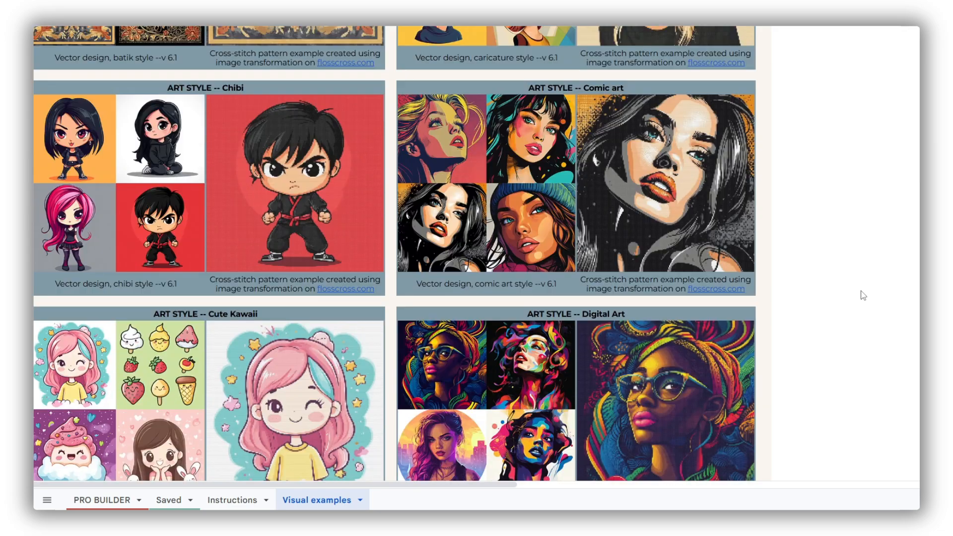
scroll(down, 3)
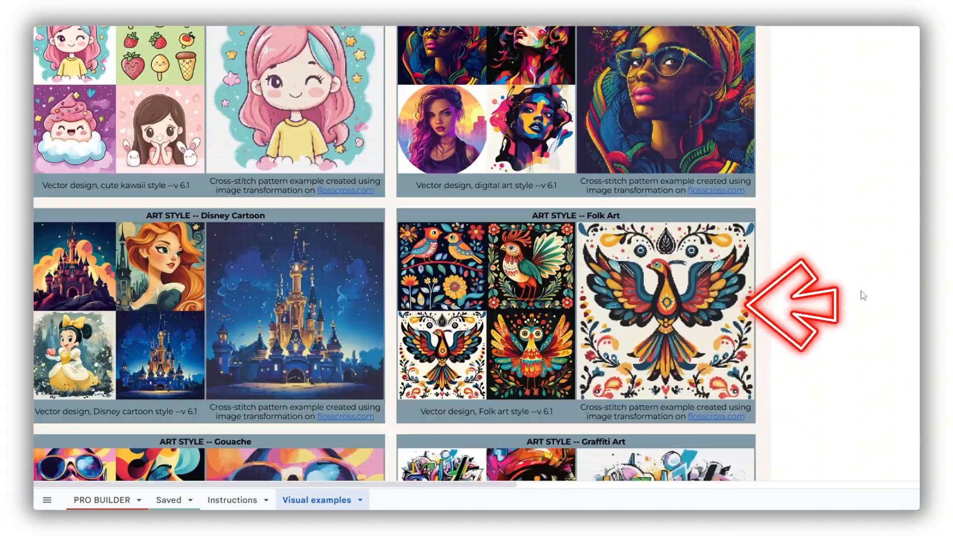
scroll(down, 3)
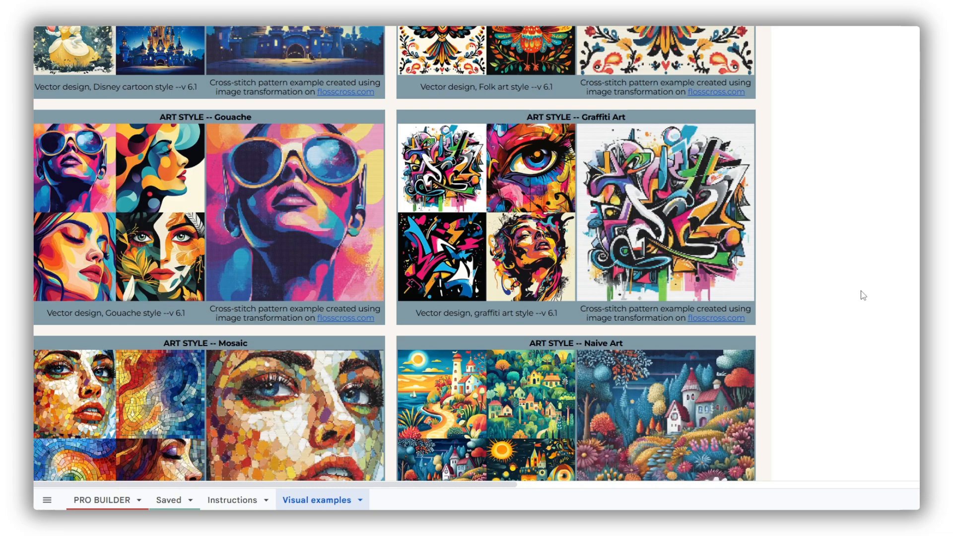
scroll(down, 3)
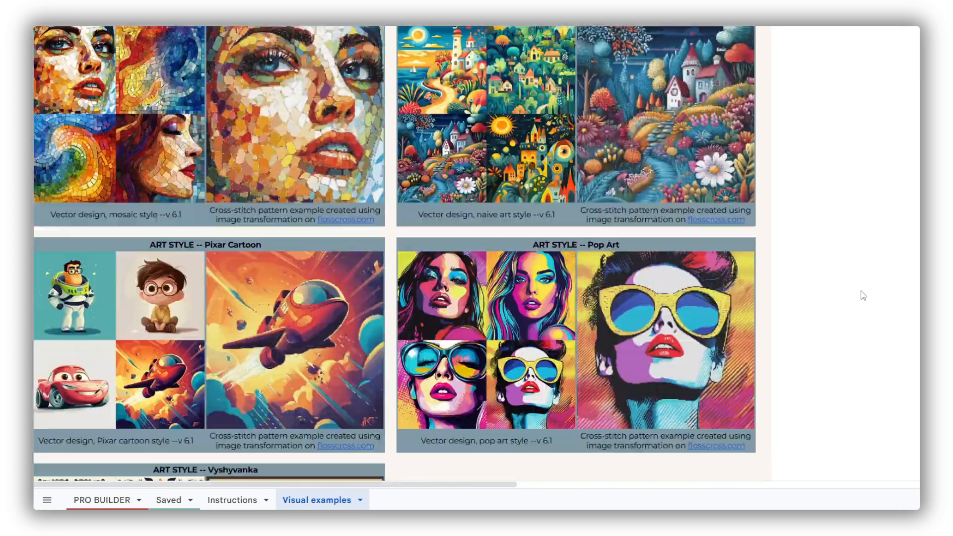
scroll(down, 3)
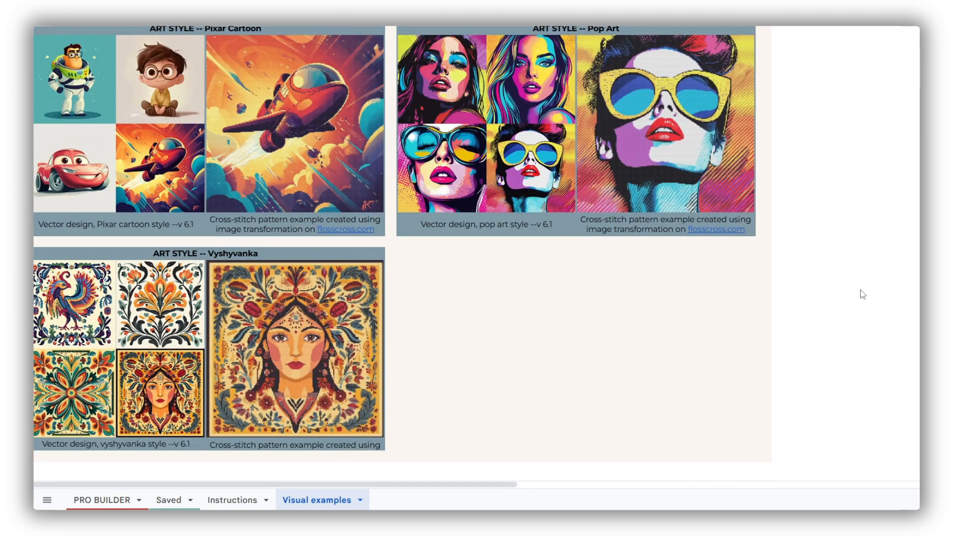
click(103, 500)
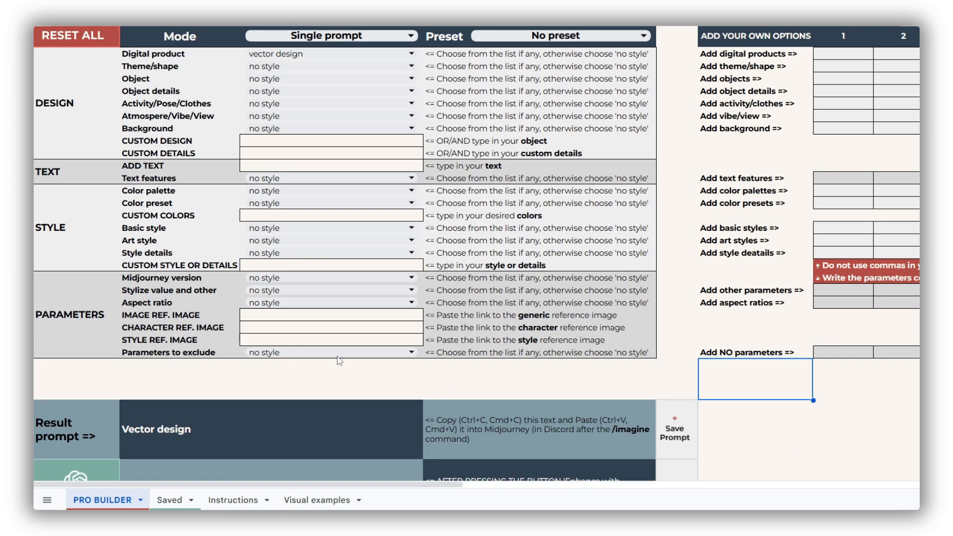
Browse the Style details options and enter nordic motifs as a custom style detail
click(161, 252)
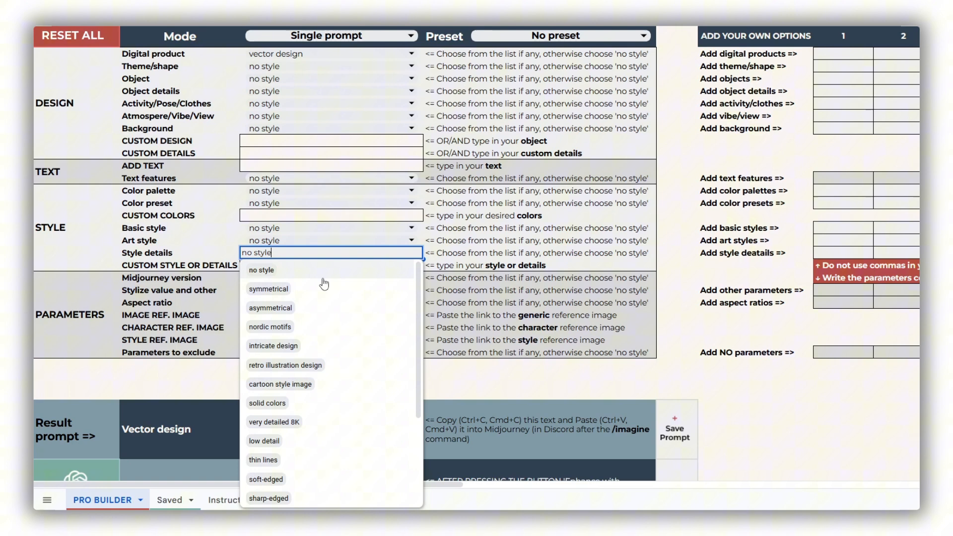
mouse_move(330, 333)
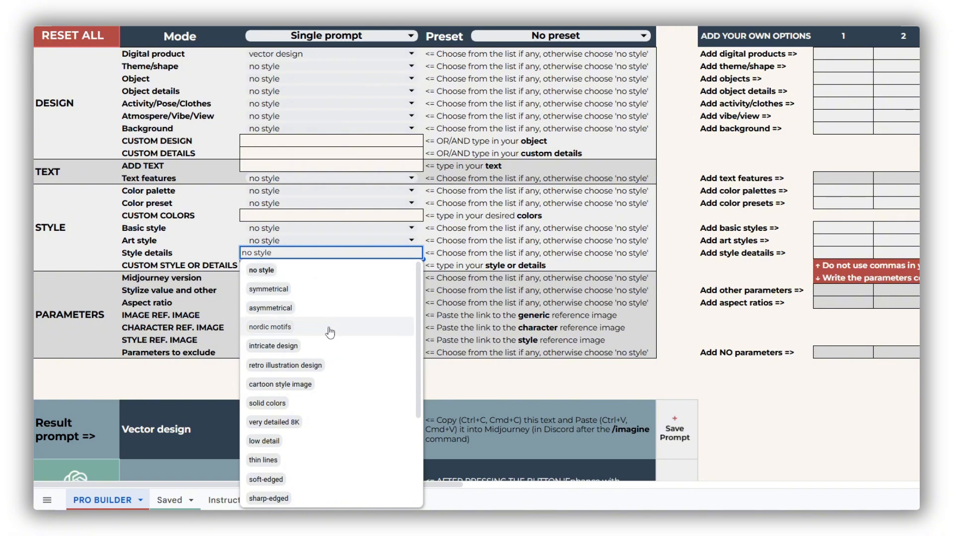
mouse_move(358, 354)
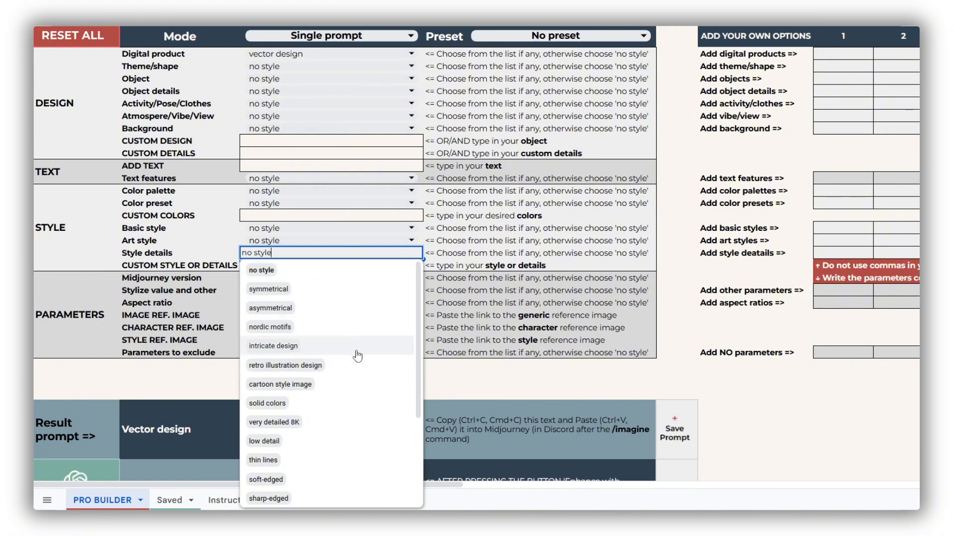
scroll(down, 3)
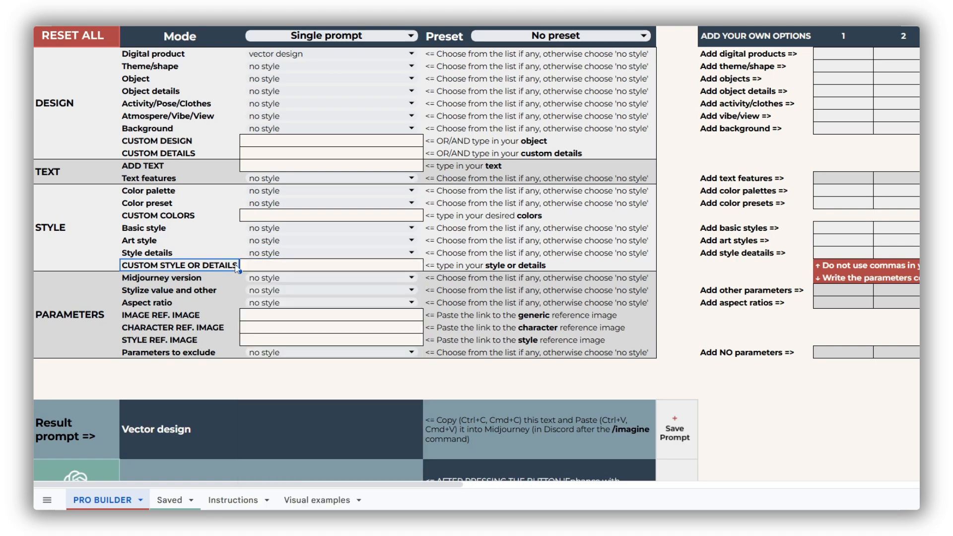
text(nordic motifs)
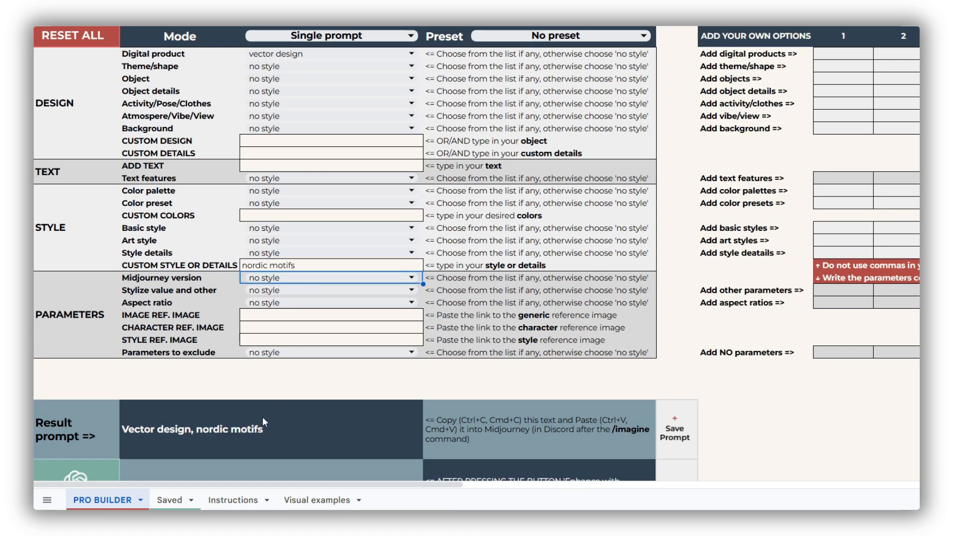
mouse_move(355, 439)
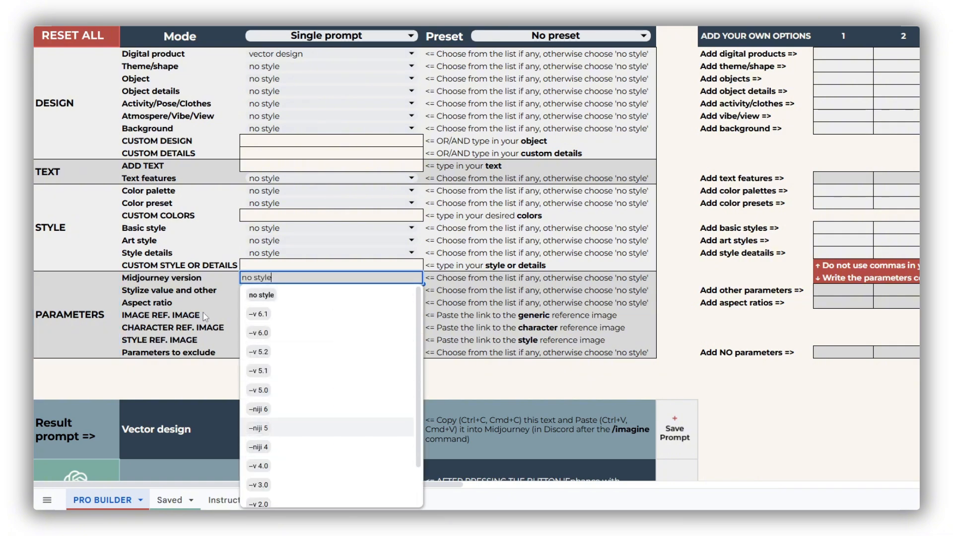
Show the Midjourney version and Parameters to exclude dropdown options
click(332, 303)
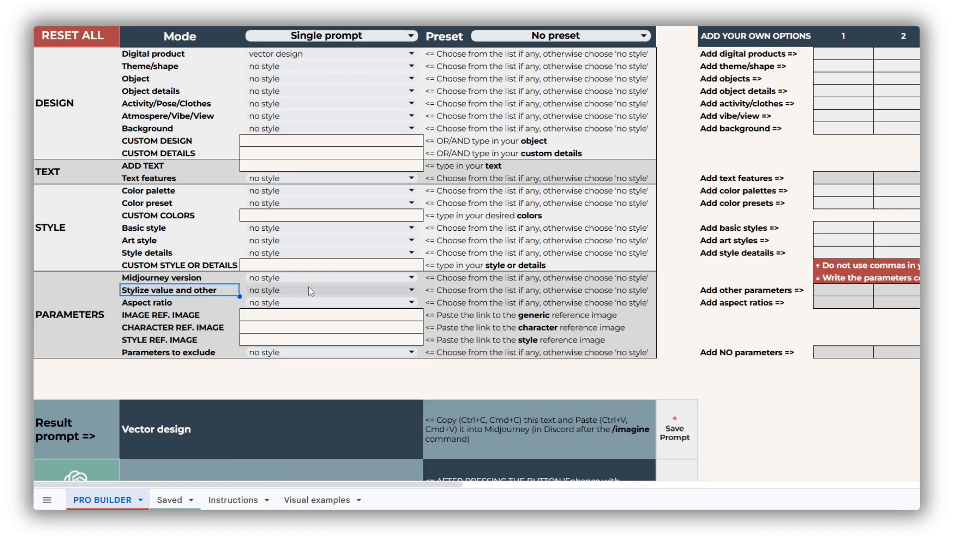
click(410, 290)
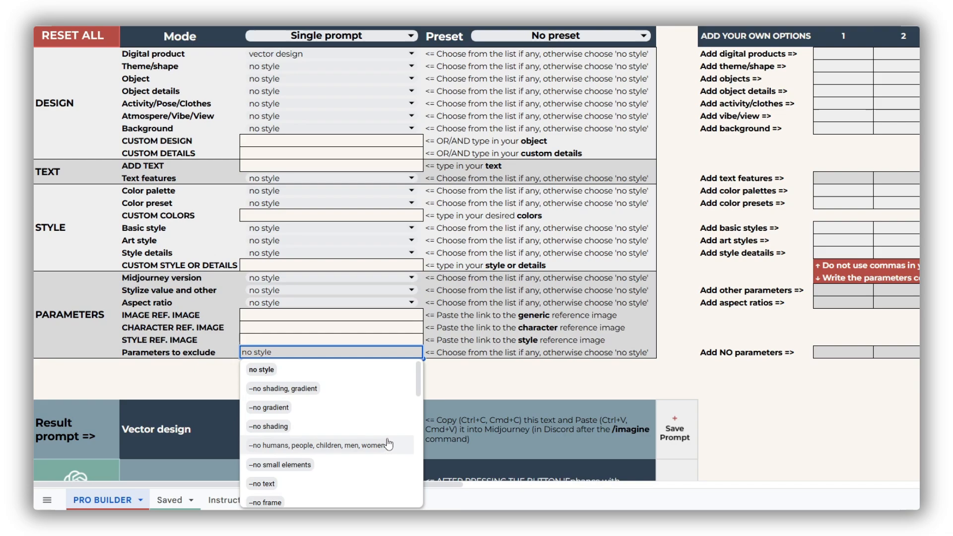
mouse_move(467, 372)
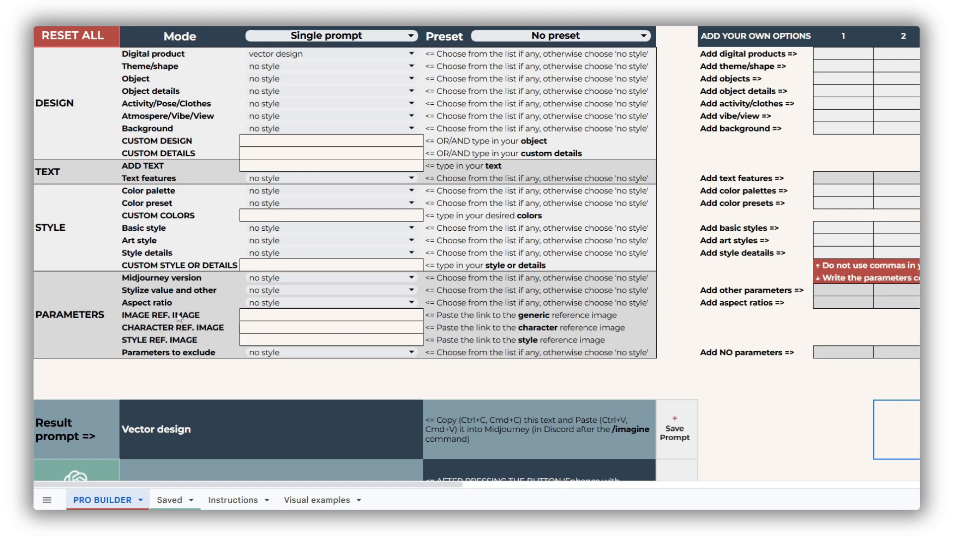
Add custom options '--repeat 5' and '--no flowe' in the Add your own options column
click(330, 328)
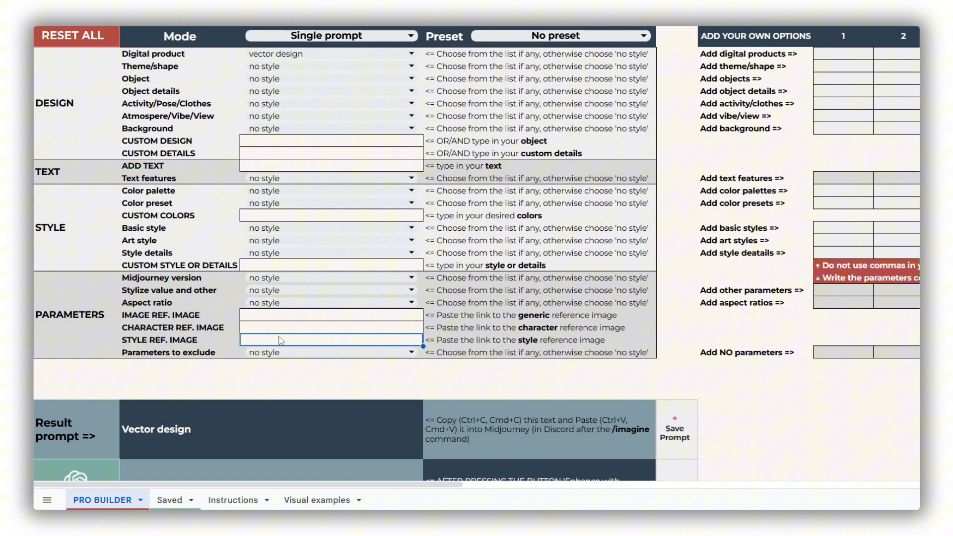
mouse_move(839, 292)
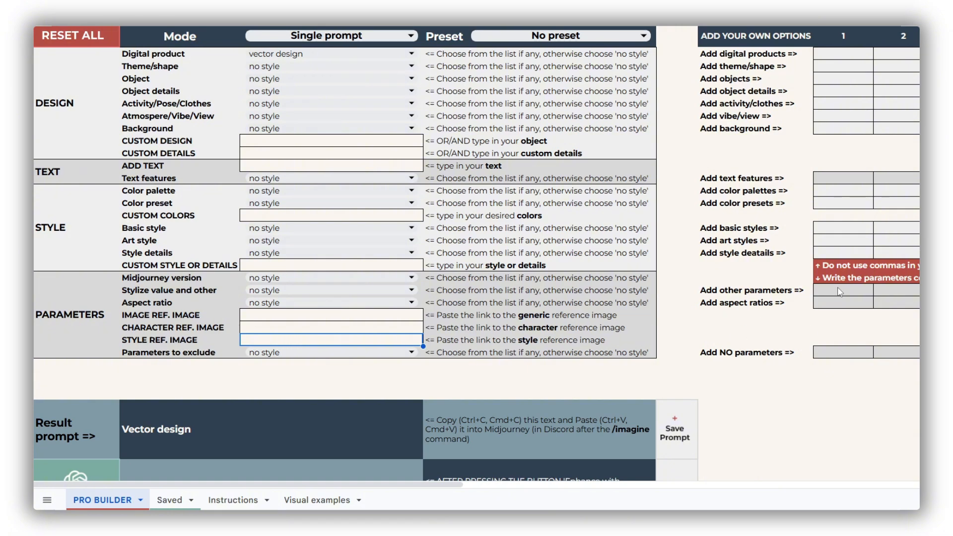
click(842, 301)
text(--ar 4:5)
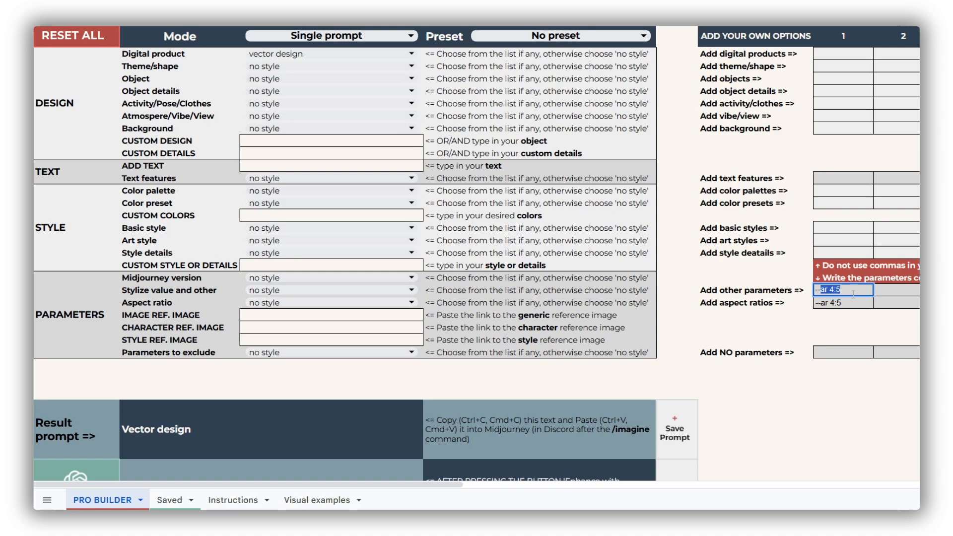
text(--repeat)
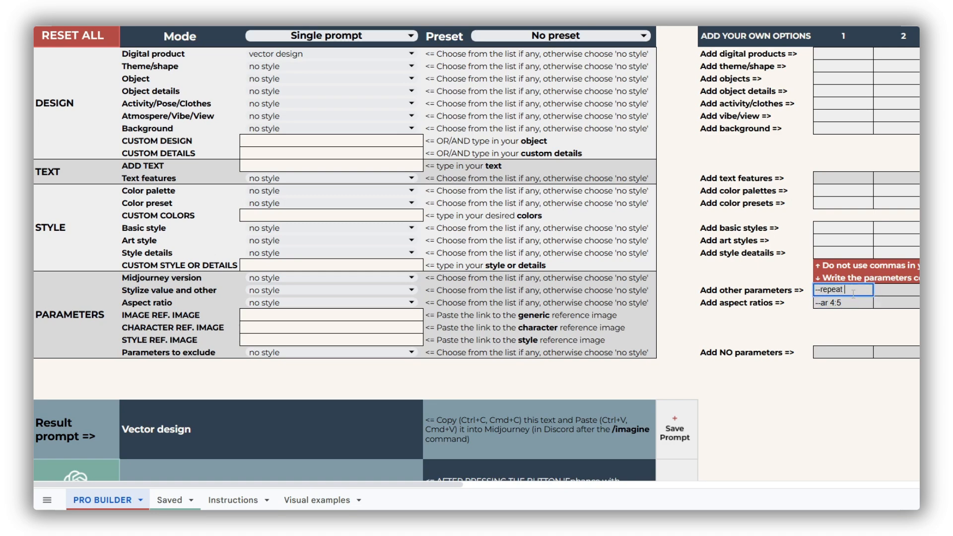
text(5)
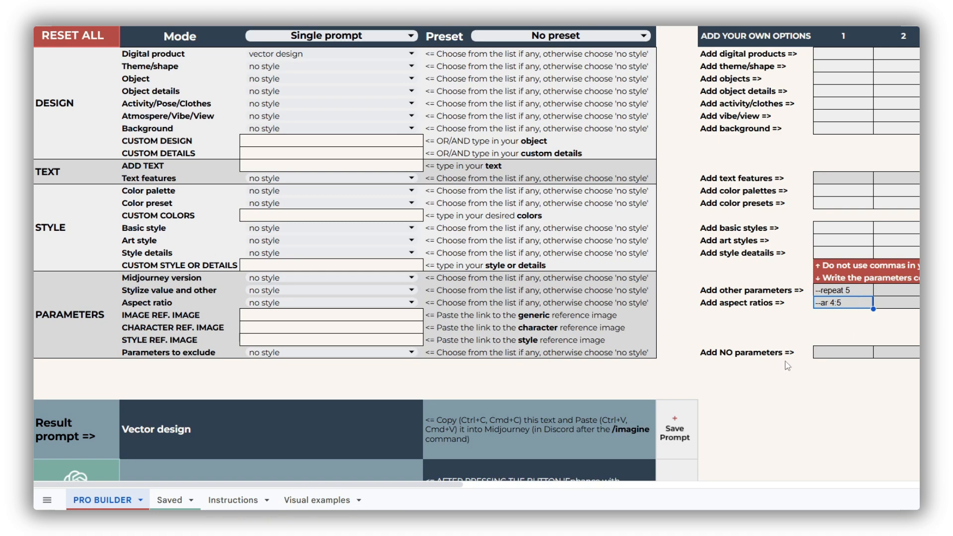
text(--no flowe)
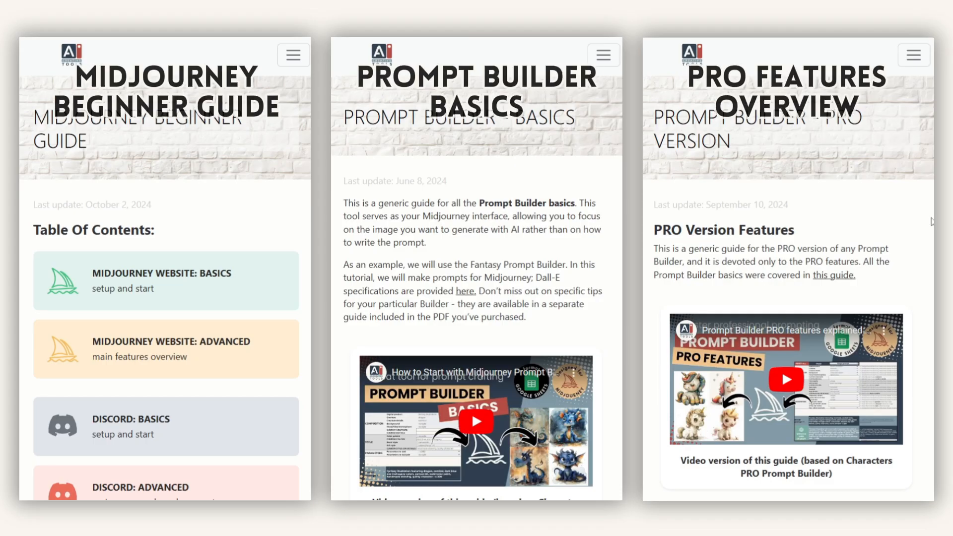
scroll(down, 3)
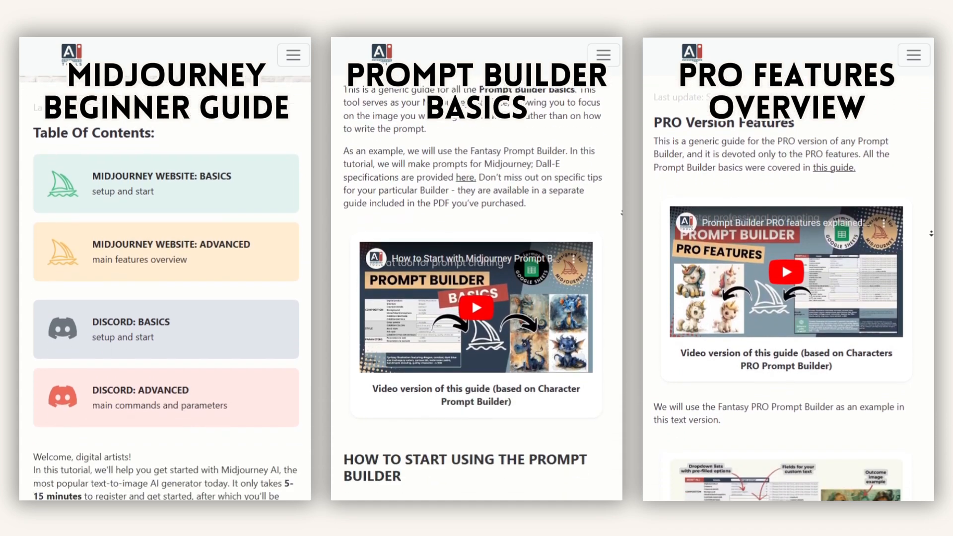
scroll(down, 3)
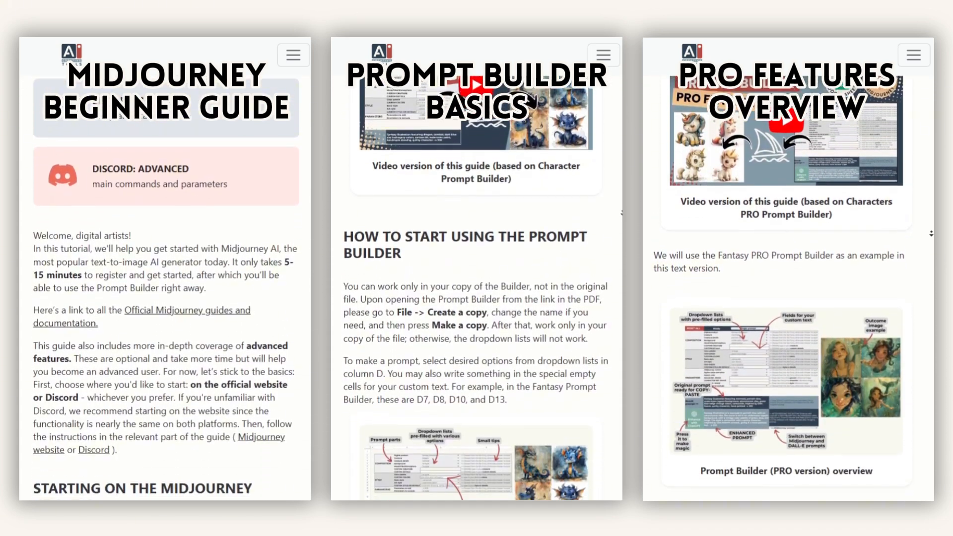
scroll(down, 3)
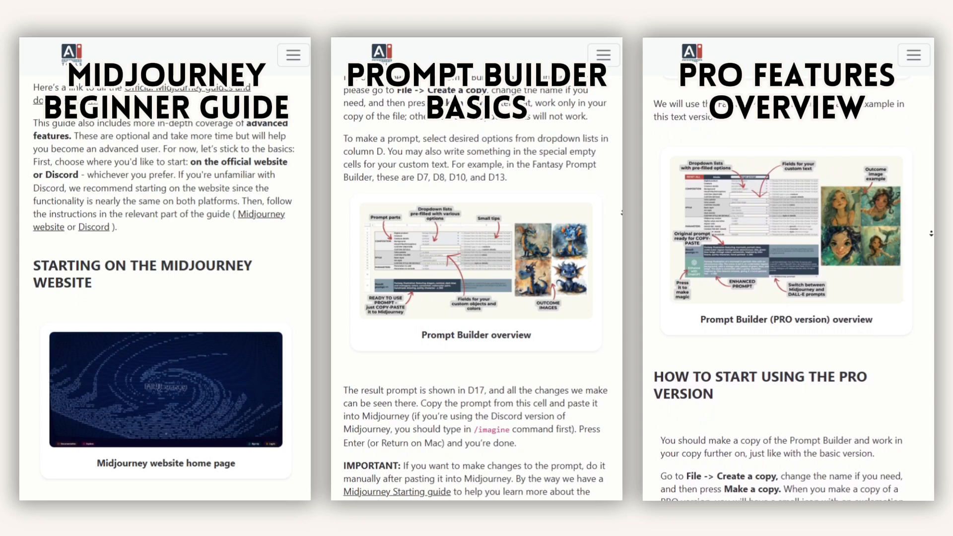
scroll(down, 3)
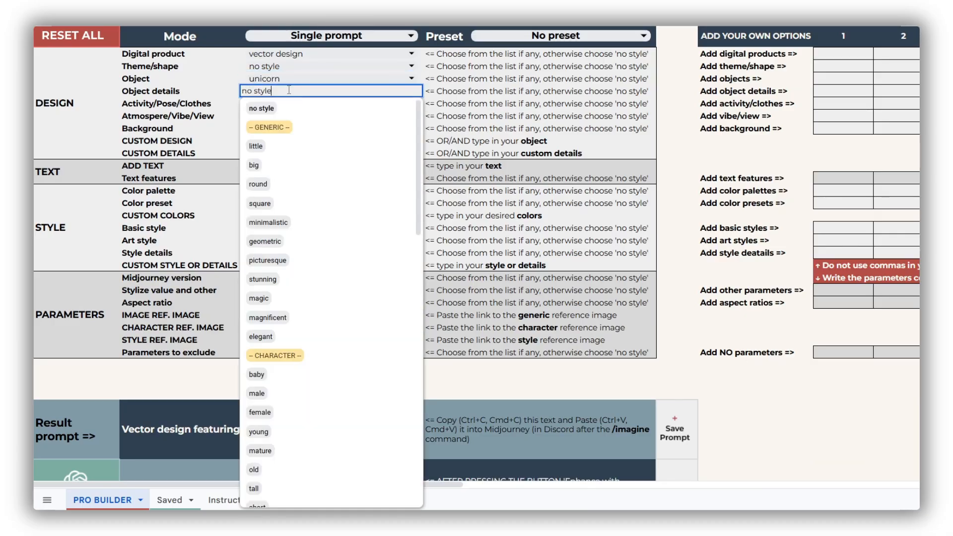
Make the unicorn minimalistic, as a symbol, --v 6.1, then set the princess to Disney cartoon
click(268, 222)
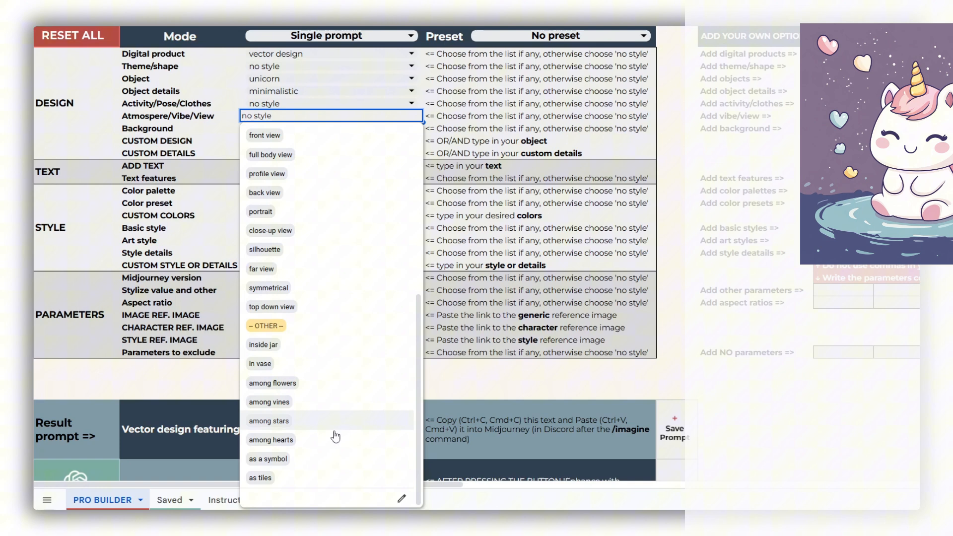
click(268, 458)
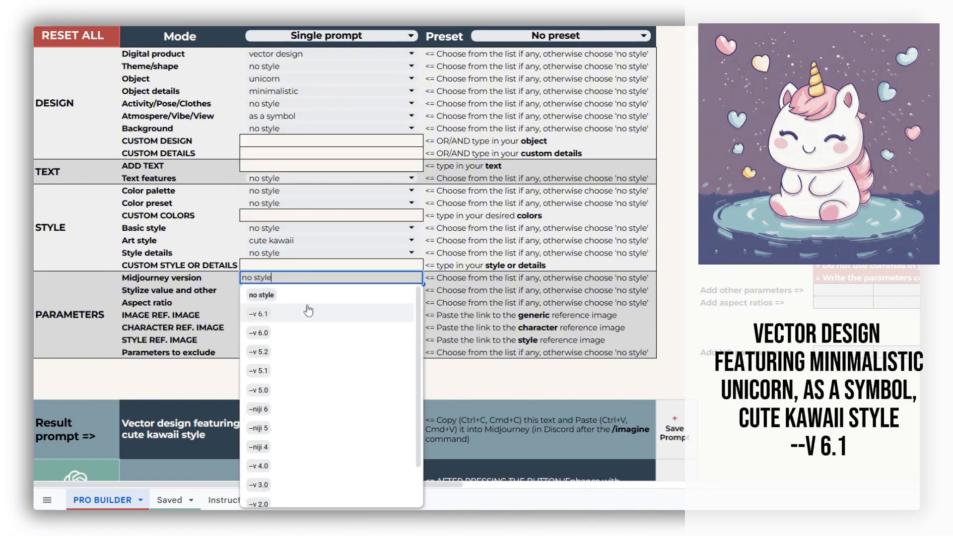
click(258, 314)
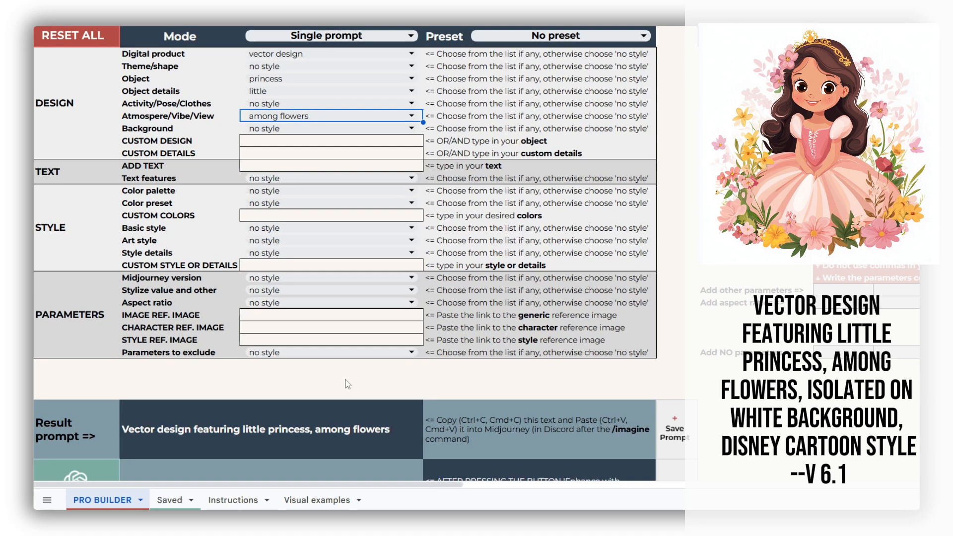
click(332, 240)
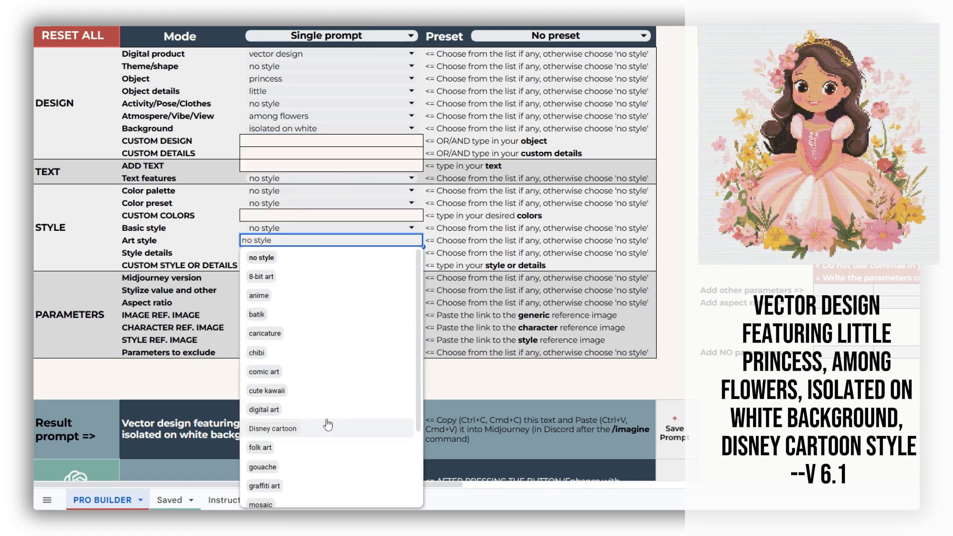
click(316, 499)
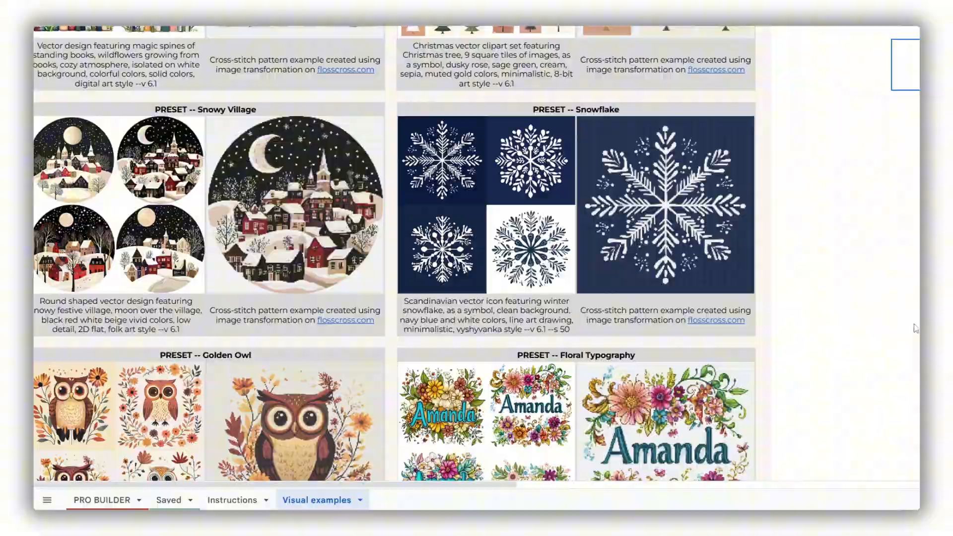
scroll(down, 3)
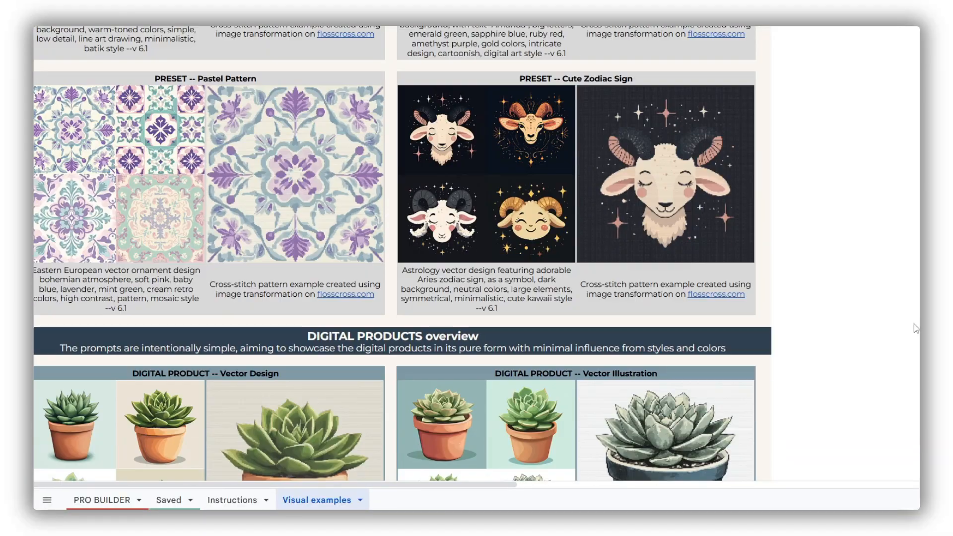
scroll(down, 3)
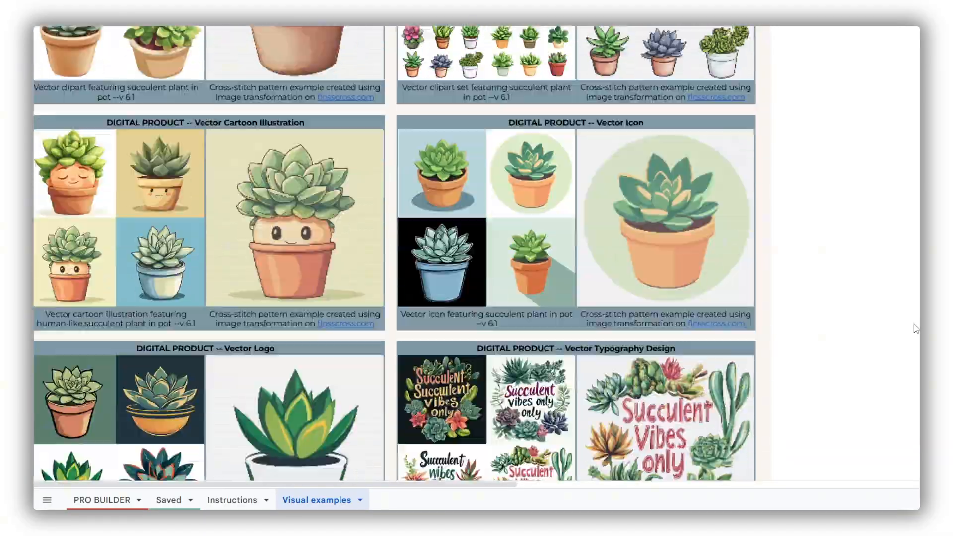
scroll(down, 3)
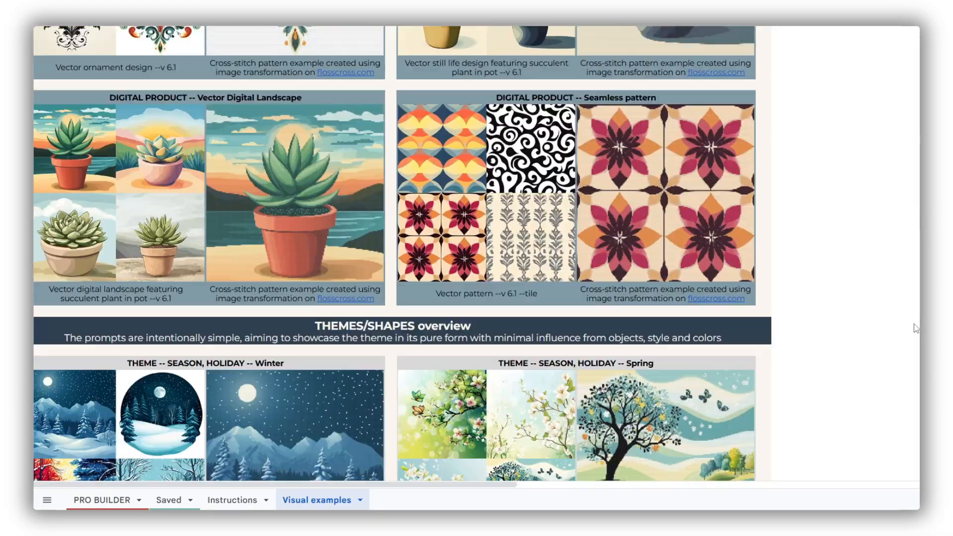
scroll(down, 3)
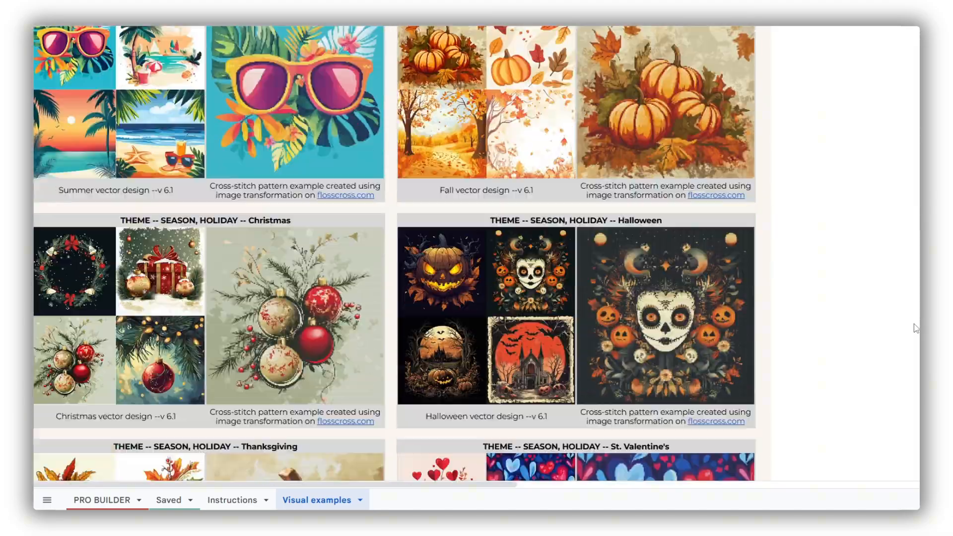
scroll(down, 3)
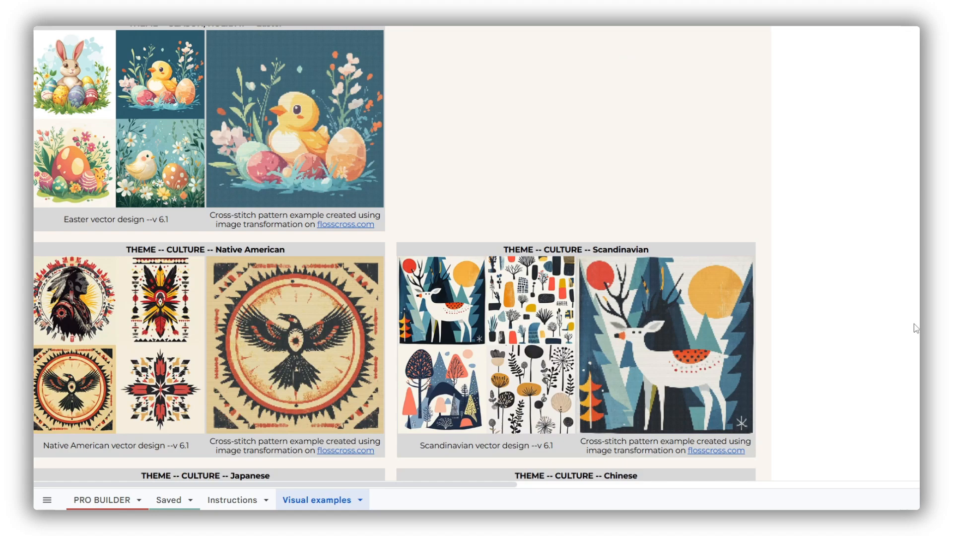
scroll(down, 3)
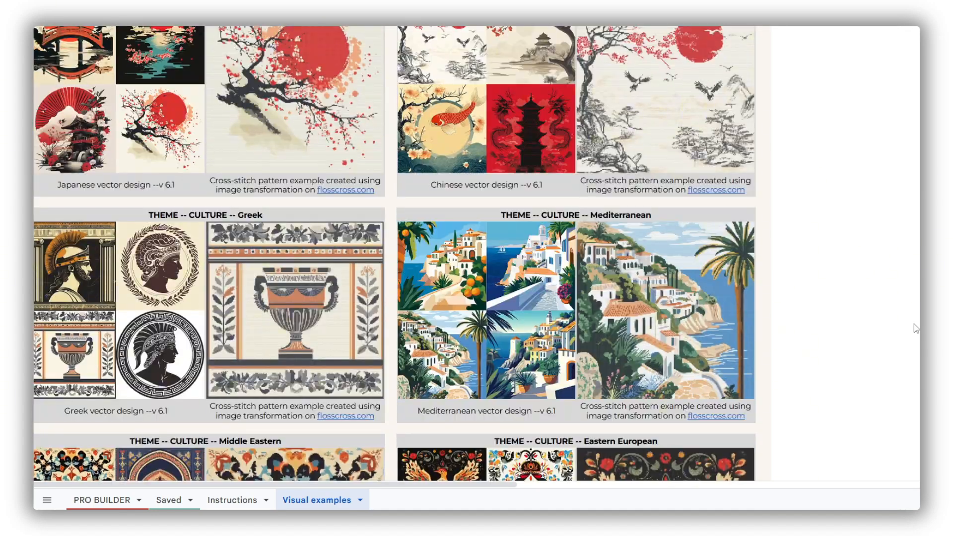
scroll(down, 3)
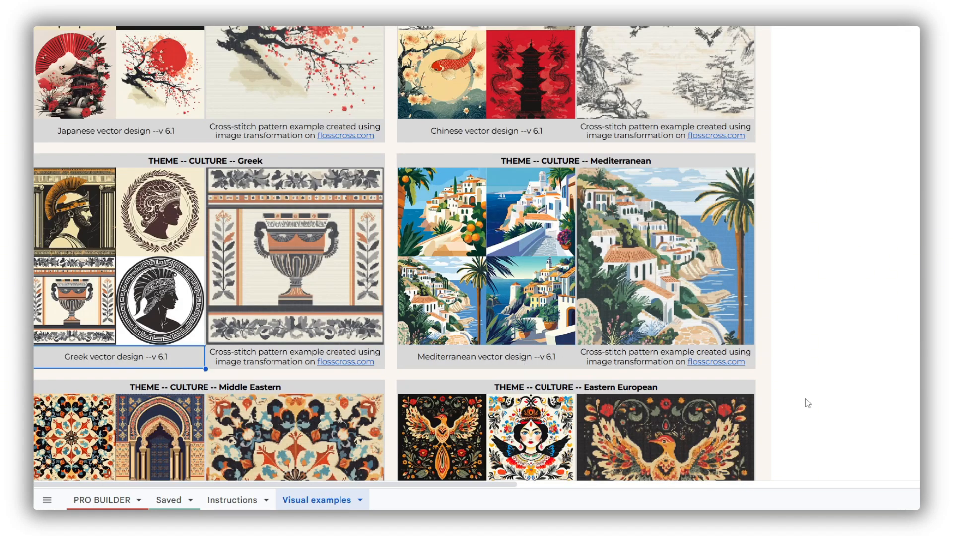
scroll(down, 3)
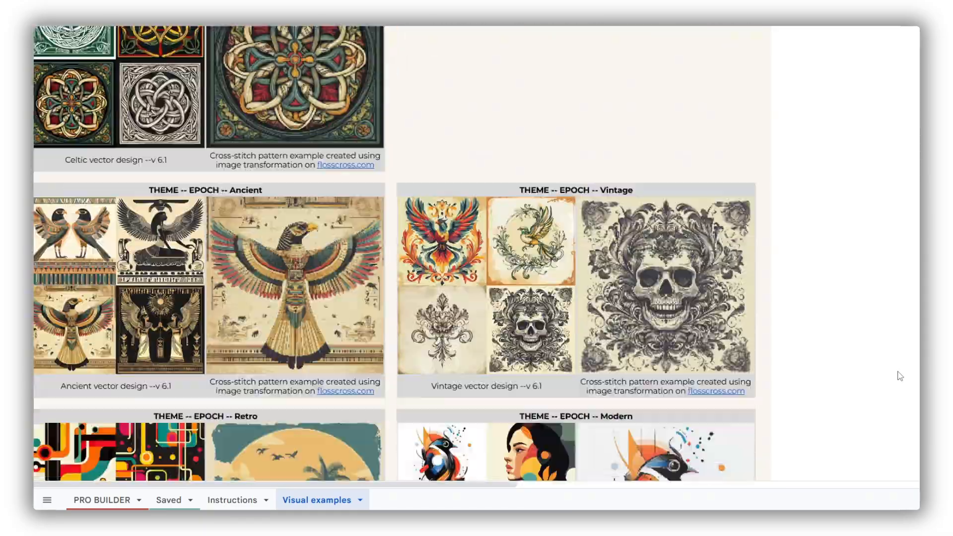
scroll(down, 3)
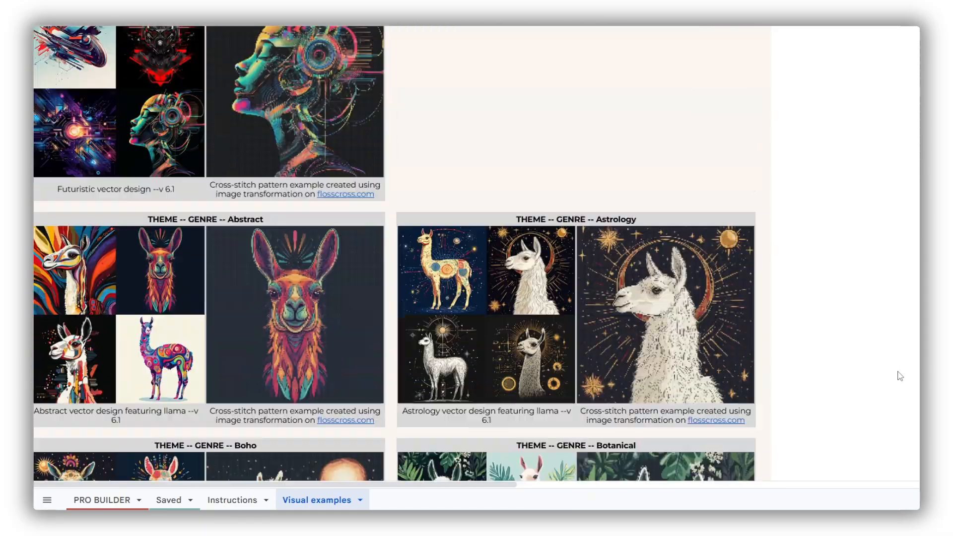
scroll(down, 3)
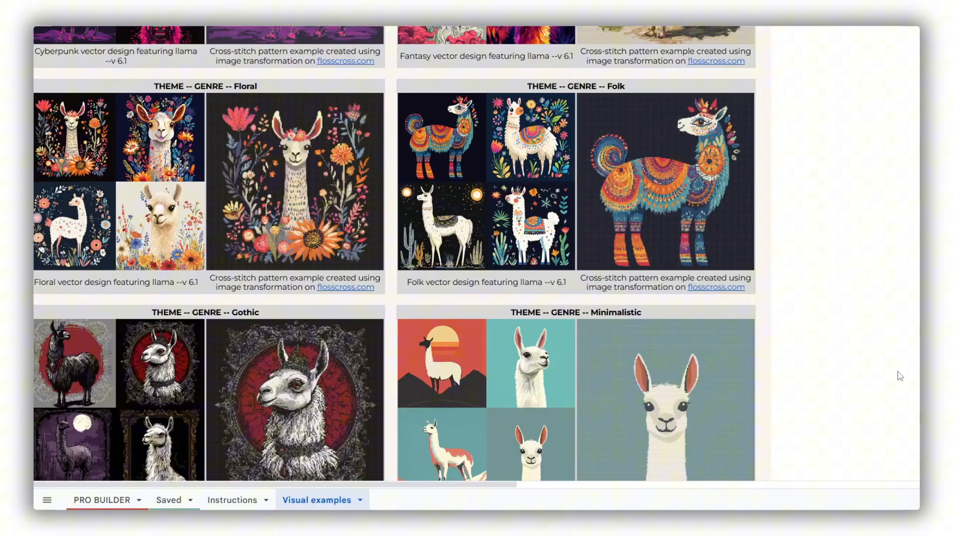
scroll(down, 3)
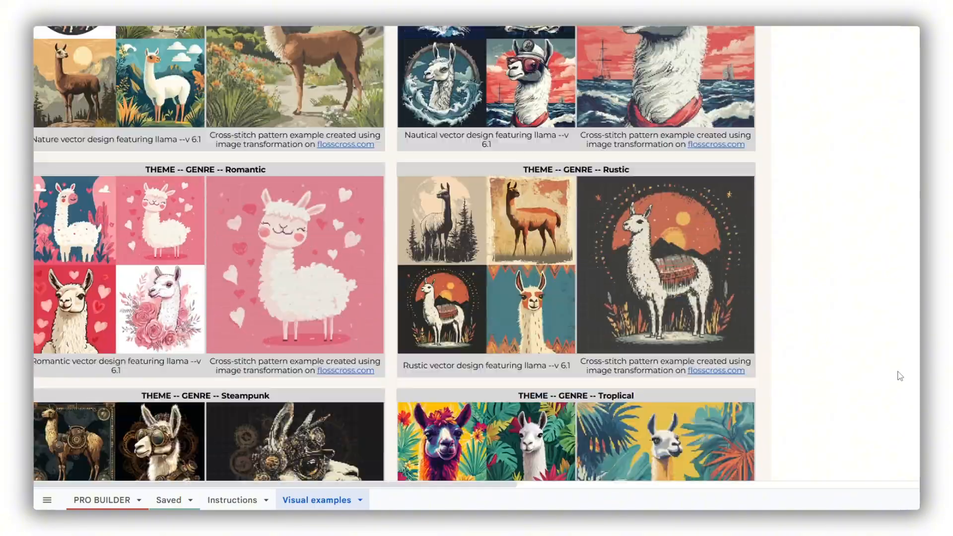
scroll(down, 3)
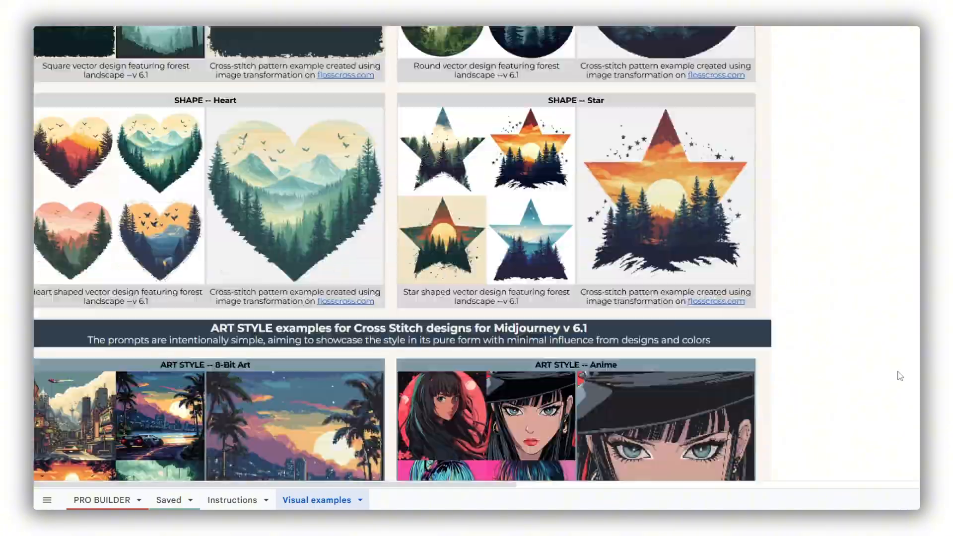
scroll(down, 3)
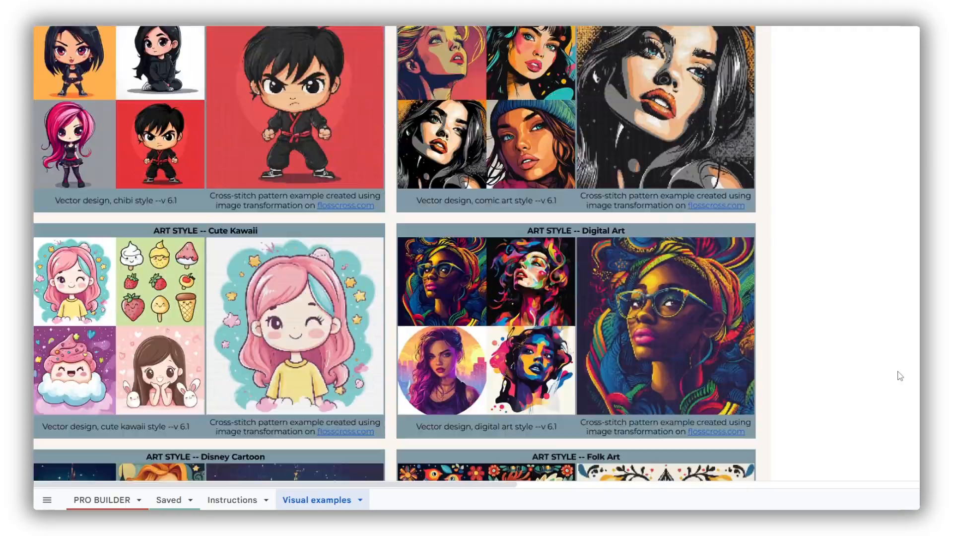
scroll(down, 3)
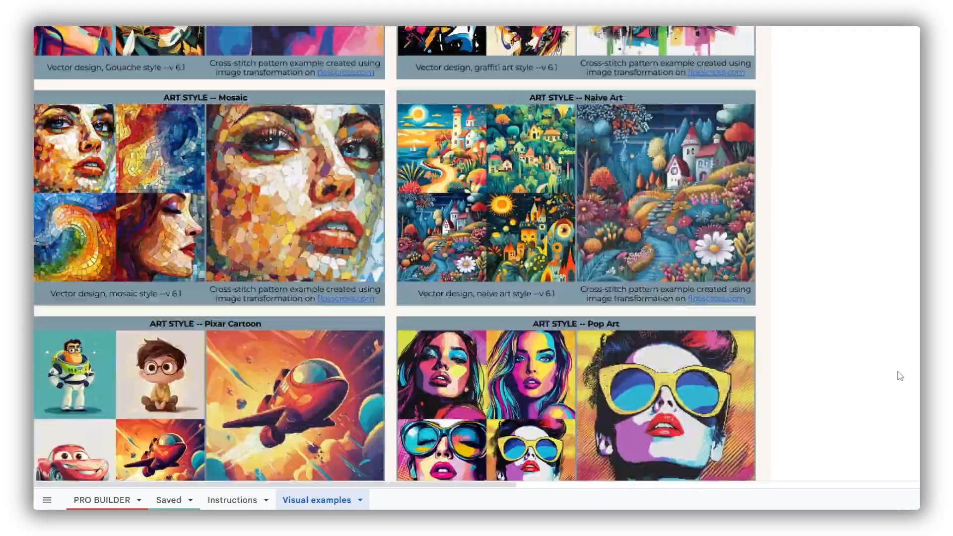
scroll(down, 3)
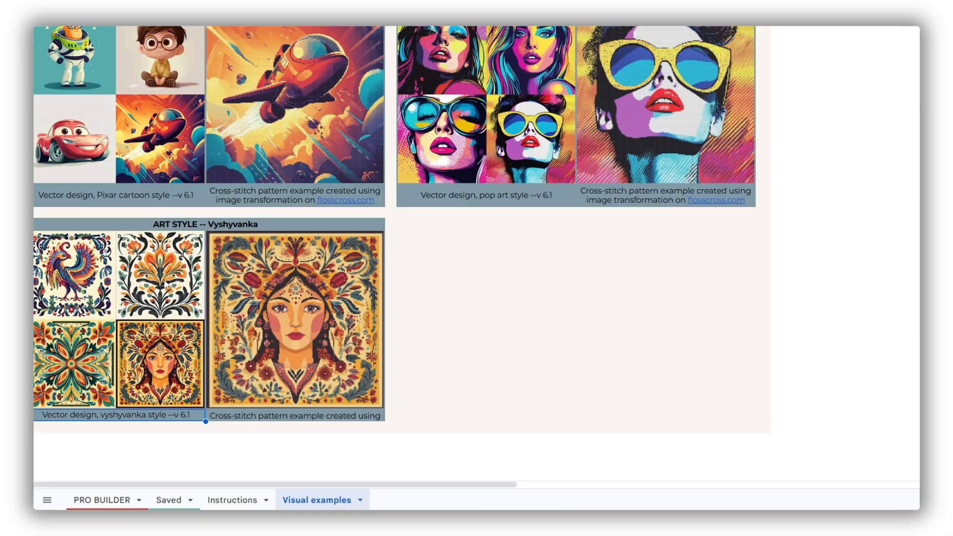
scroll(up, 3)
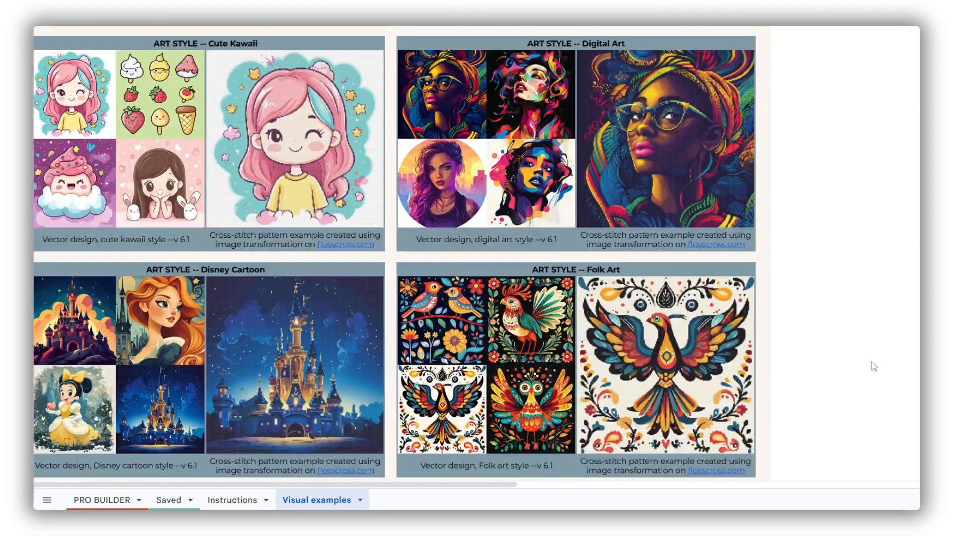
scroll(down, 3)
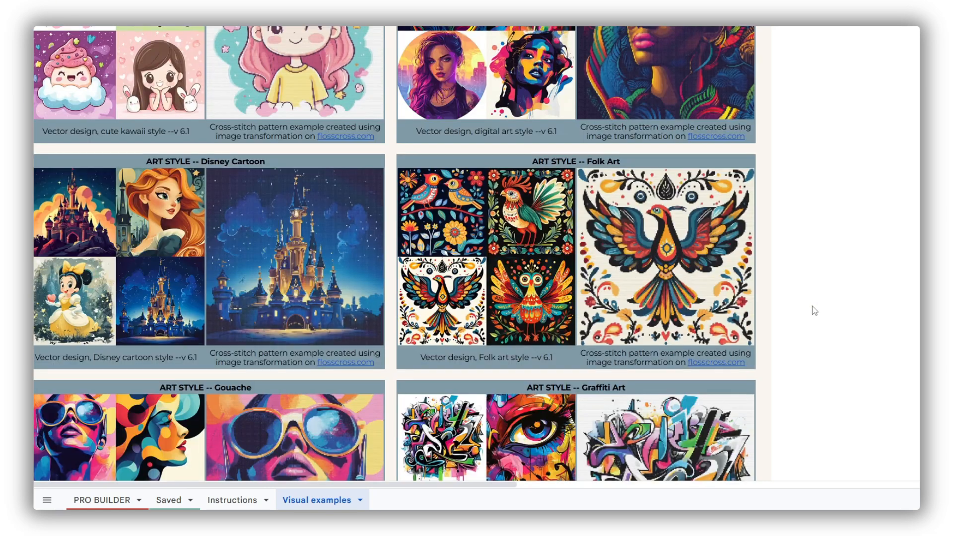
mouse_move(554, 334)
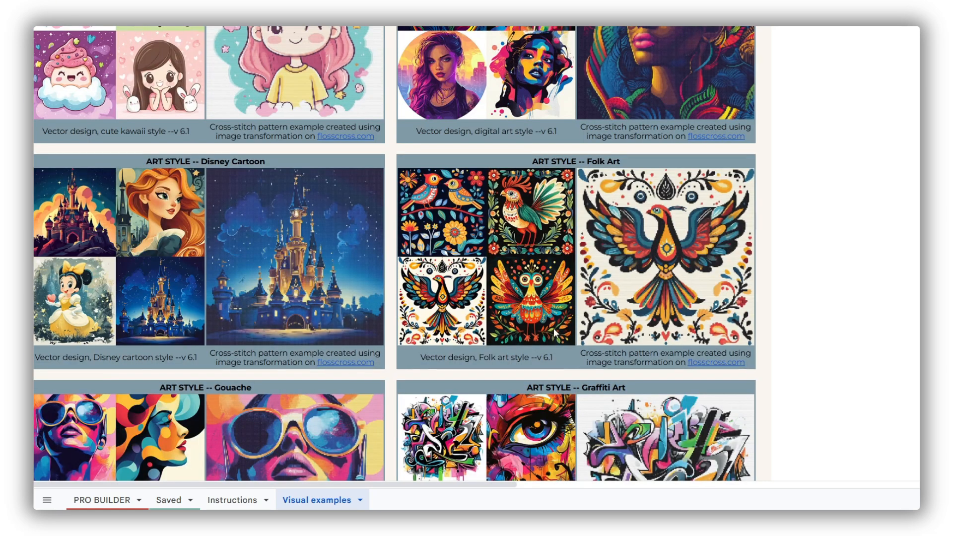
mouse_move(572, 362)
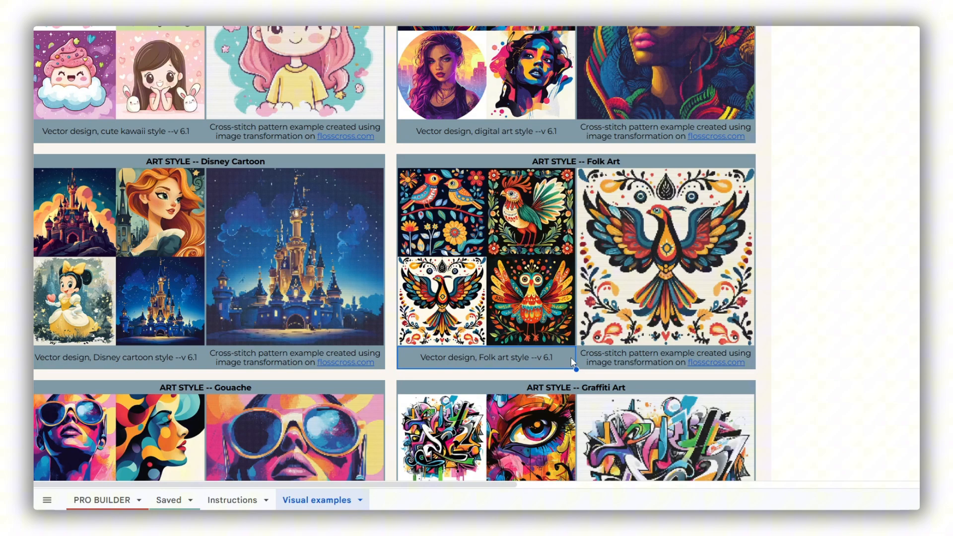
mouse_move(109, 479)
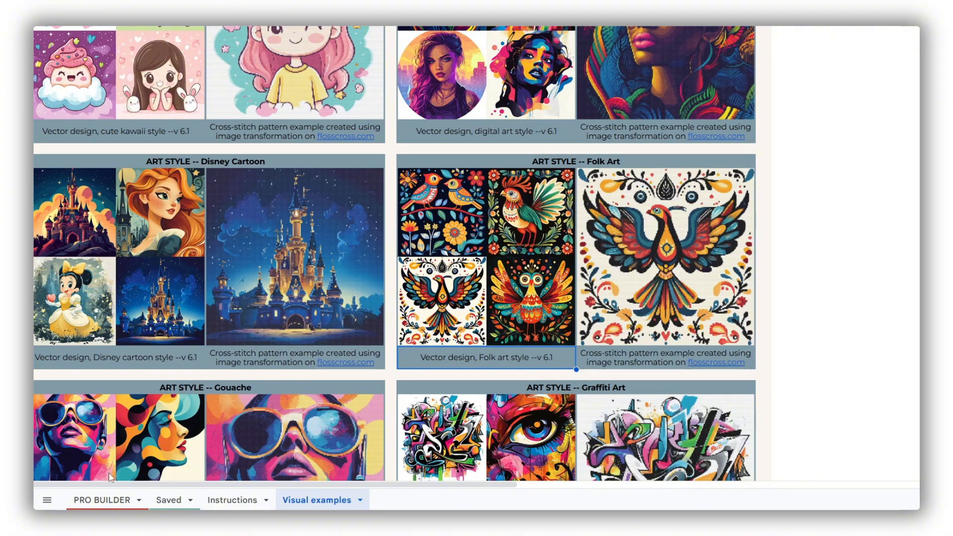
Return to PRO BUILDER and choose folk art as the art style
click(101, 499)
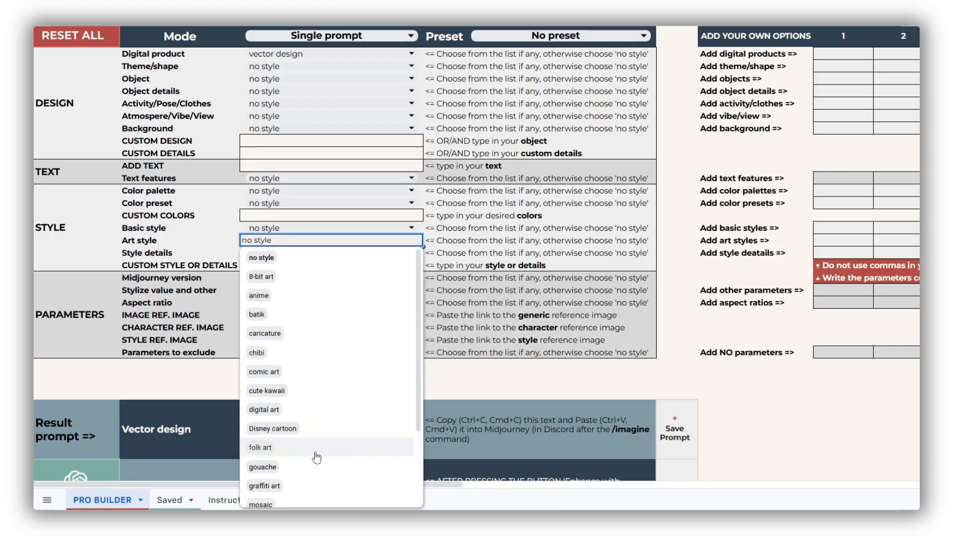
click(259, 447)
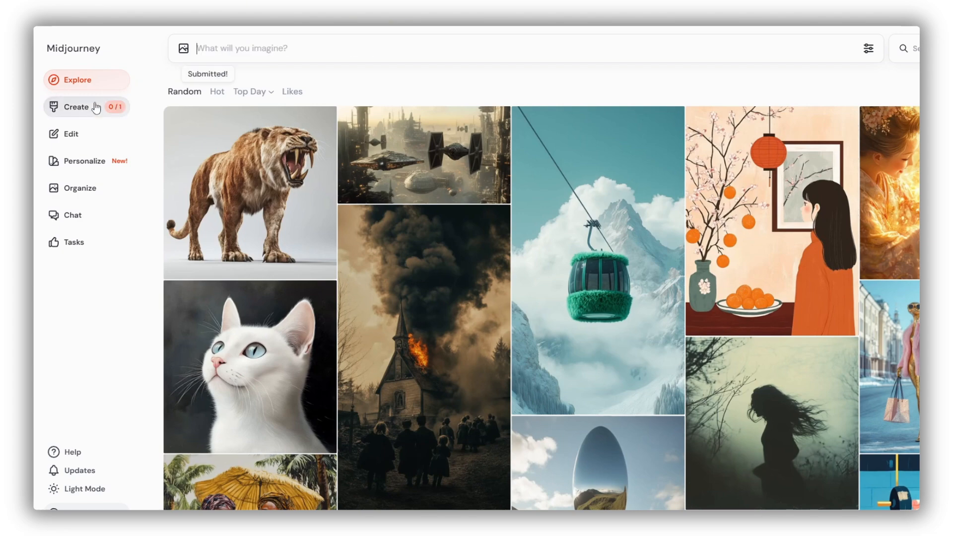
Submit the symmetrical folk-art owl prompt on the Create page and view the renders
click(76, 108)
text(Round shaped vector design featuring owl, white background, symmetrical, folk art style --v 6.1)
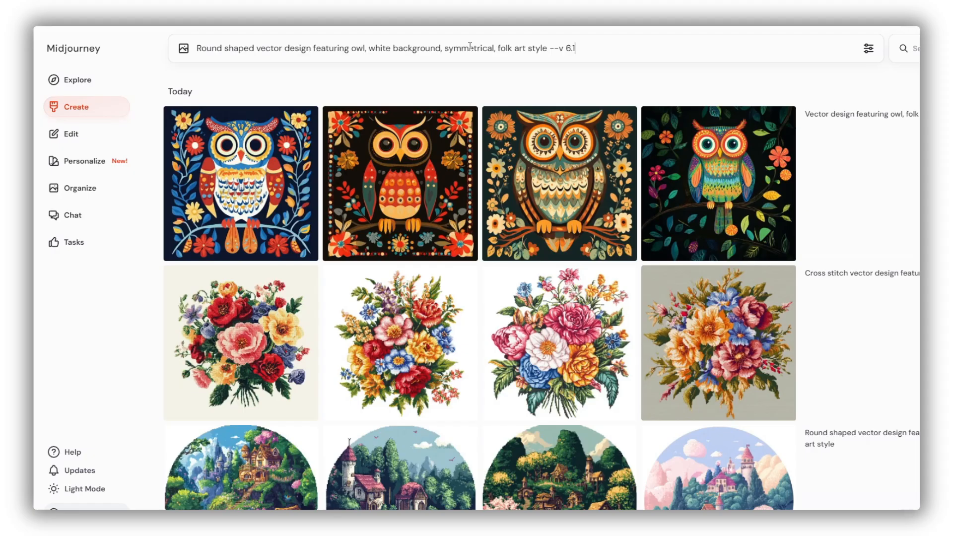
key(Return)
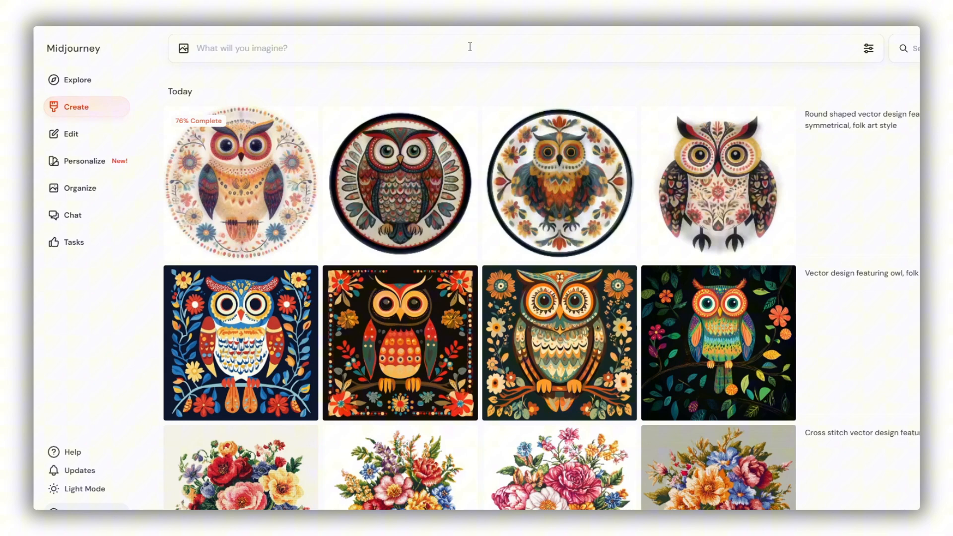
click(240, 182)
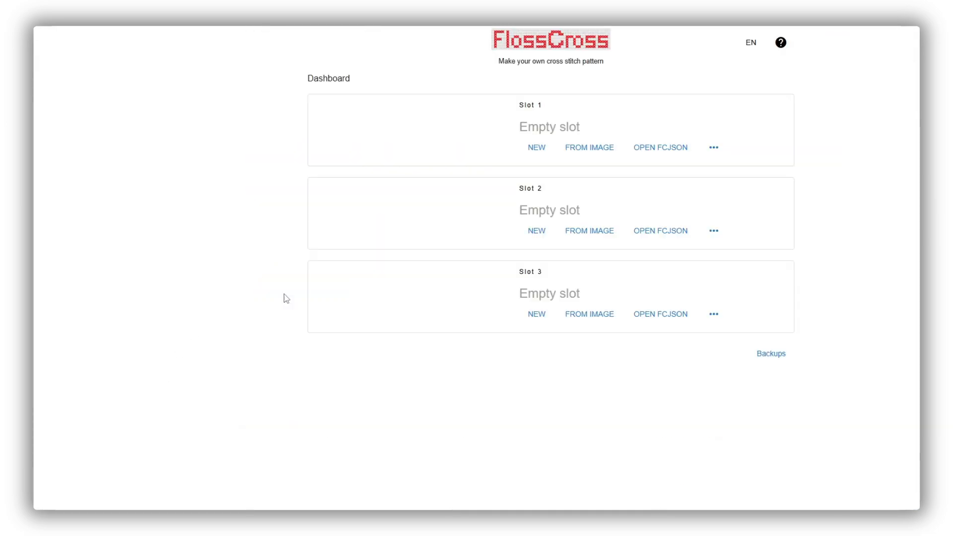
Start a new chart from an image and load Folk owl.png into it
click(589, 147)
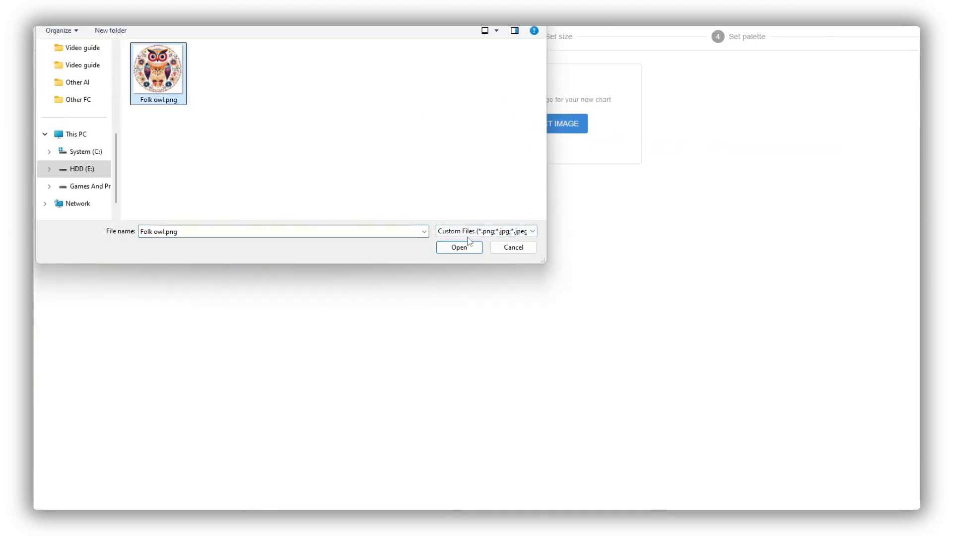
click(458, 247)
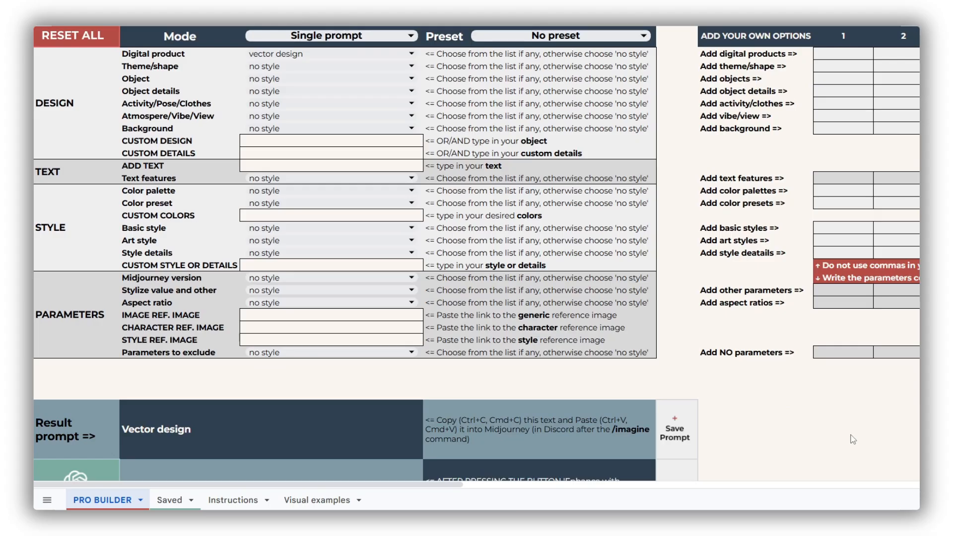
mouse_move(188, 381)
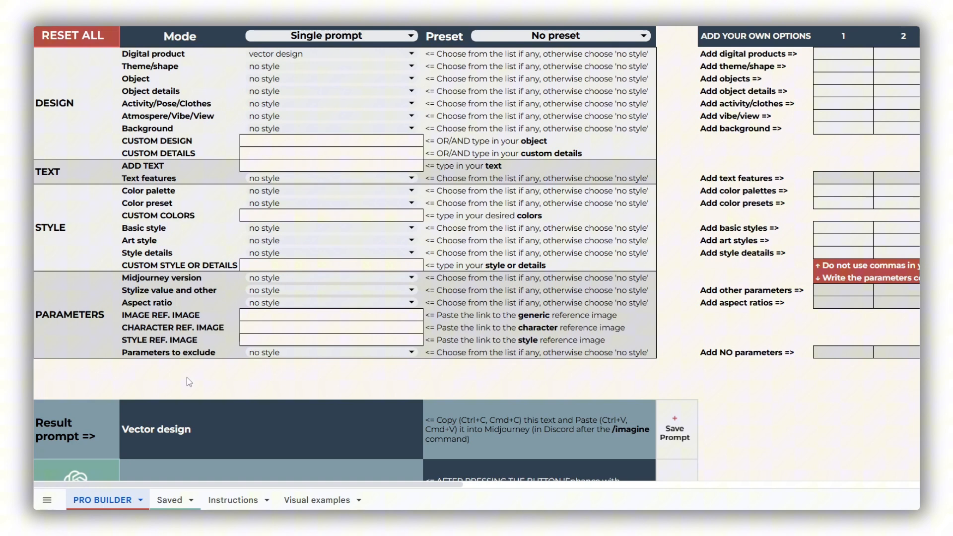
Review the Result prompt, then choose raccoon as the design's object
scroll(down, 3)
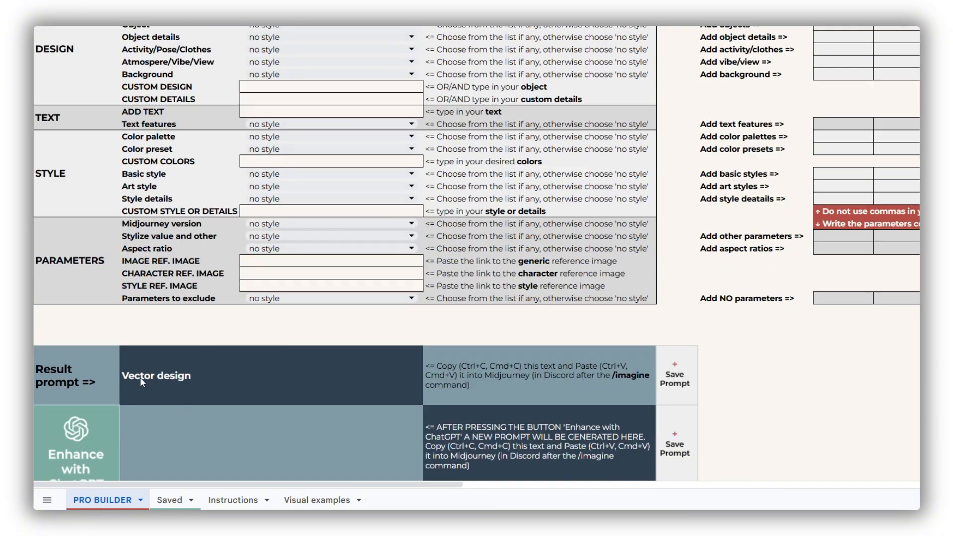
mouse_move(242, 390)
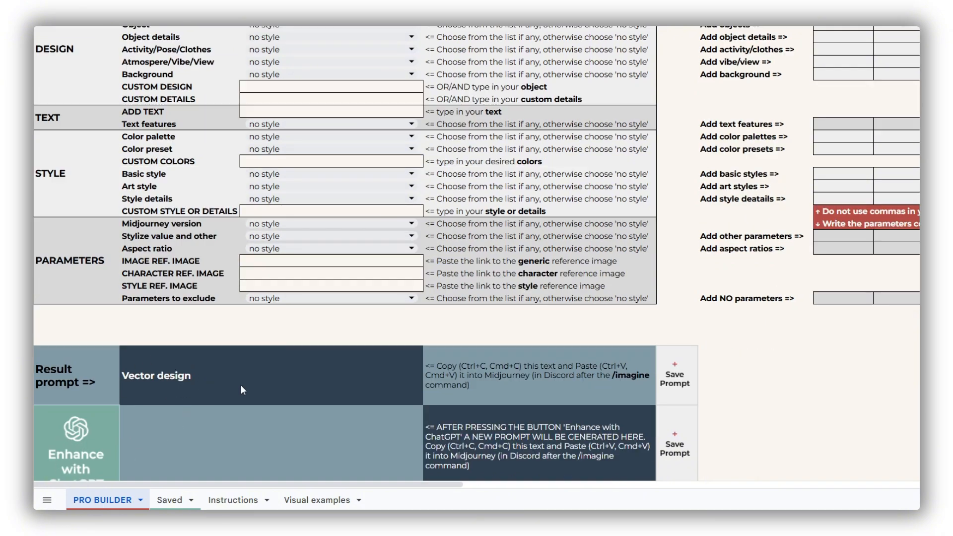
scroll(up, 3)
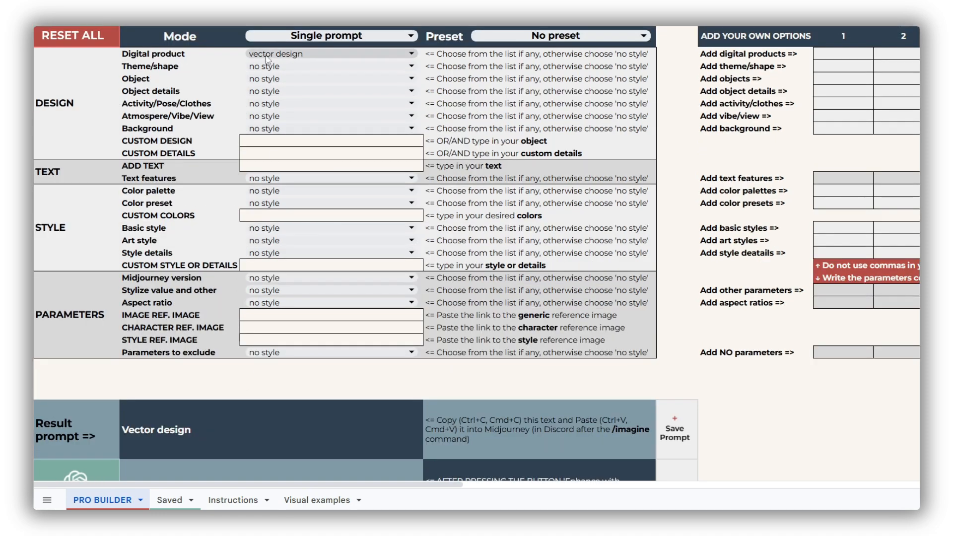
mouse_move(326, 54)
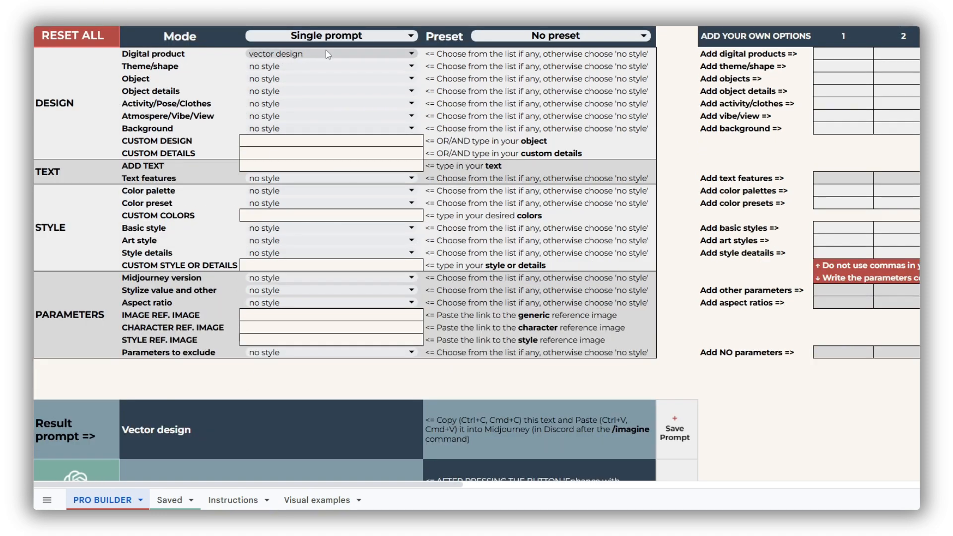
mouse_move(272, 438)
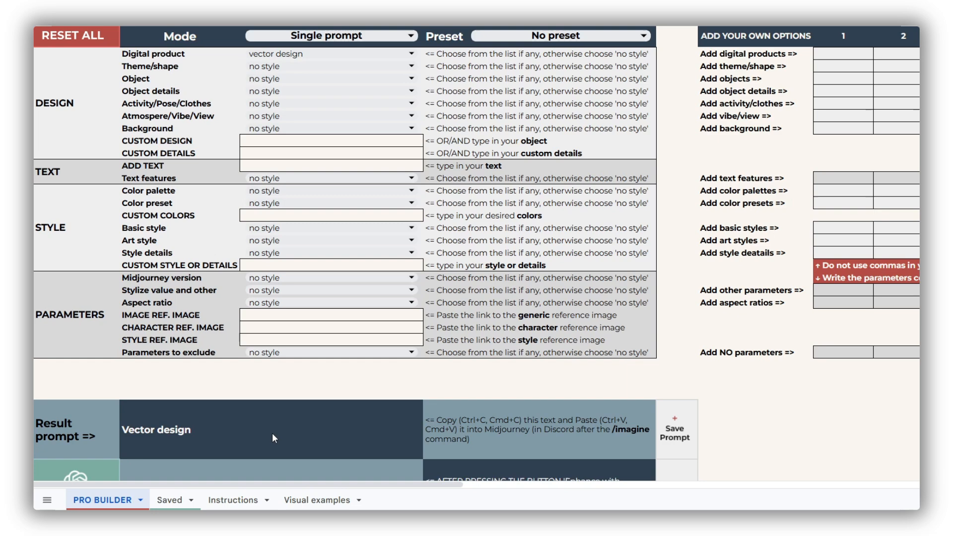
click(842, 429)
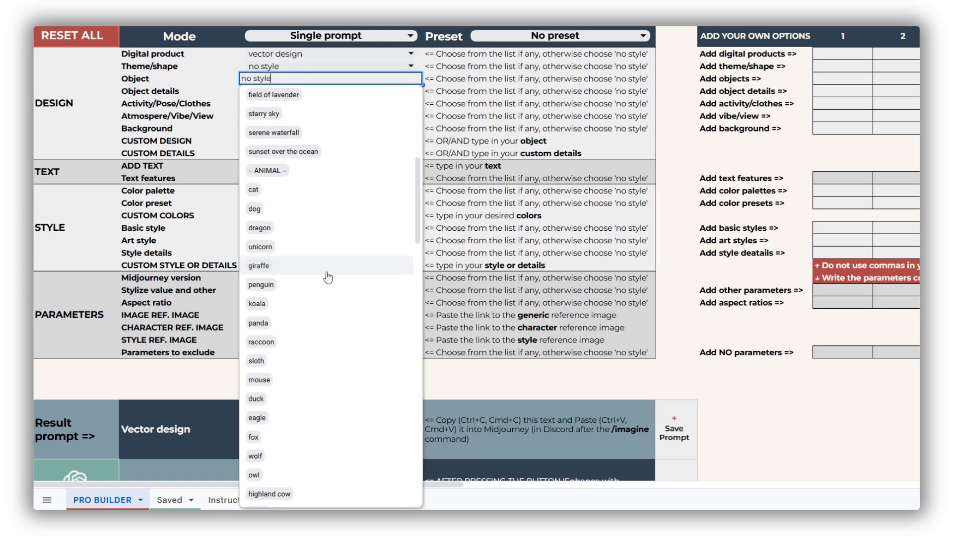
click(261, 341)
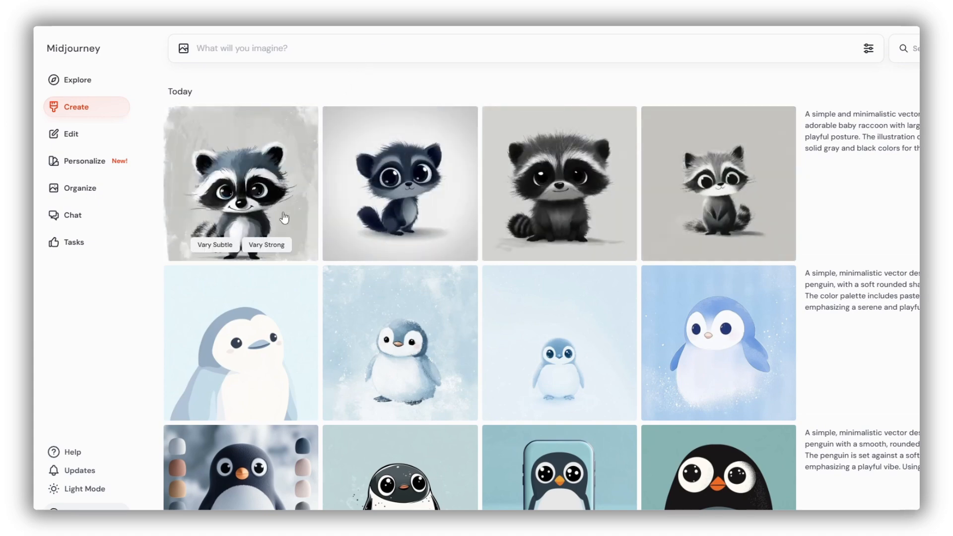
mouse_move(559, 182)
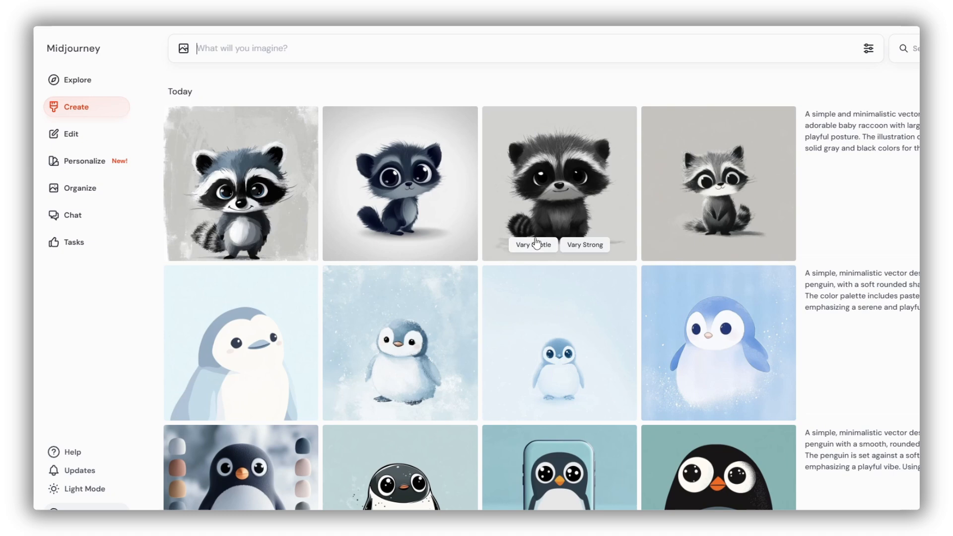
mouse_move(542, 109)
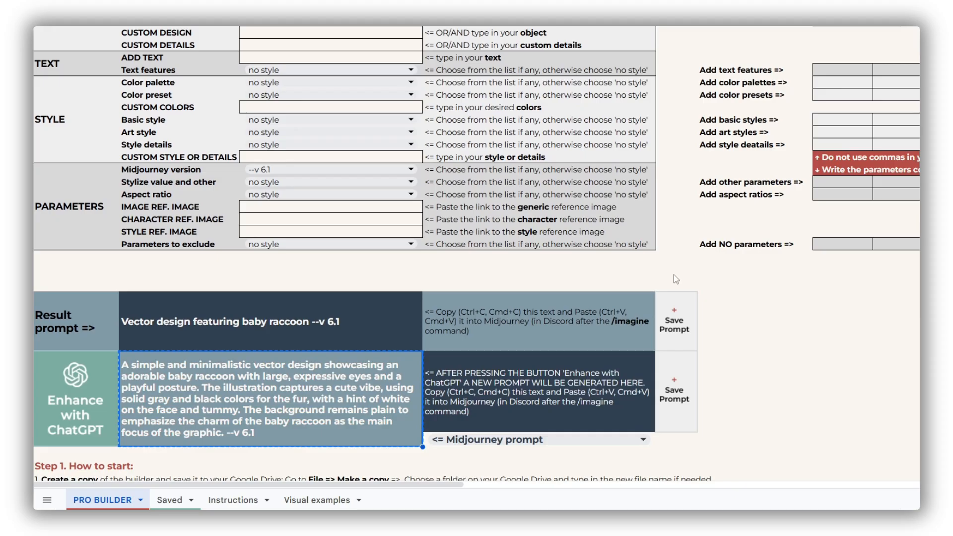
Set the raccoon prompt's background to 'isolated on white'
scroll(up, 3)
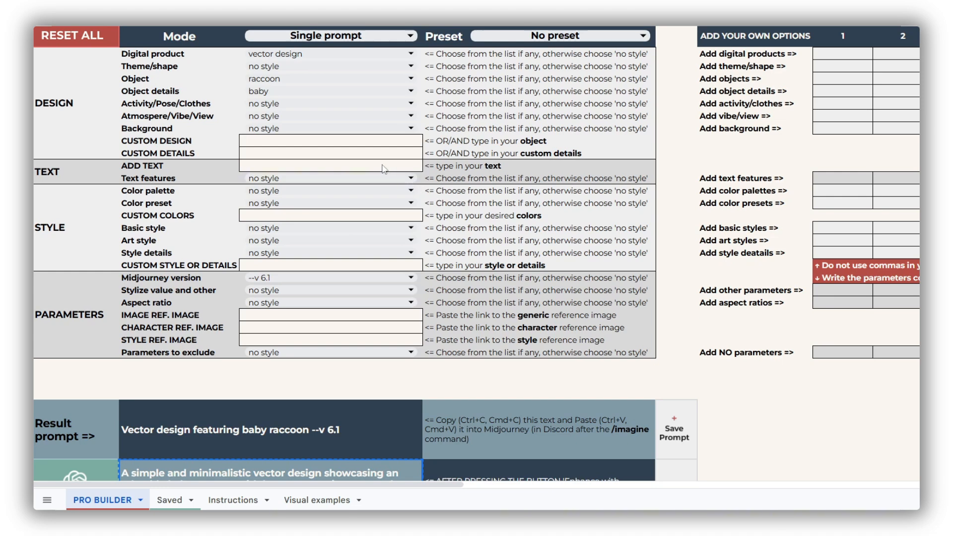
click(329, 128)
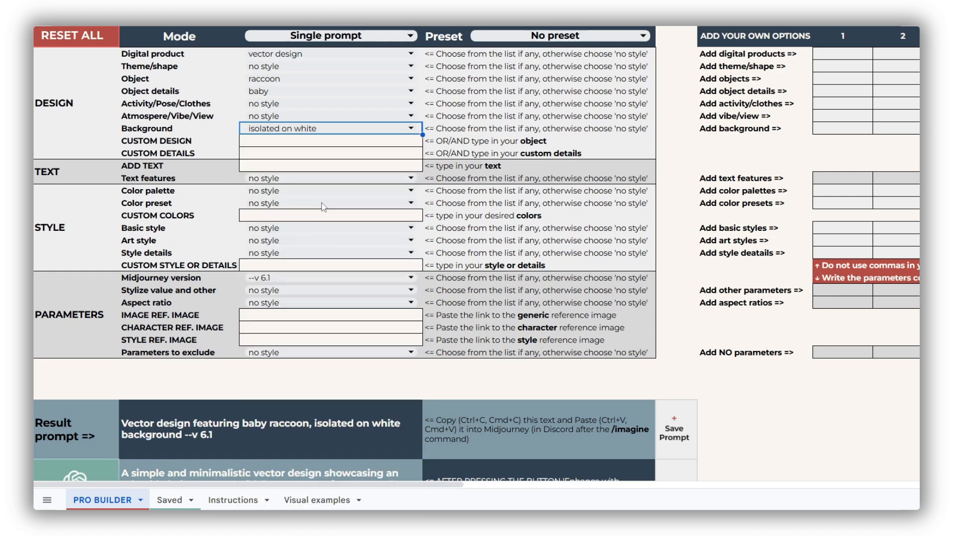
click(329, 116)
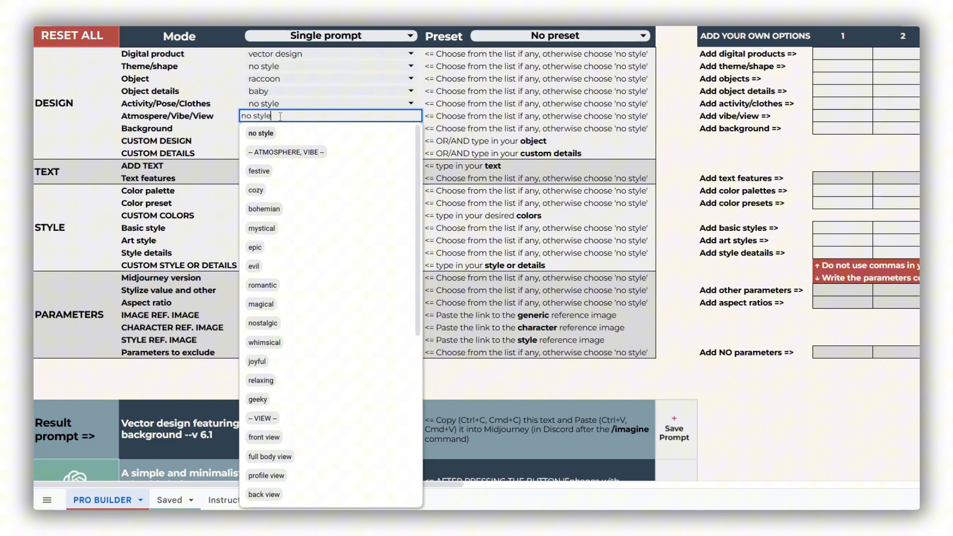
scroll(down, 3)
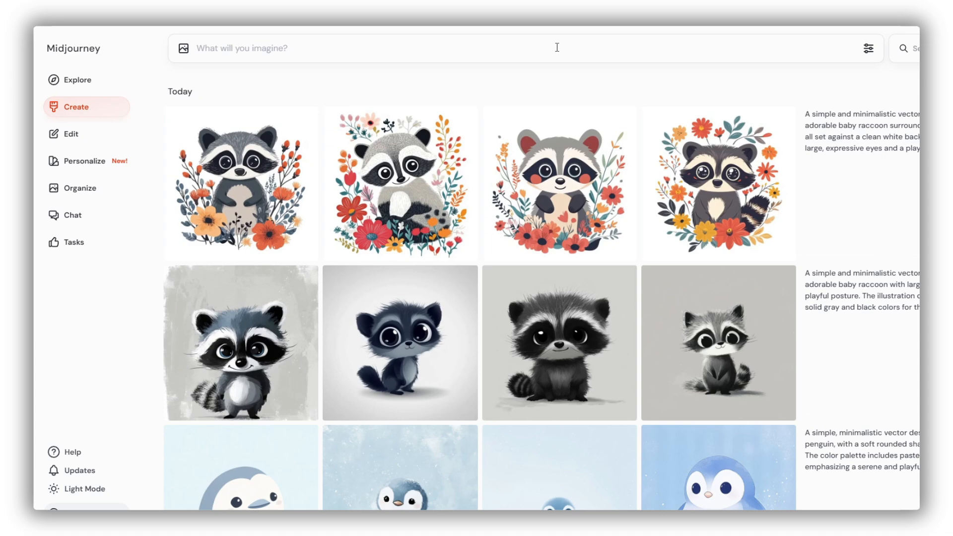
mouse_move(292, 108)
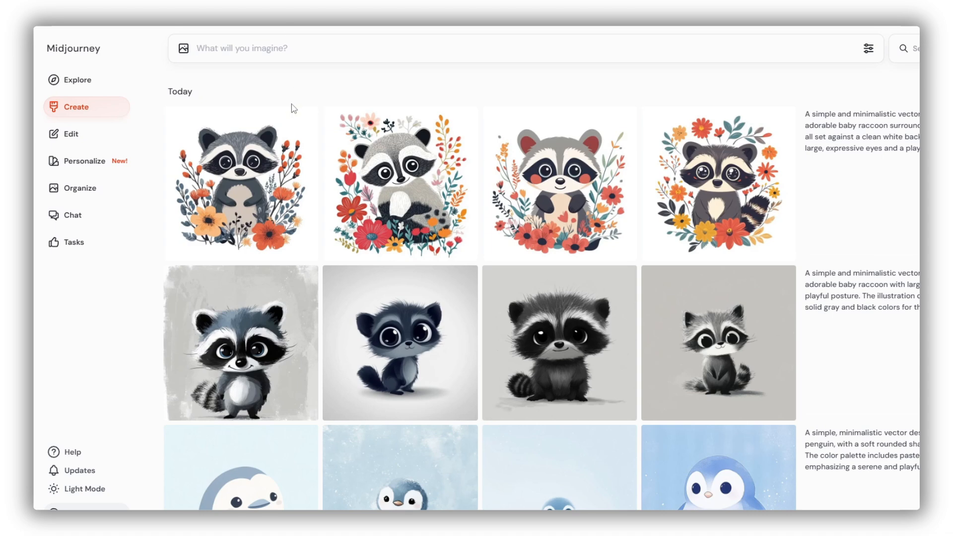
Take the first floral baby raccoon image from the Create gallery
click(240, 183)
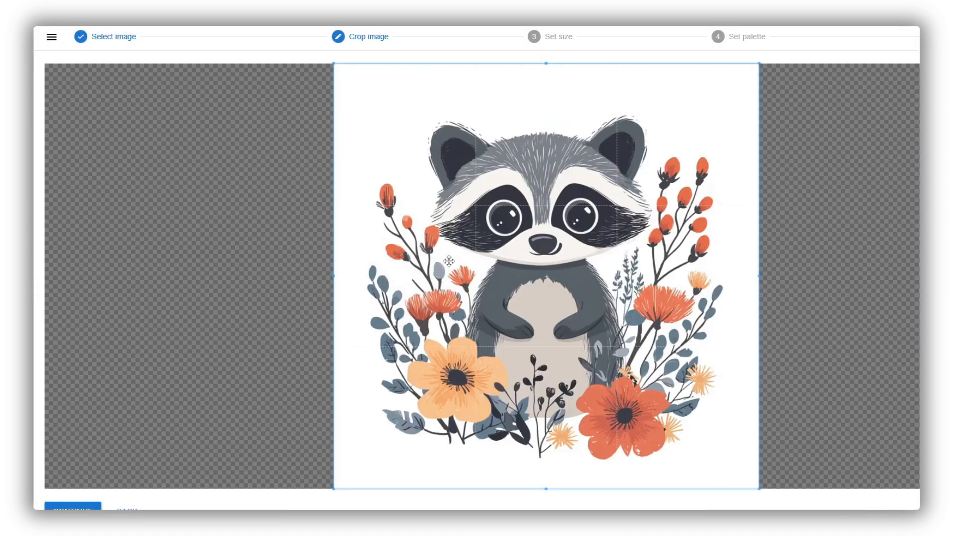
Confirm the crop of the raccoon image and continue
click(72, 512)
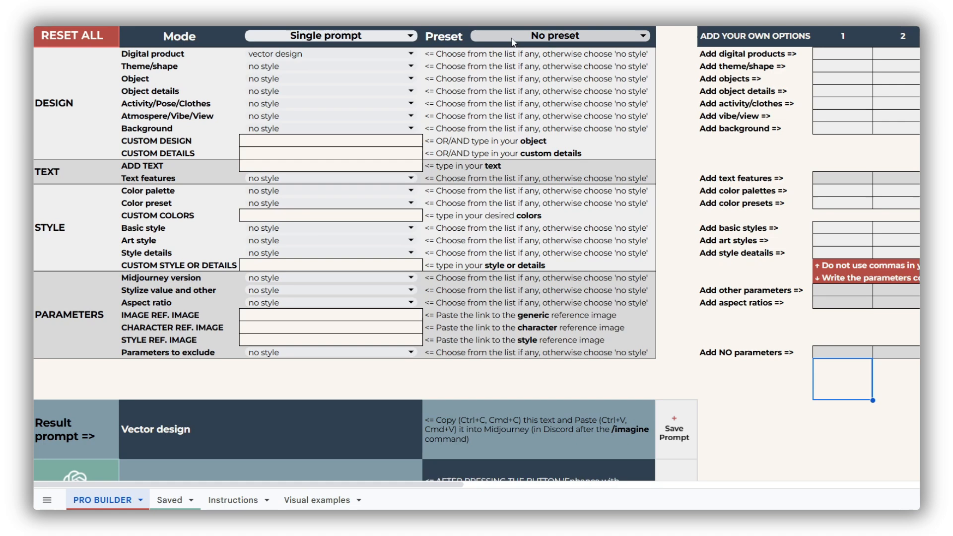
click(557, 36)
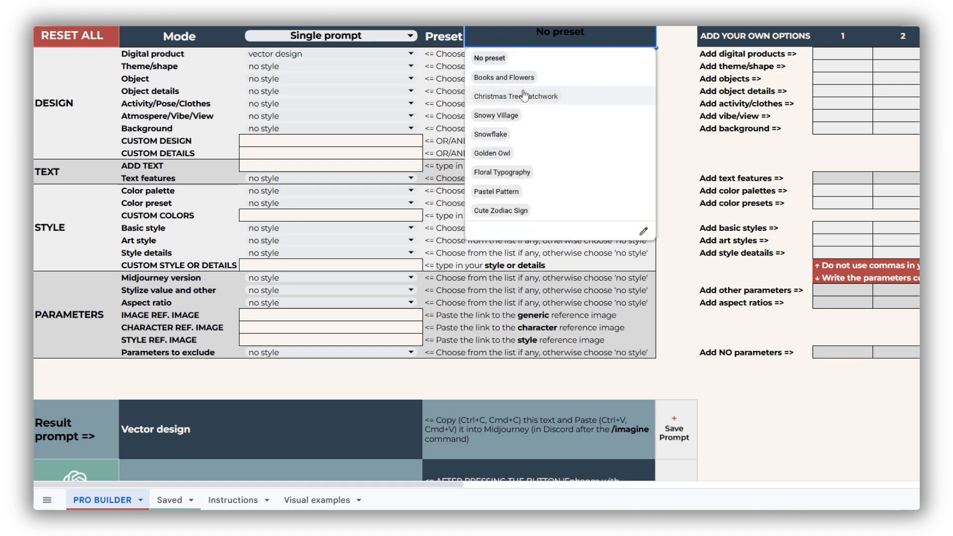
mouse_move(522, 242)
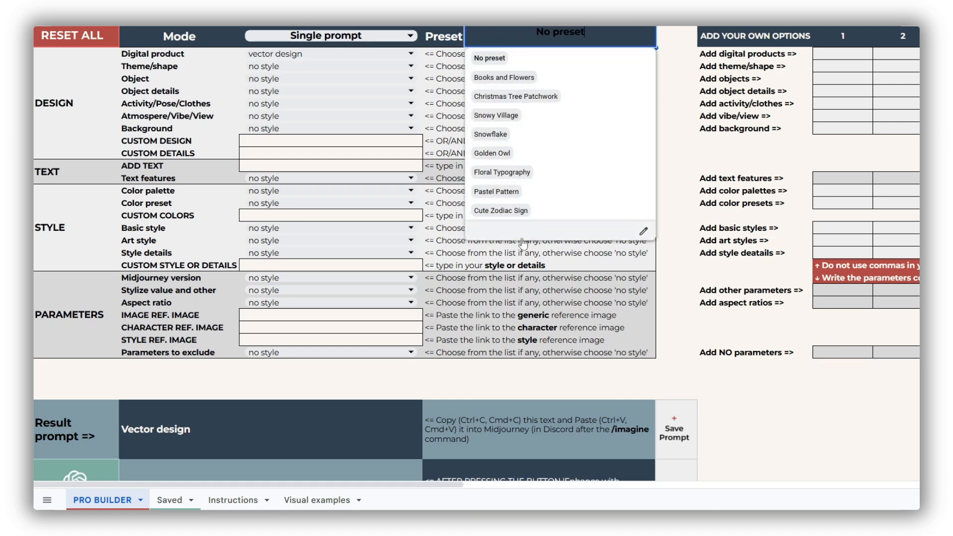
click(317, 499)
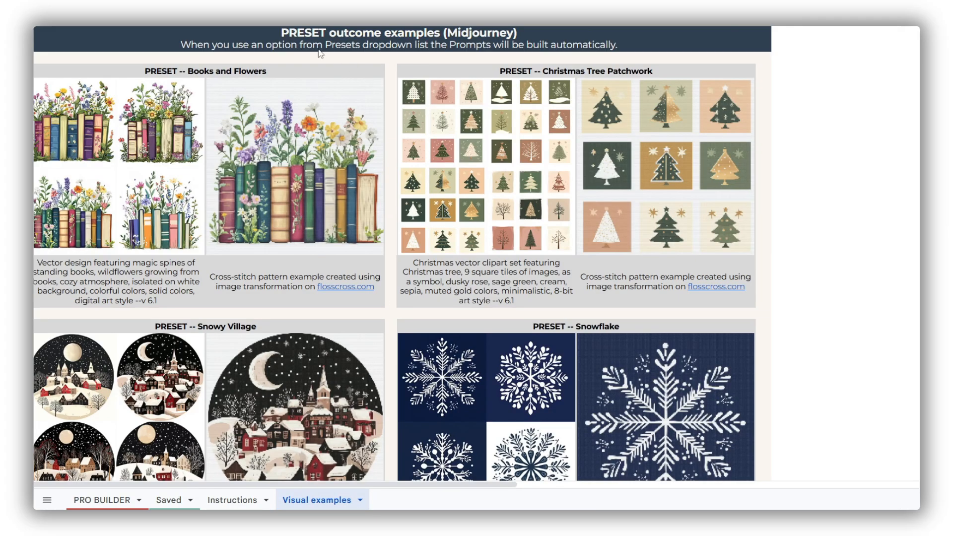
mouse_move(762, 221)
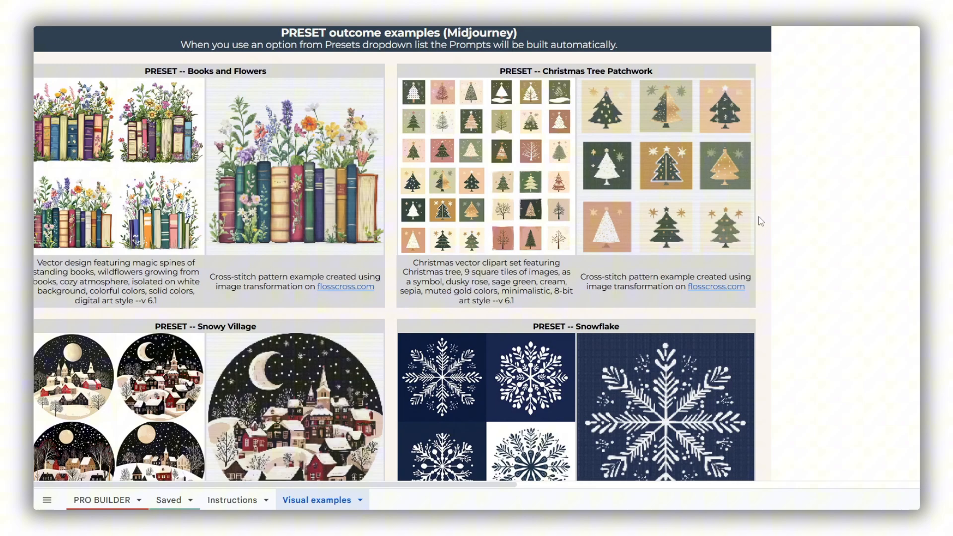
scroll(down, 3)
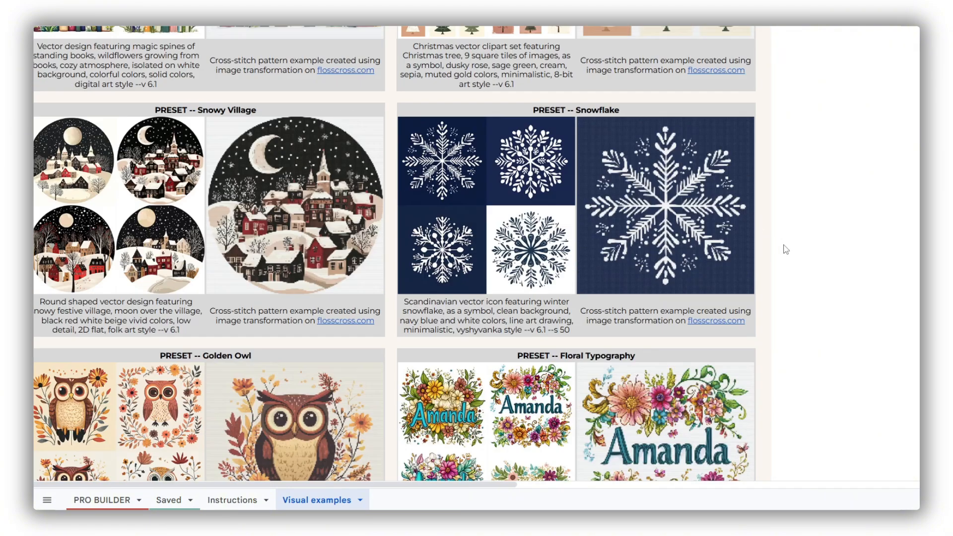
scroll(down, 3)
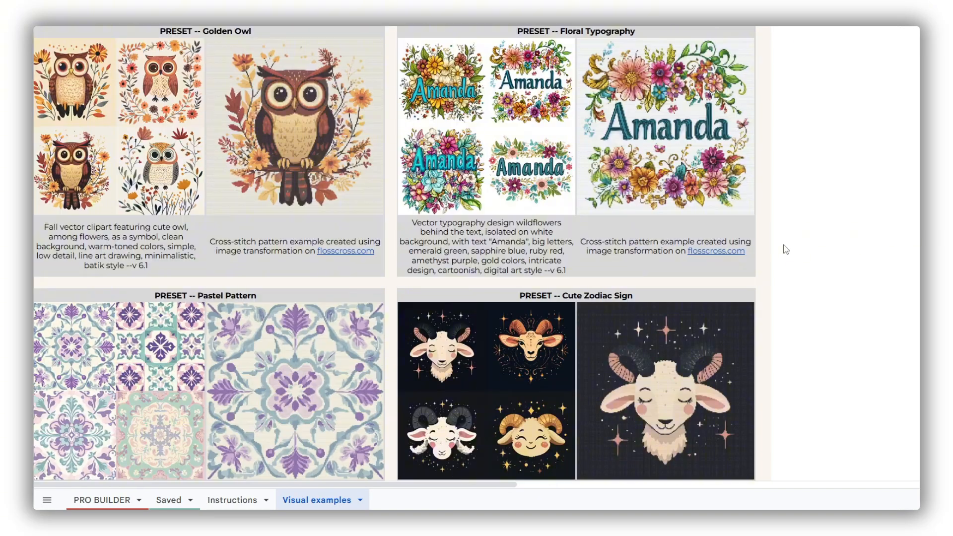
scroll(down, 3)
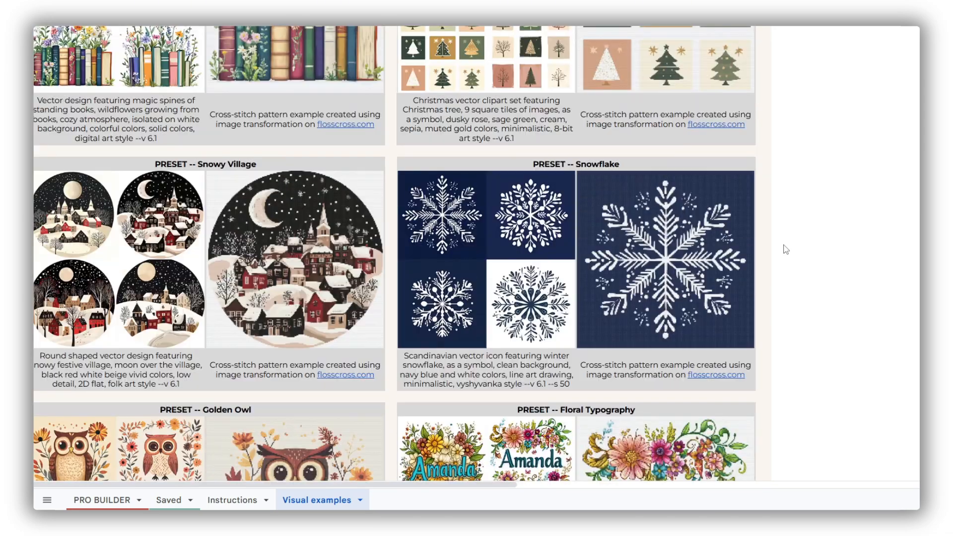
scroll(up, 3)
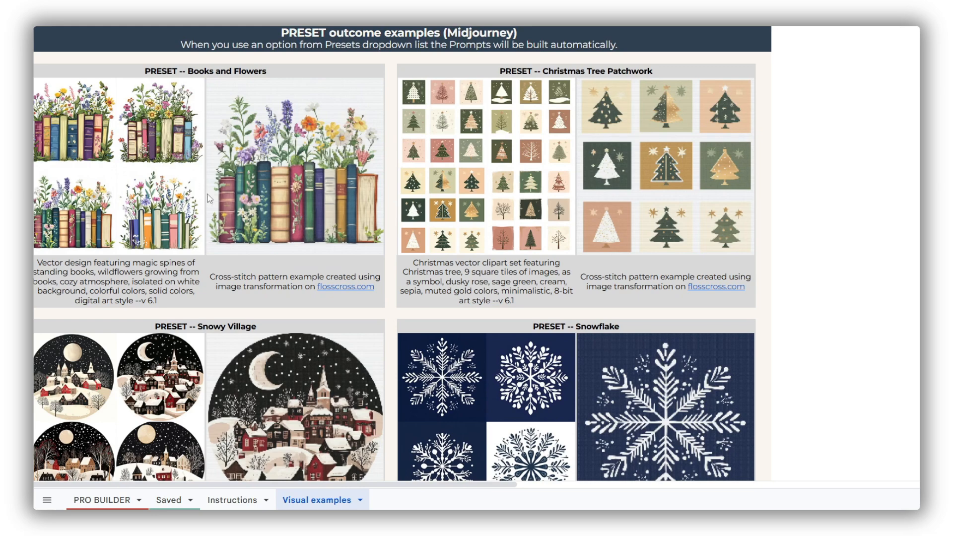
click(101, 499)
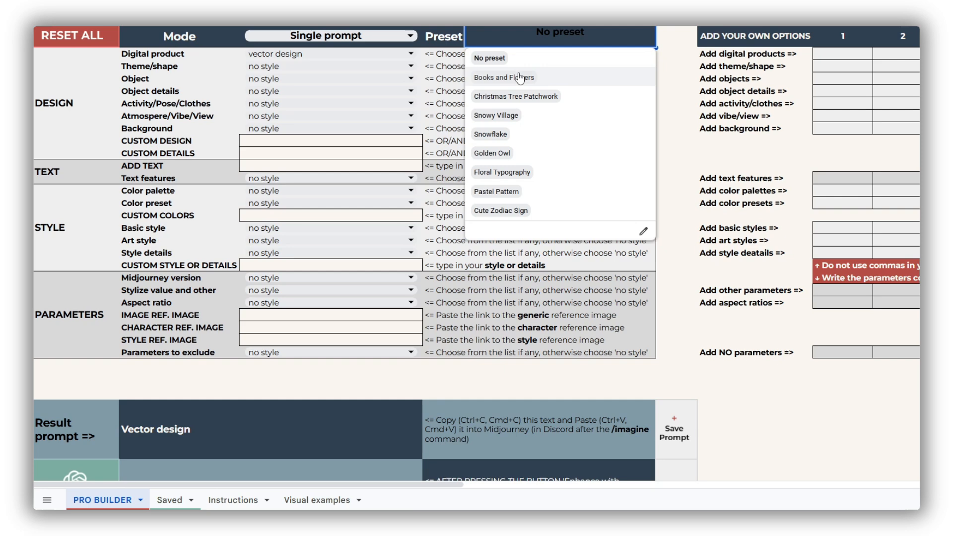
Apply the Books and Flowers preset with the sunset glow colour preset, adding 'cute kitten wearing'
click(503, 76)
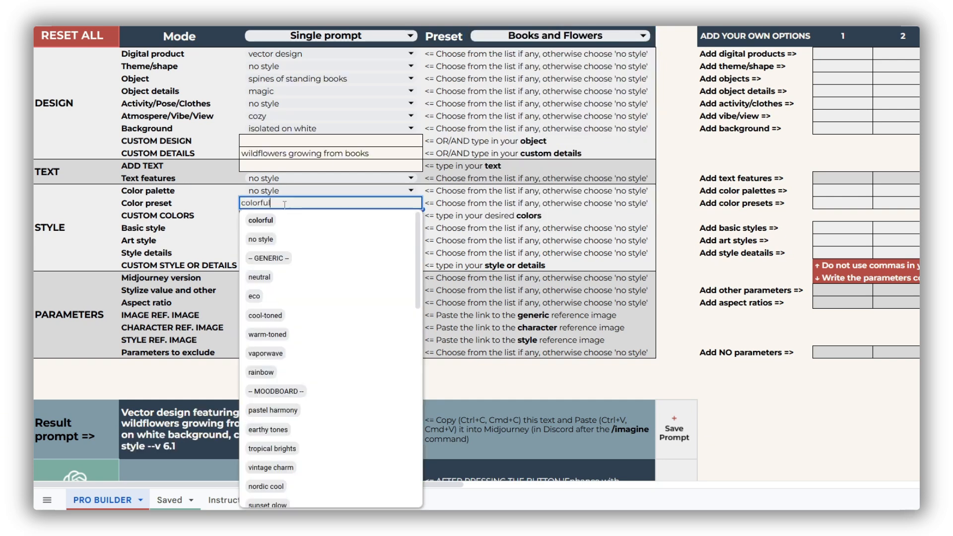
click(267, 504)
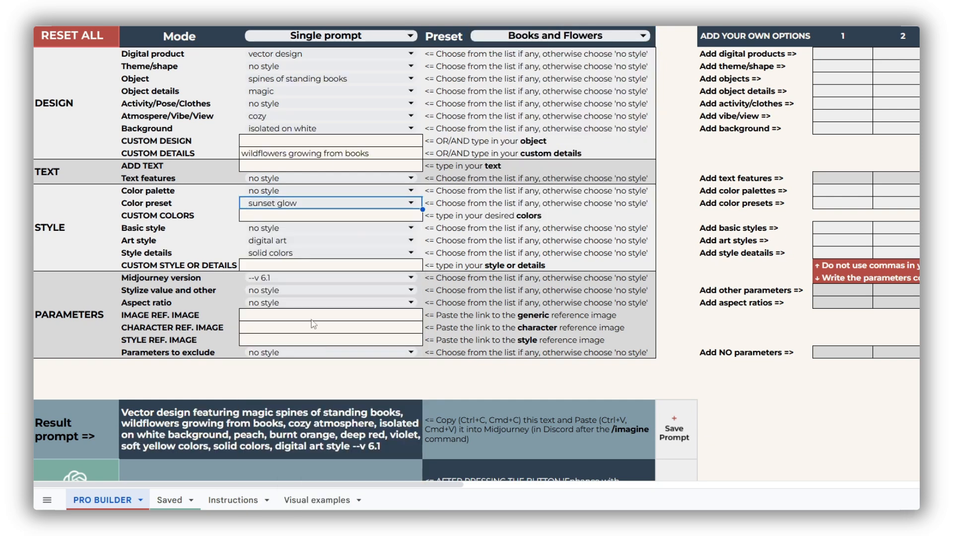
text(cute kitten wearing)
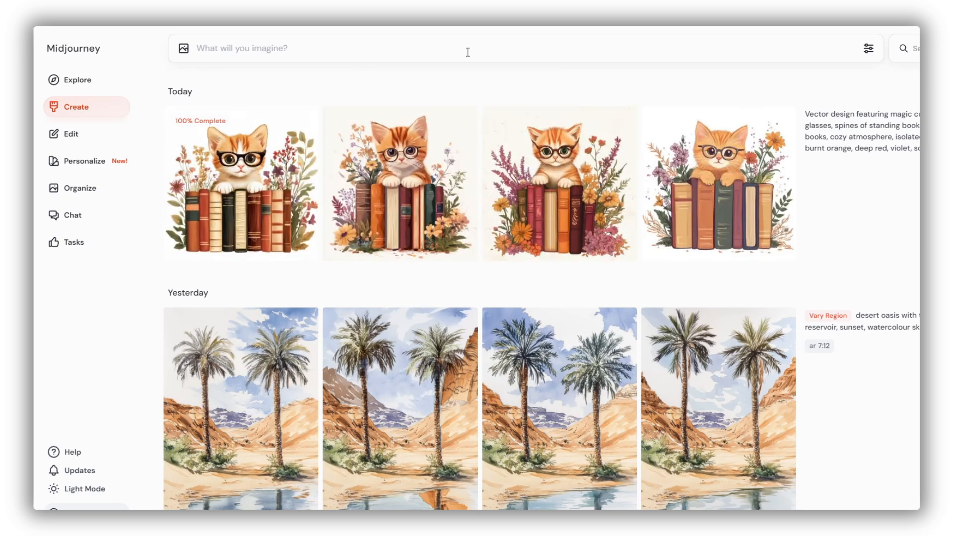
Submit the kitten-in-glasses prompt in the Imagine bar
click(240, 183)
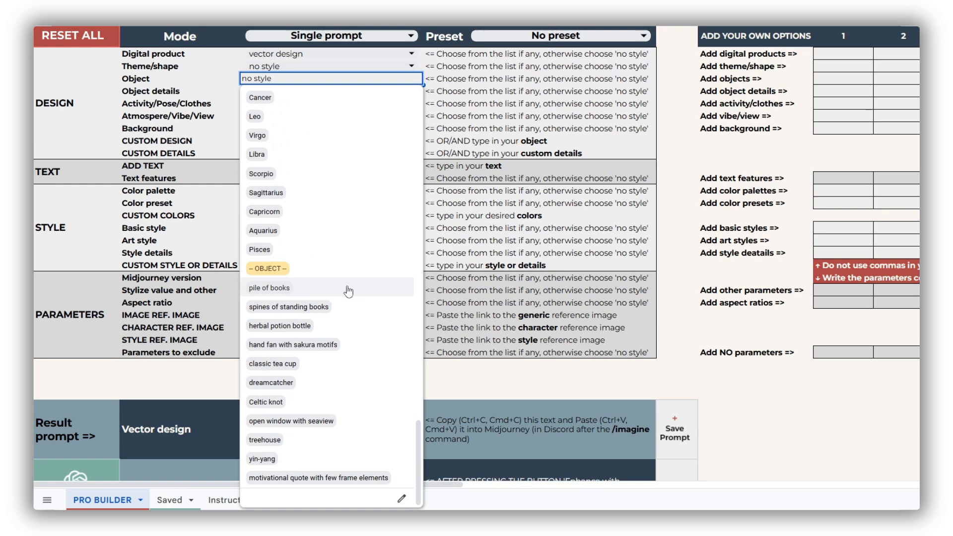
Make spines of standing books the object with 'wildflowers growing from books' as custom details
click(289, 306)
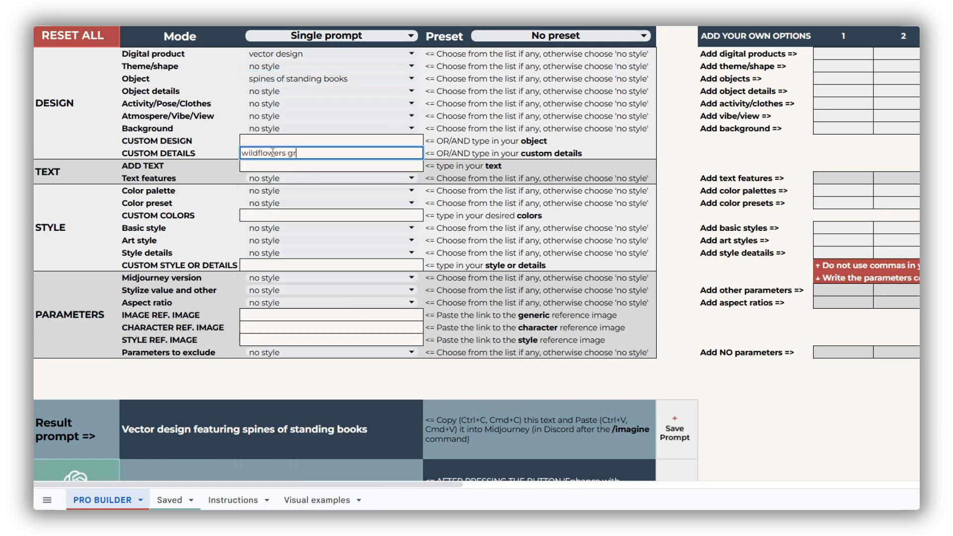
text(owing from books)
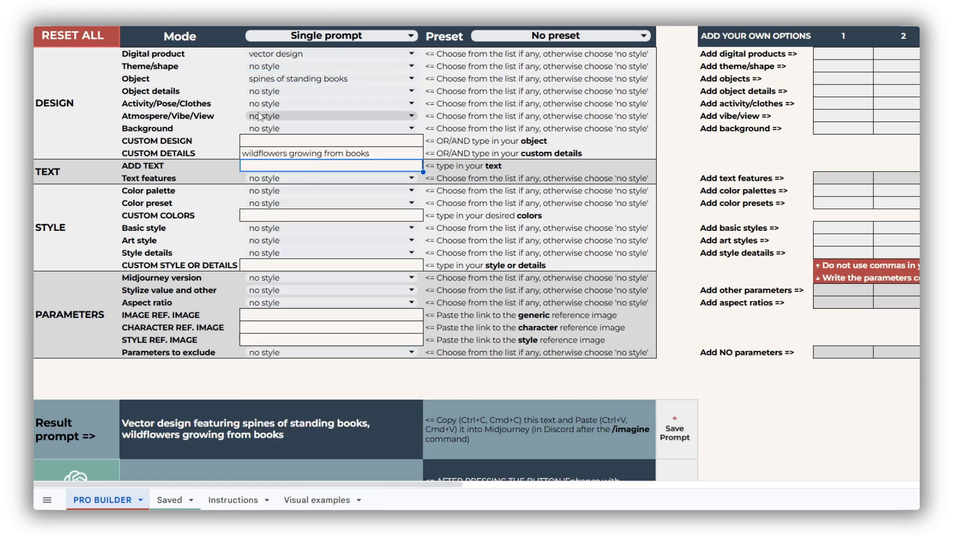
click(315, 499)
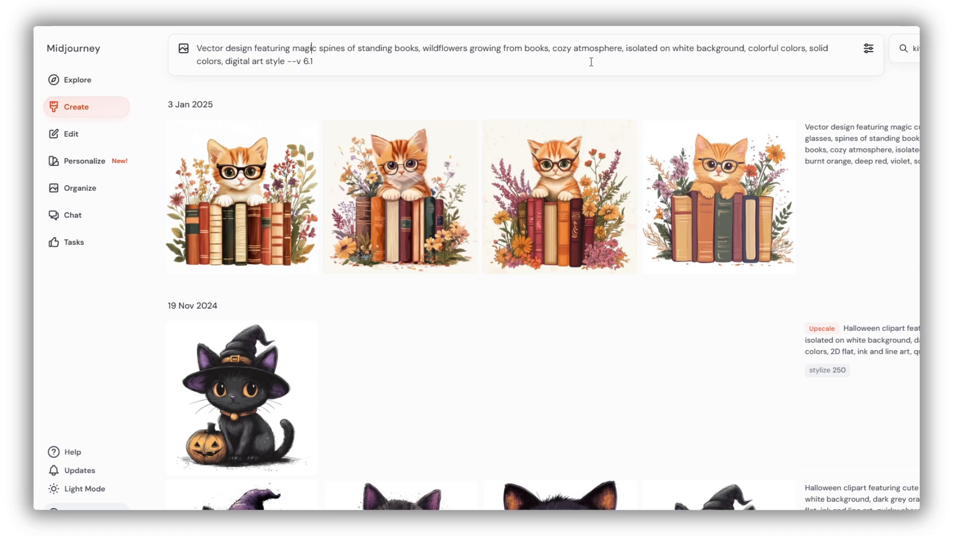
Insert 'cute kitten wearing reading glasses,' after 'featuring' in the prompt
text(cute kitten wea)
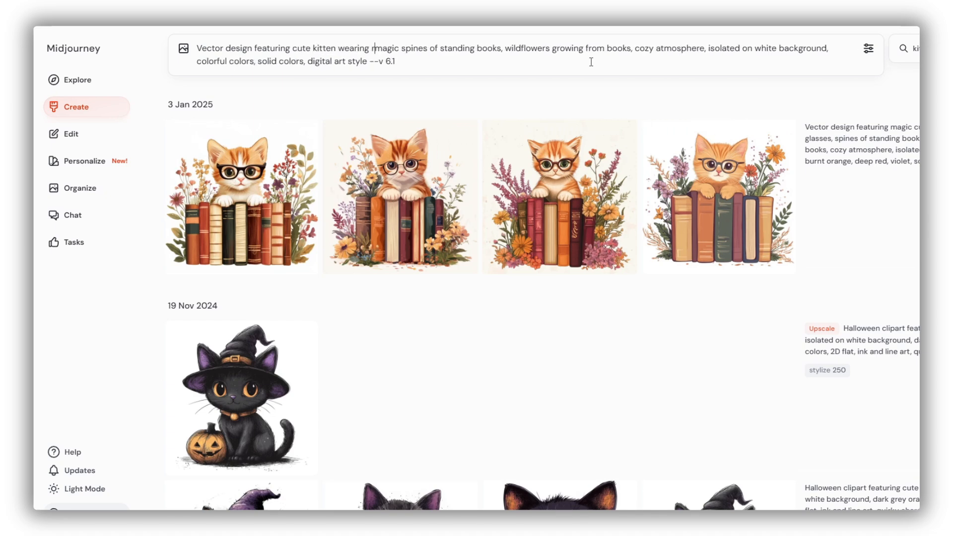
text(reading glasses,)
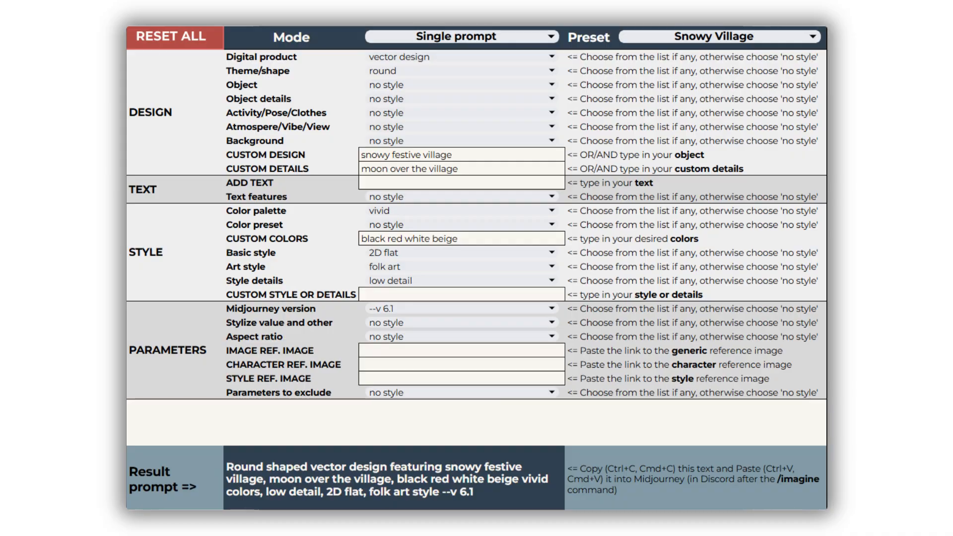
Switch the builder to the Snowflake preset, then the Golden Owl preset
click(717, 36)
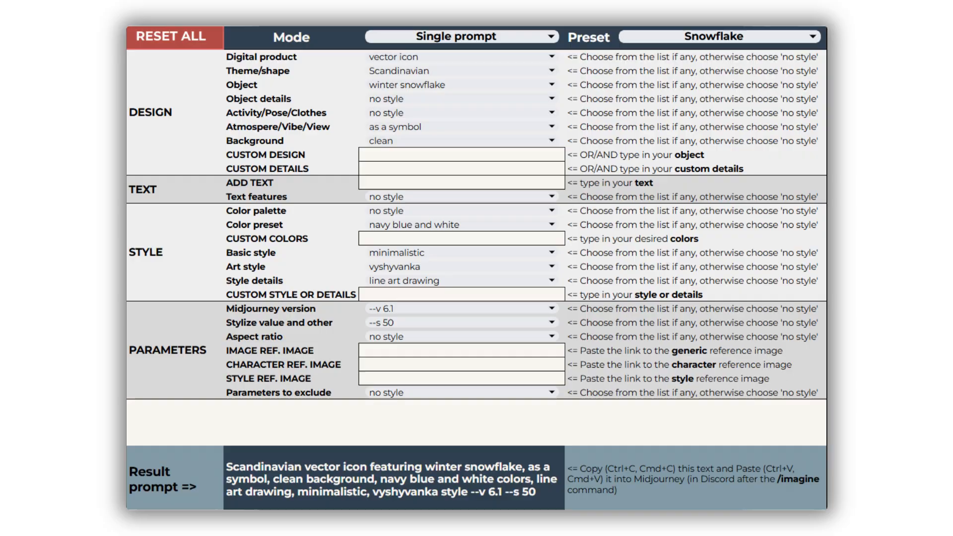
click(717, 37)
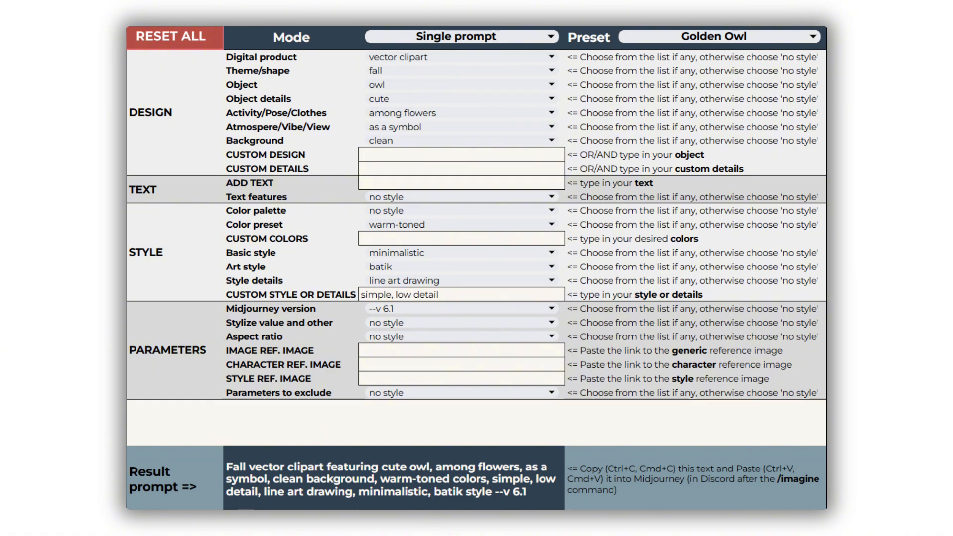